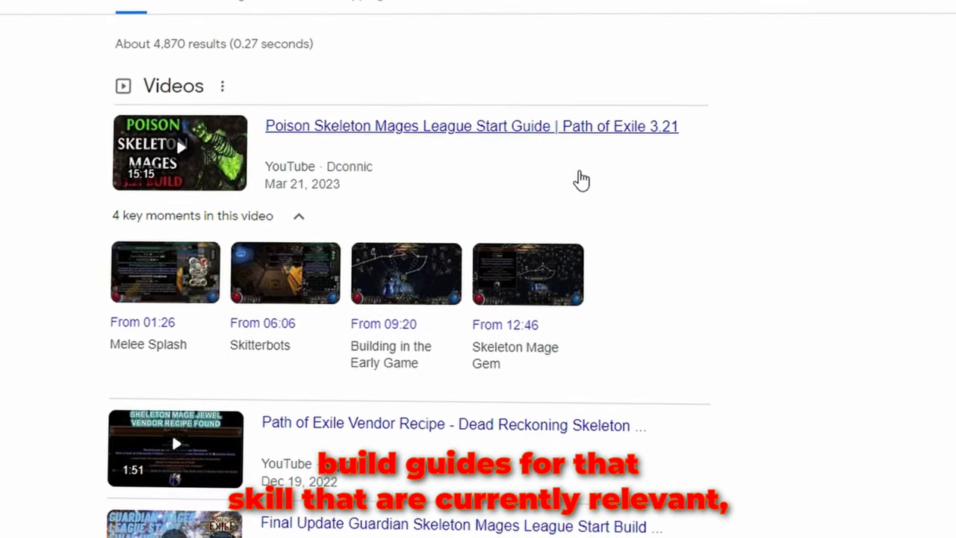
Go to the poe.ninja Affliction build ladders and expand the league list
{"action": "scroll", "scroll_direction": "down", "scroll_amount": 3}
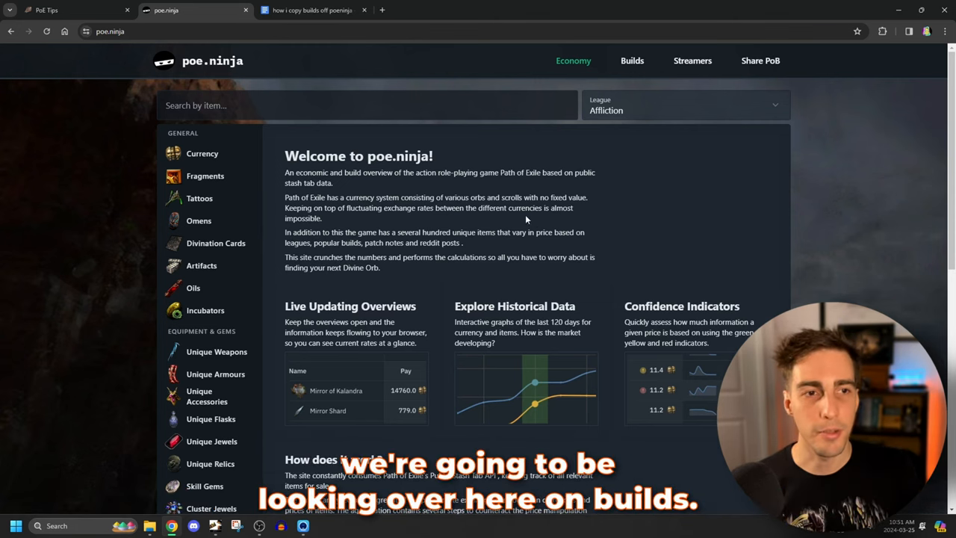
{"action": "left_click", "coordinate": [632, 60]}
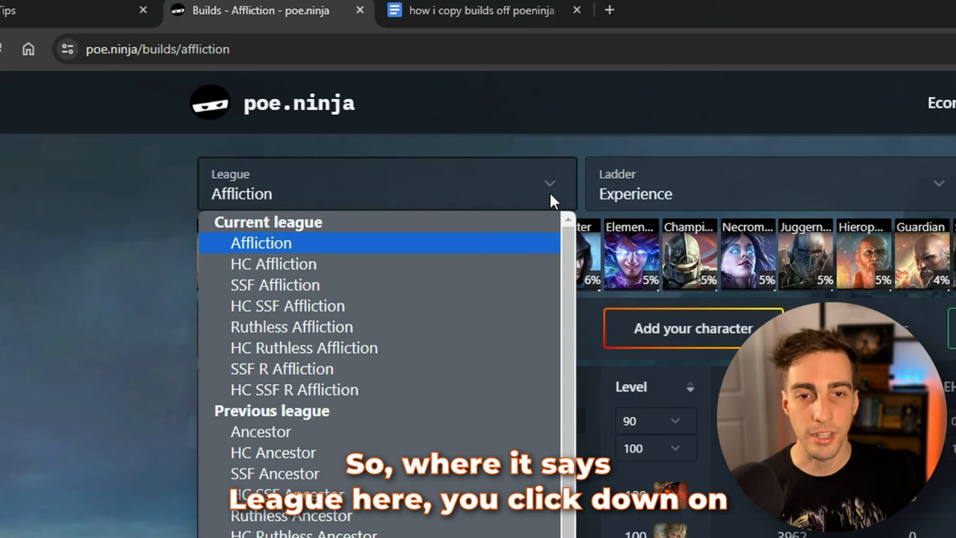
{"action": "mouse_move", "coordinate": [275, 285]}
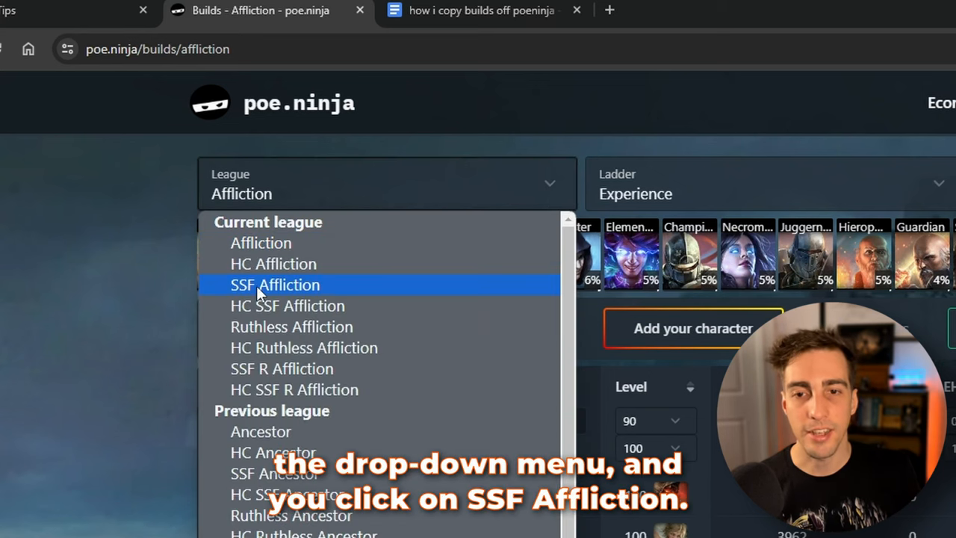
Switch the ladder to SSF Affliction and pick the Day 3 time-machine snapshot
{"action": "left_click", "coordinate": [275, 285]}
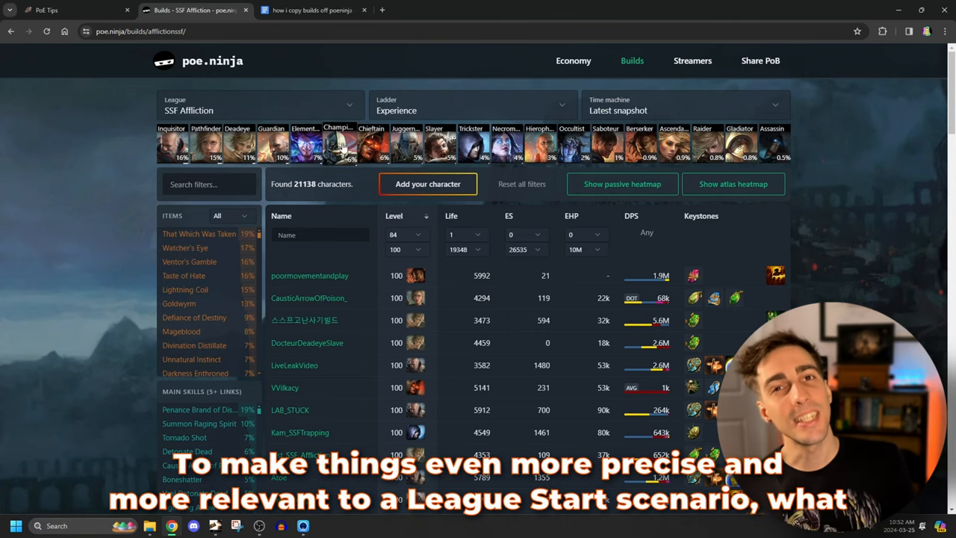
{"action": "mouse_move", "coordinate": [340, 154]}
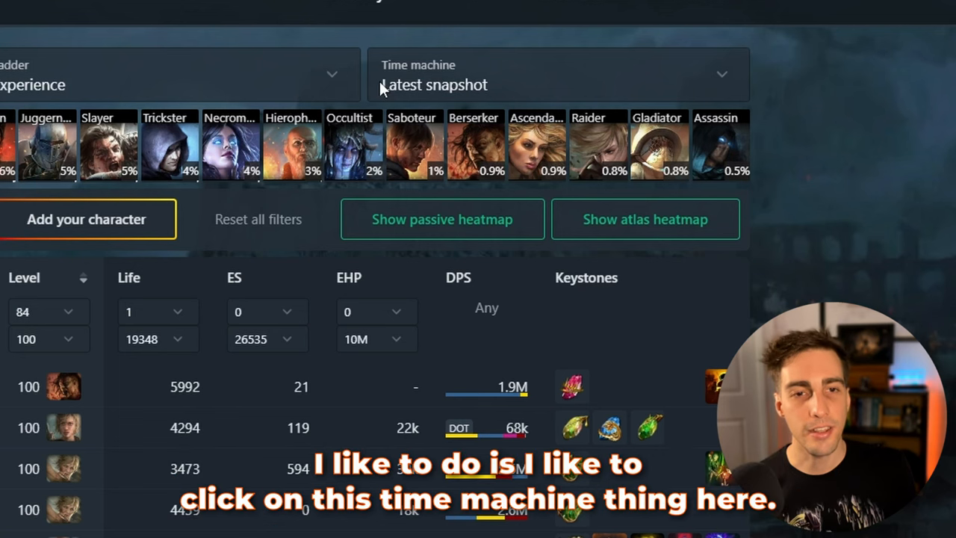
{"action": "mouse_move", "coordinate": [534, 92]}
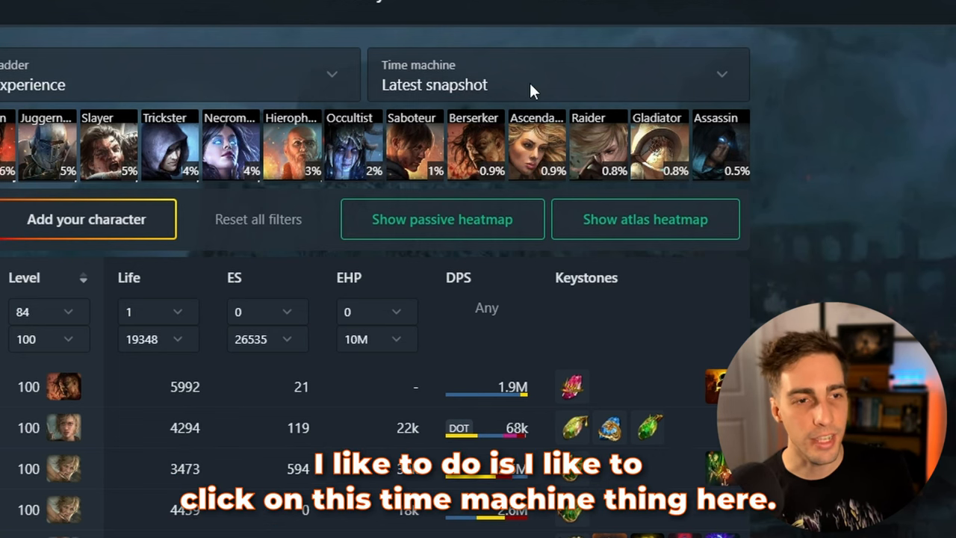
{"action": "left_click", "coordinate": [557, 74]}
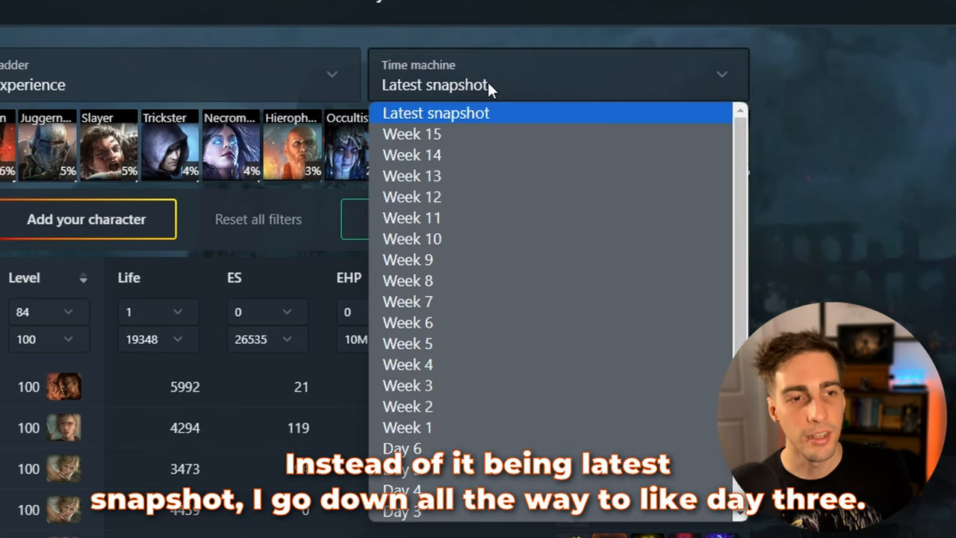
{"action": "scroll", "scroll_direction": "down", "scroll_amount": 3}
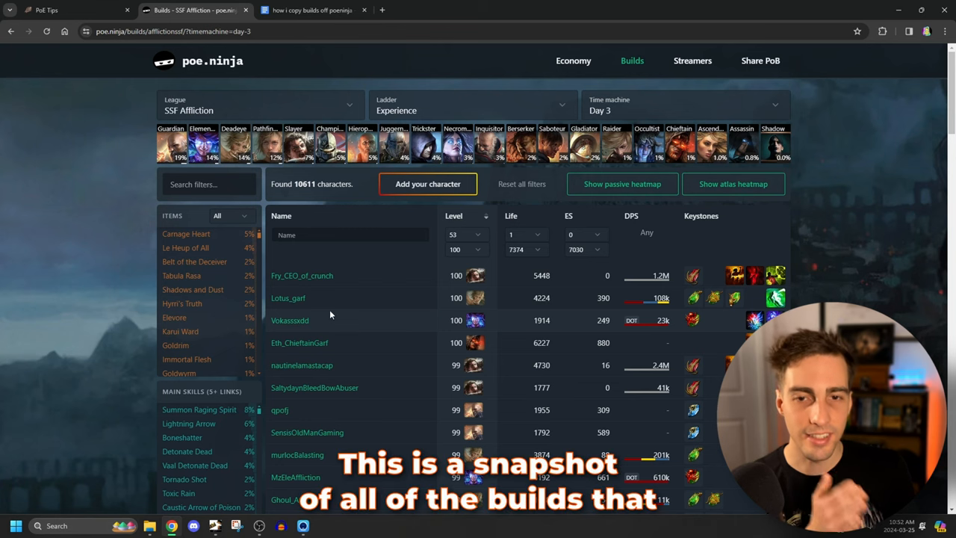
{"action": "mouse_move", "coordinate": [338, 325]}
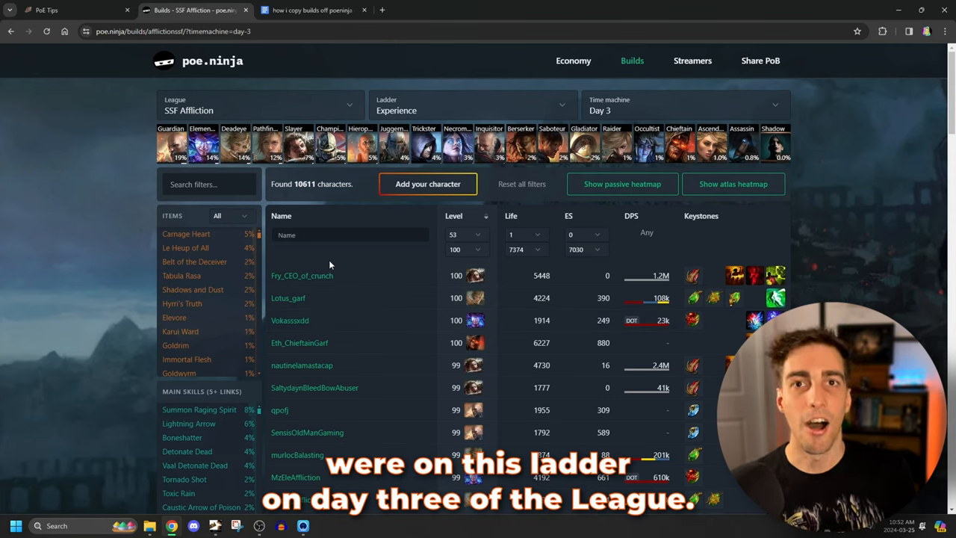
{"action": "mouse_move", "coordinate": [427, 205]}
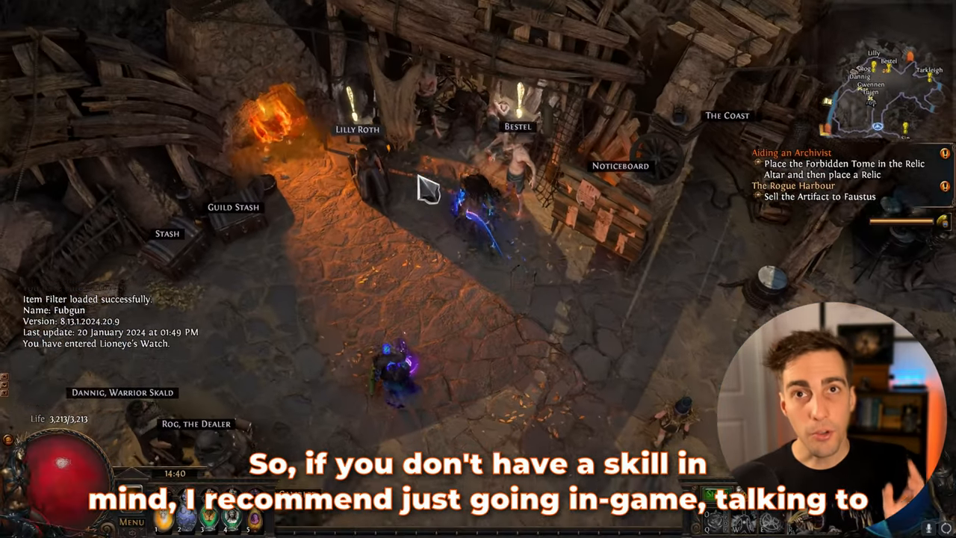
Browse Lilly Roth's skill gems, then transfigure a gem at the Divine Font
{"action": "left_click", "coordinate": [357, 149]}
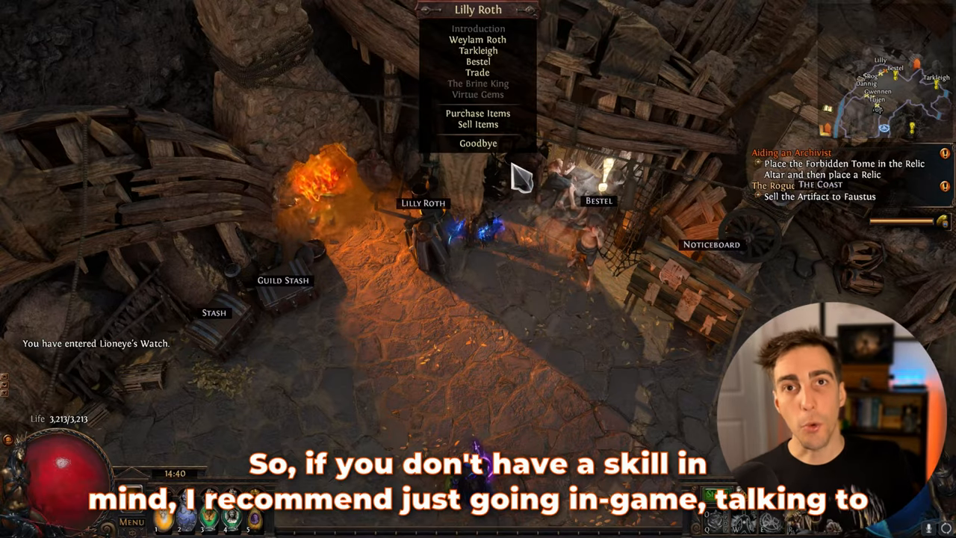
{"action": "left_click", "coordinate": [478, 112]}
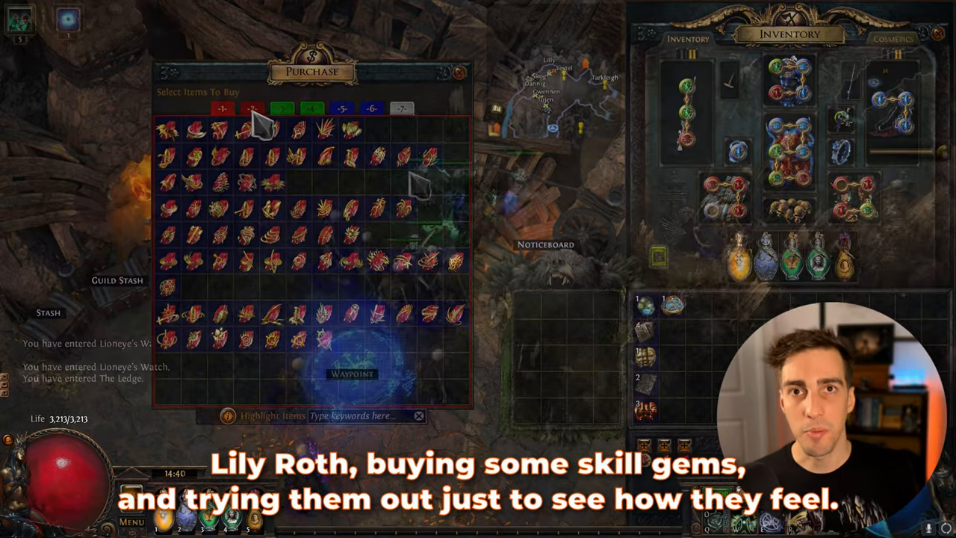
{"action": "key", "text": "Escape"}
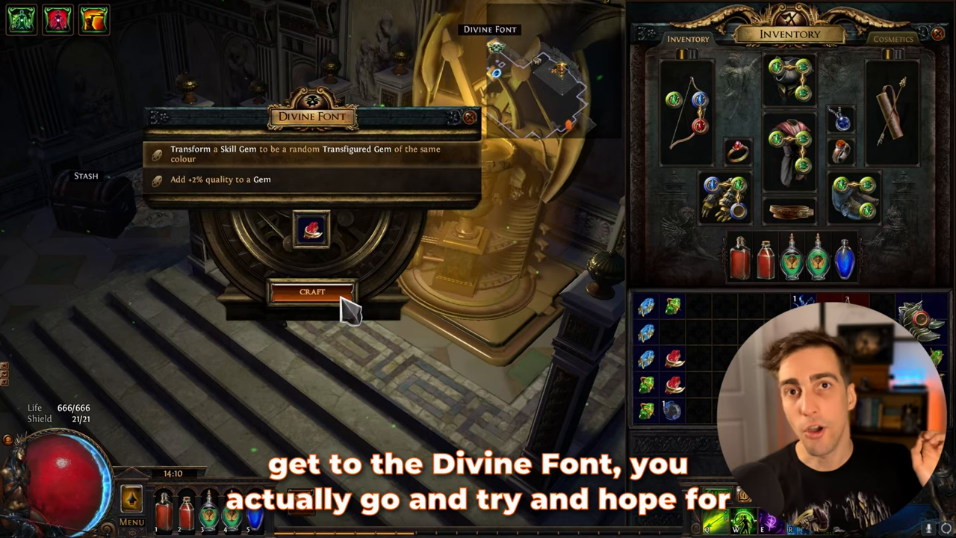
{"action": "left_click", "coordinate": [312, 291]}
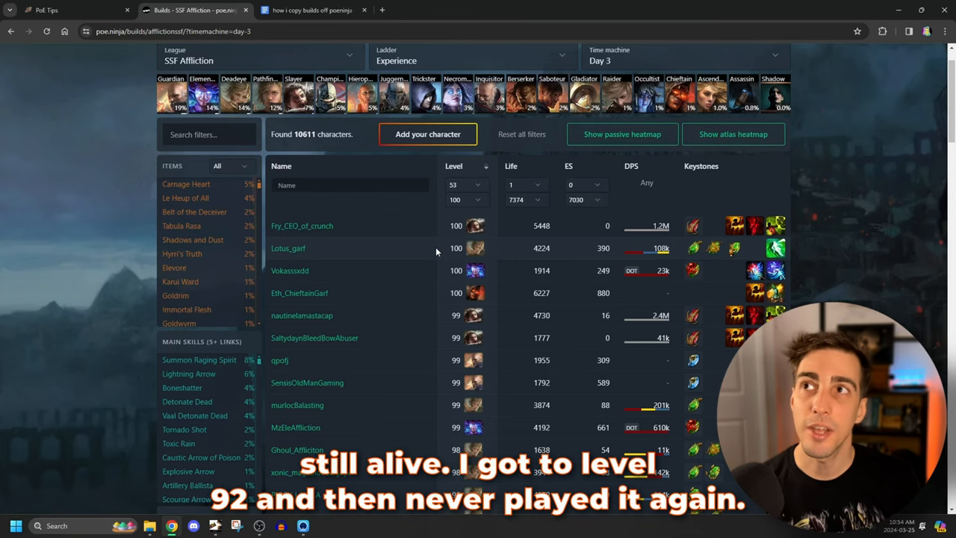
{"action": "mouse_move", "coordinate": [278, 155]}
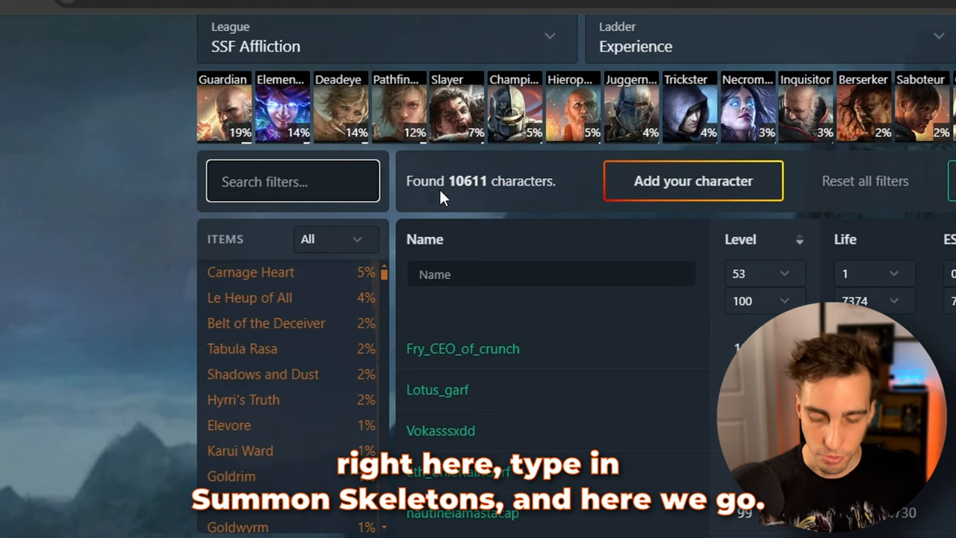
Filter the ladder to the Summon Skeletons main skill (6 characters), then clear the search
{"action": "type", "text": "summon skeletons"}
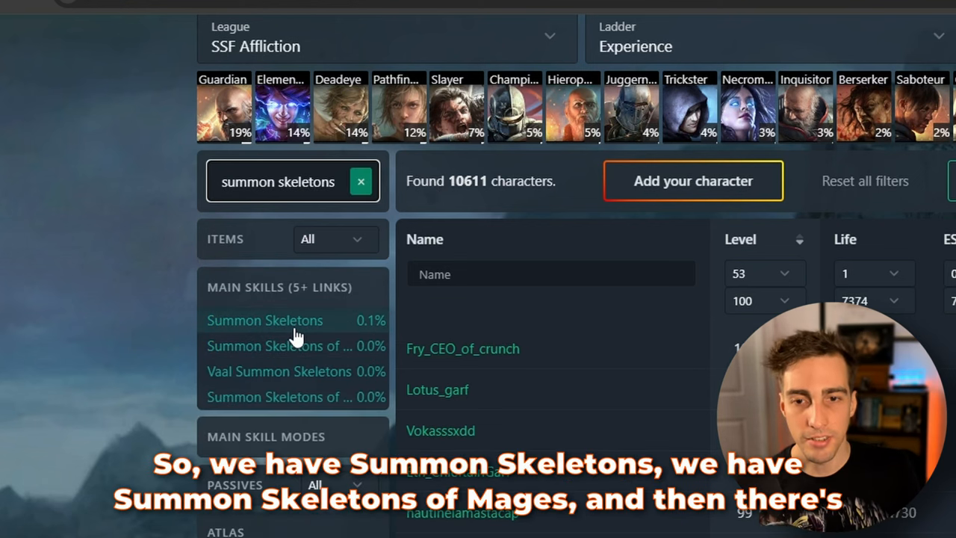
{"action": "mouse_move", "coordinate": [295, 346]}
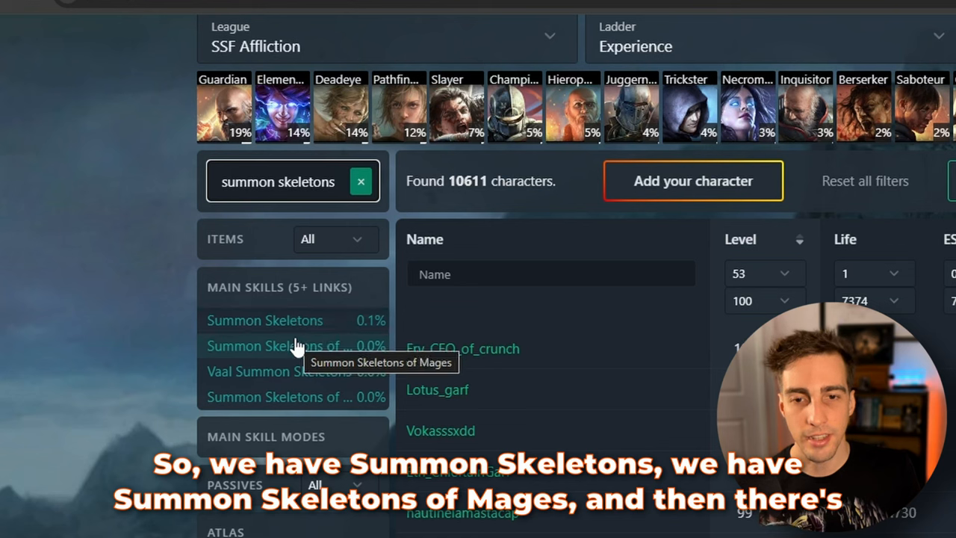
{"action": "mouse_move", "coordinate": [320, 381]}
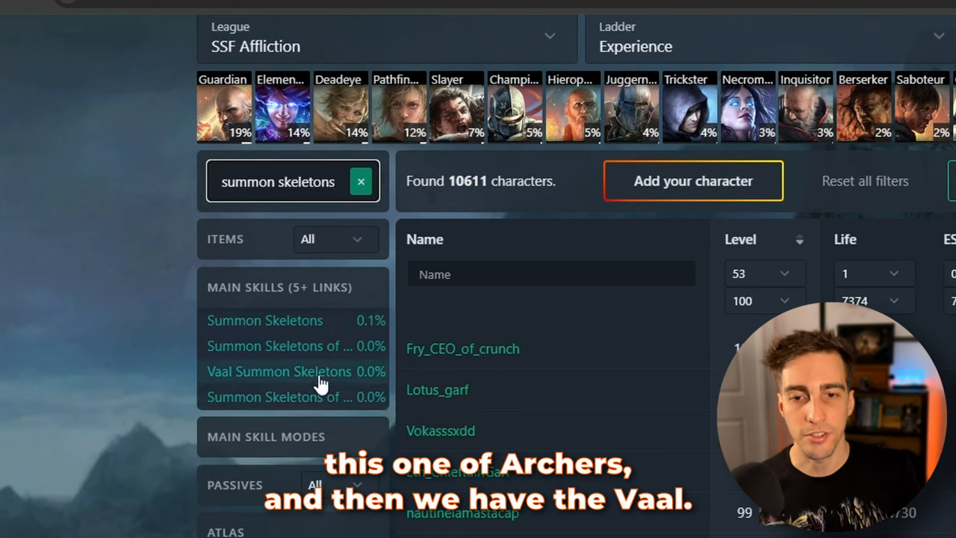
{"action": "mouse_move", "coordinate": [265, 320]}
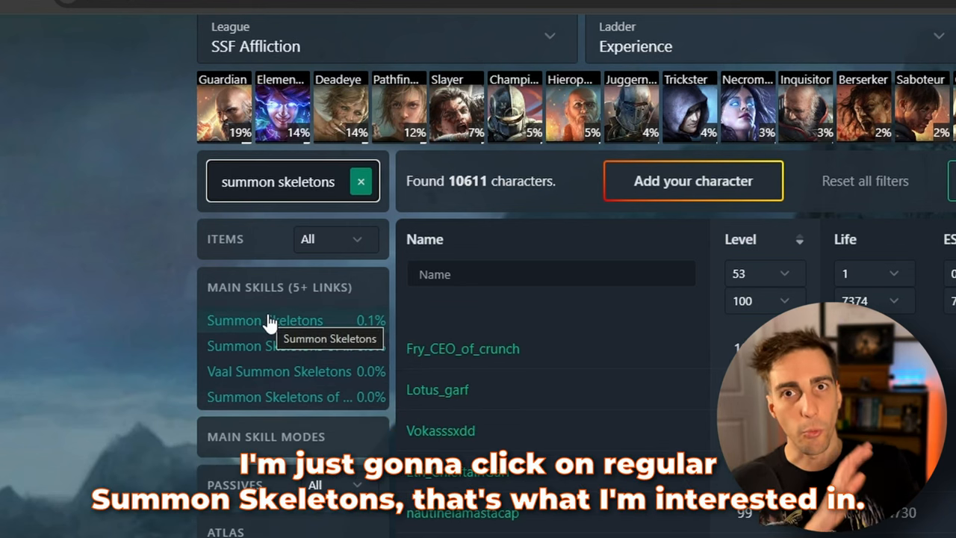
{"action": "left_click", "coordinate": [264, 319]}
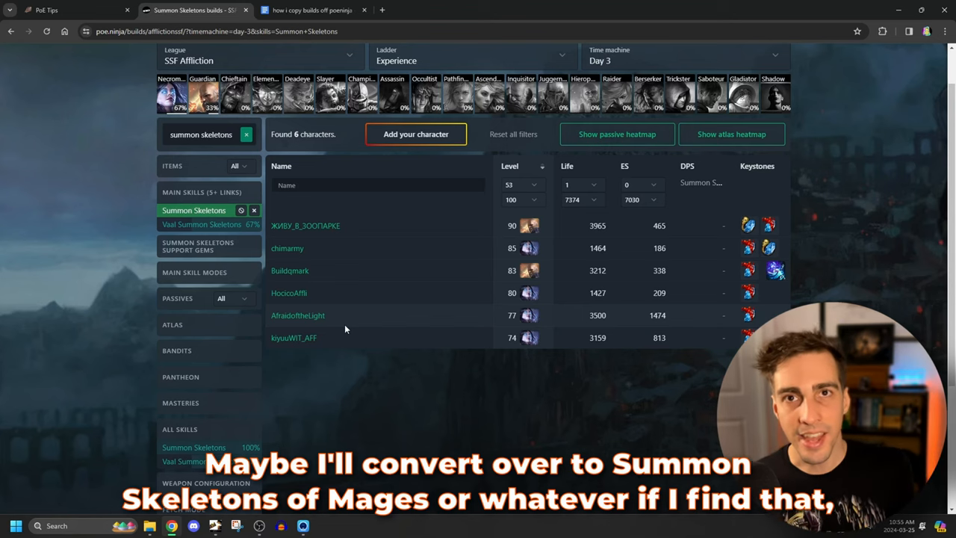
{"action": "mouse_move", "coordinate": [274, 202]}
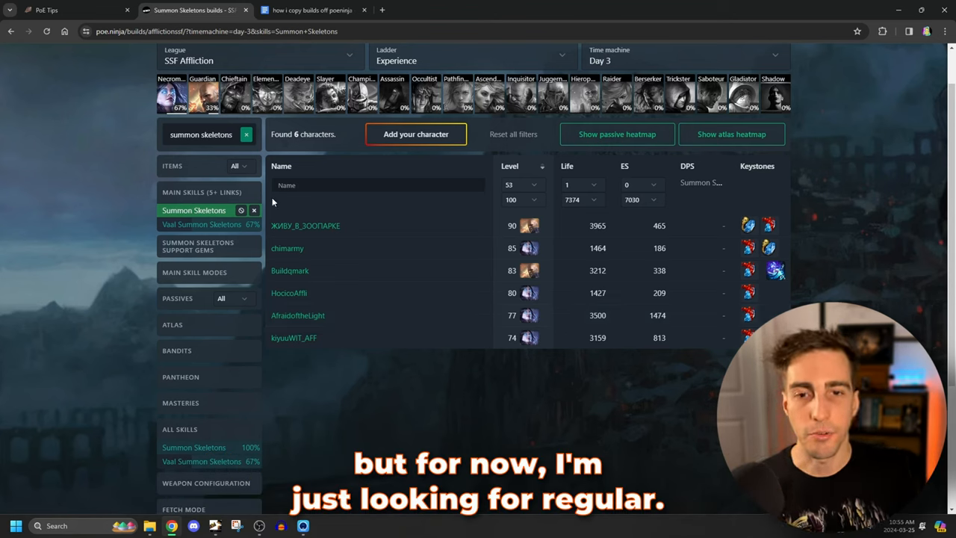
{"action": "left_click", "coordinate": [247, 135]}
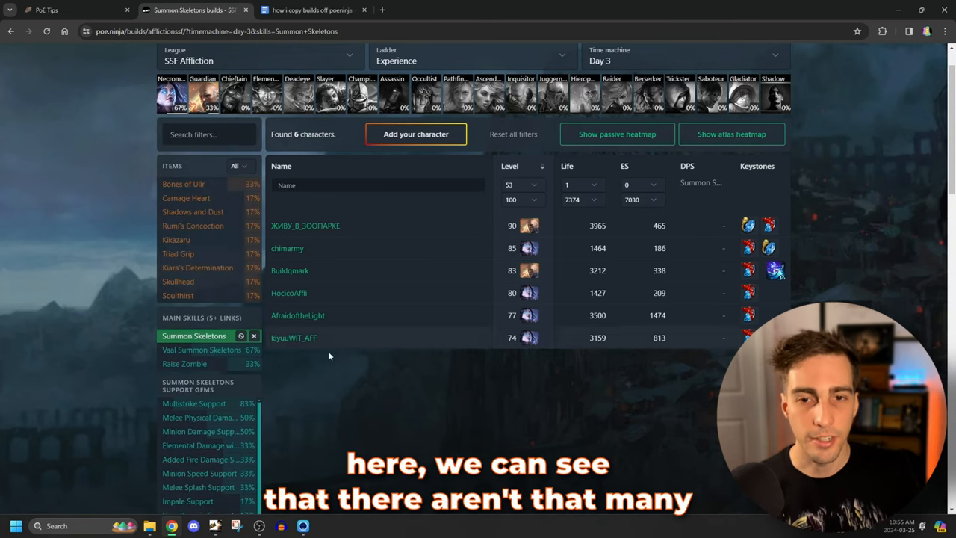
{"action": "scroll", "scroll_direction": "up", "scroll_amount": 3}
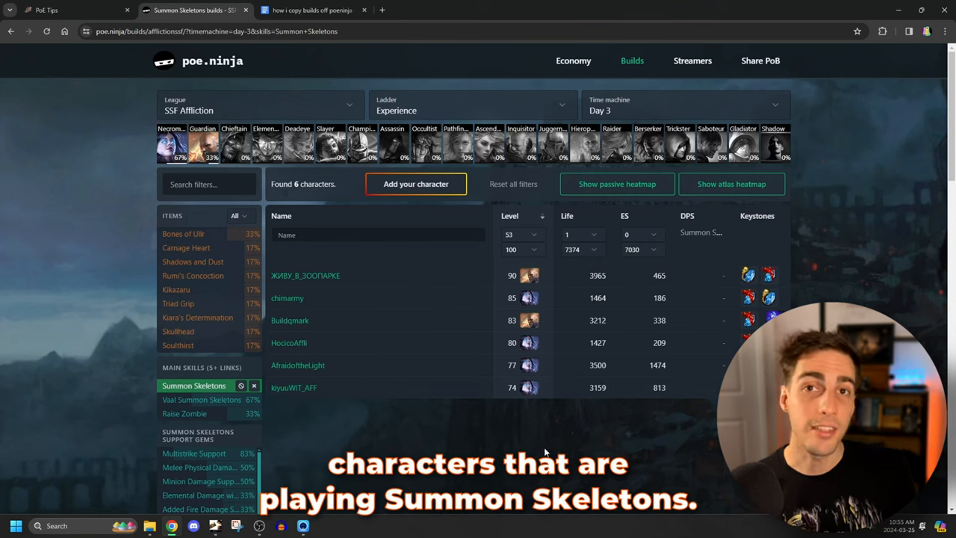
{"action": "mouse_move", "coordinate": [638, 292]}
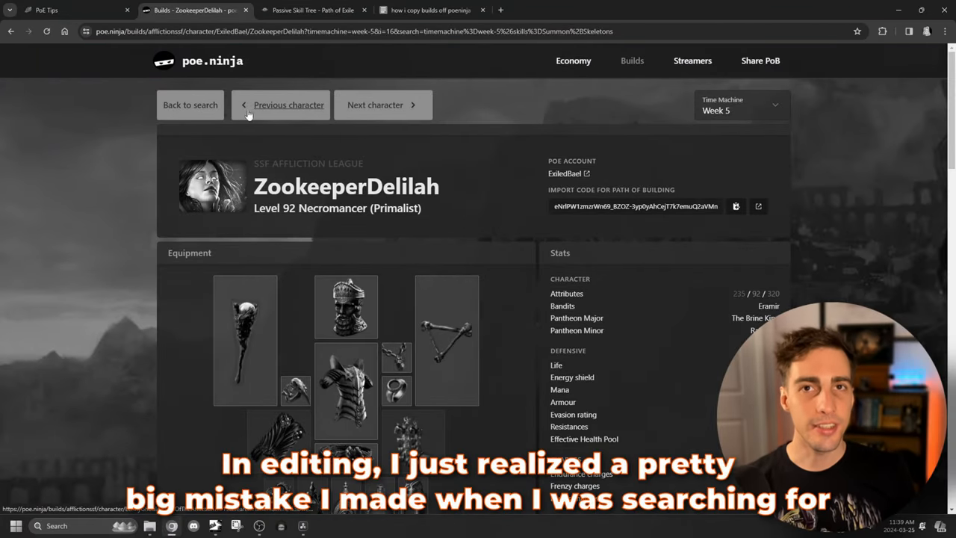
Return from the character page to the ladder and restore the Day 3 snapshot
{"action": "left_click", "coordinate": [190, 104]}
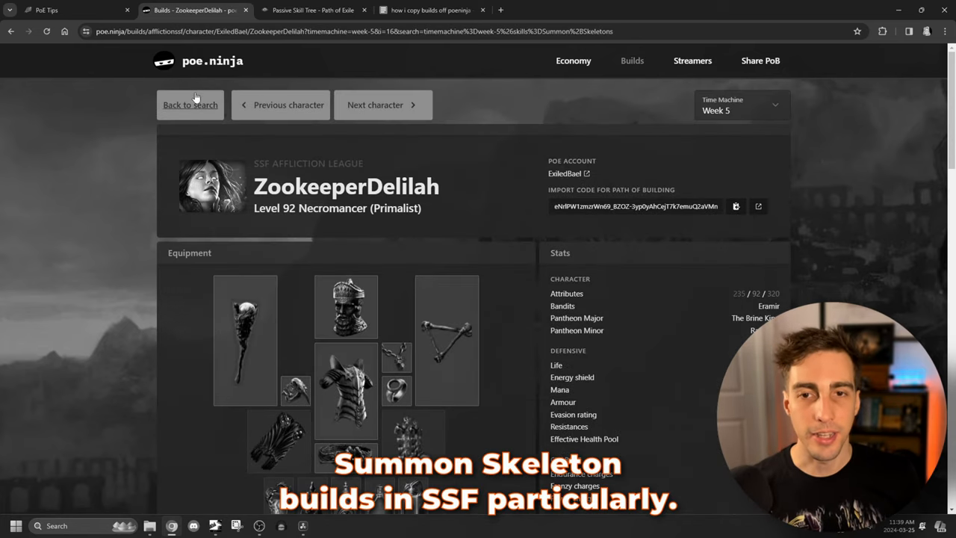
{"action": "left_click", "coordinate": [190, 104]}
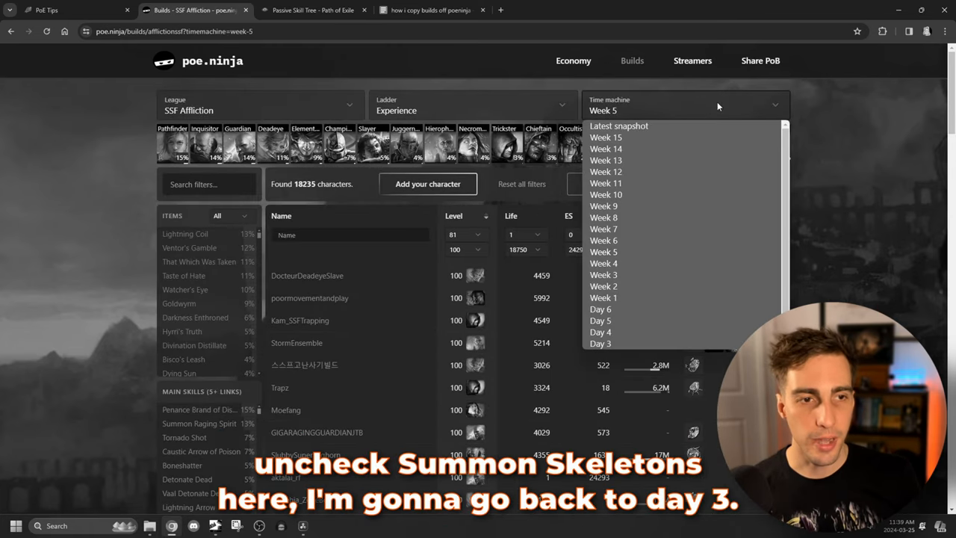
{"action": "left_click", "coordinate": [601, 344]}
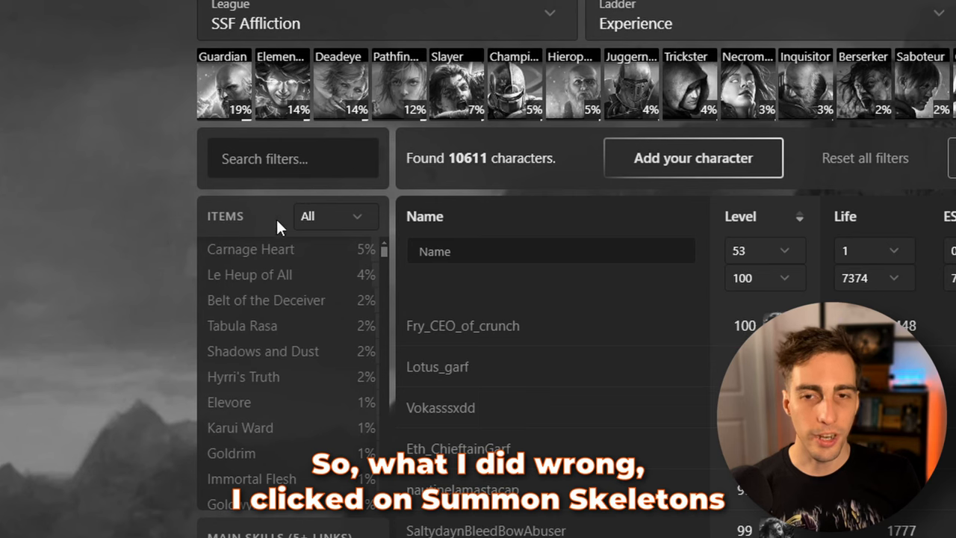
Filter by Summon Skeletons under All Skills and scroll the 122 results
{"action": "type", "text": "summon sk"}
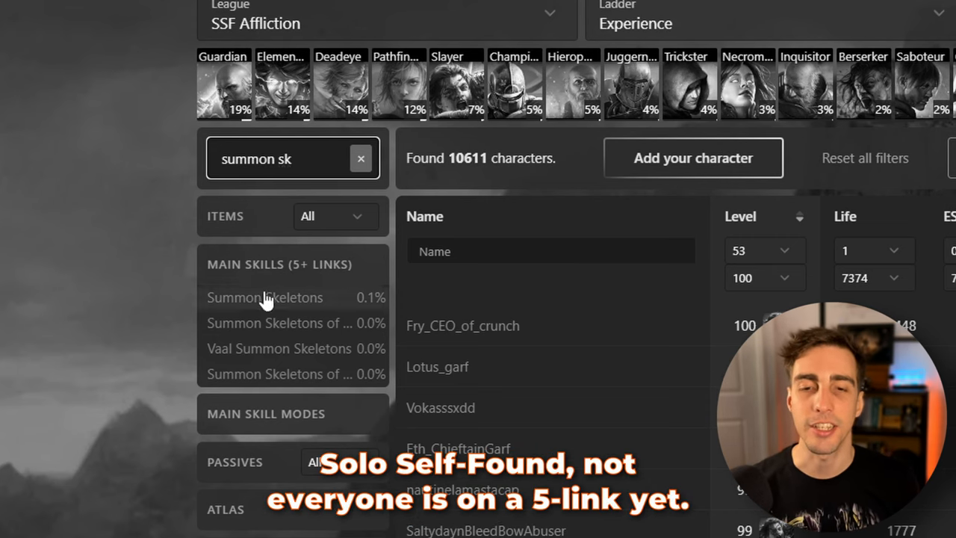
{"action": "scroll", "scroll_direction": "down", "scroll_amount": 3}
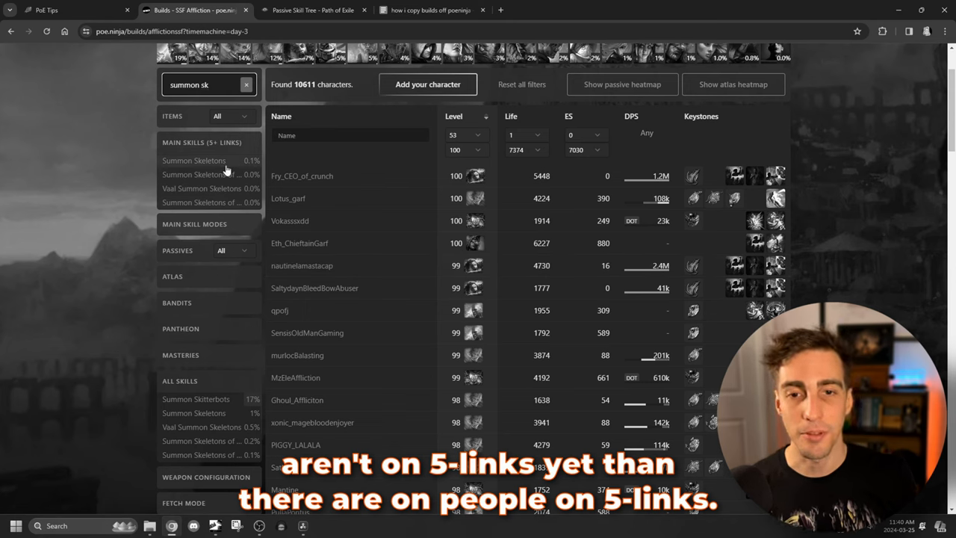
{"action": "mouse_move", "coordinate": [235, 413]}
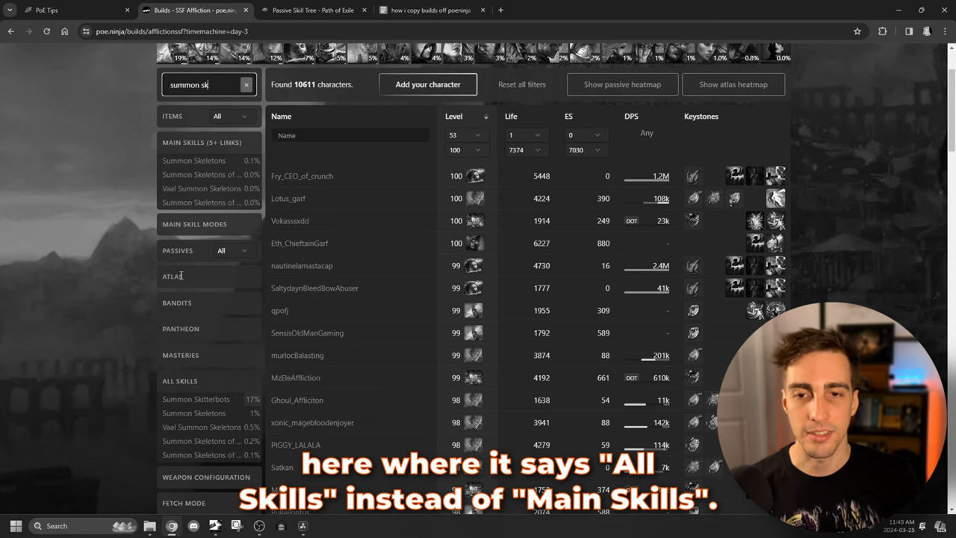
{"action": "left_click", "coordinate": [194, 413]}
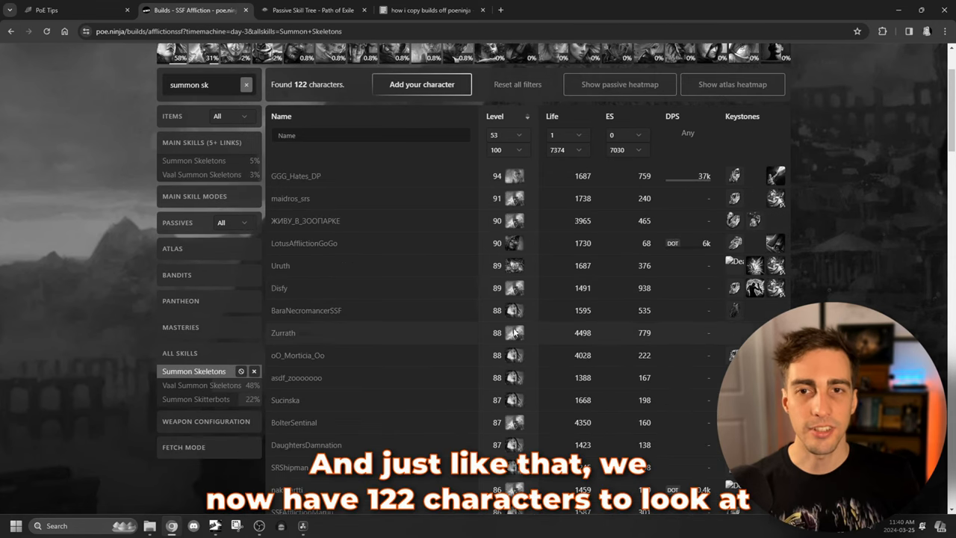
{"action": "scroll", "scroll_direction": "up", "scroll_amount": 3}
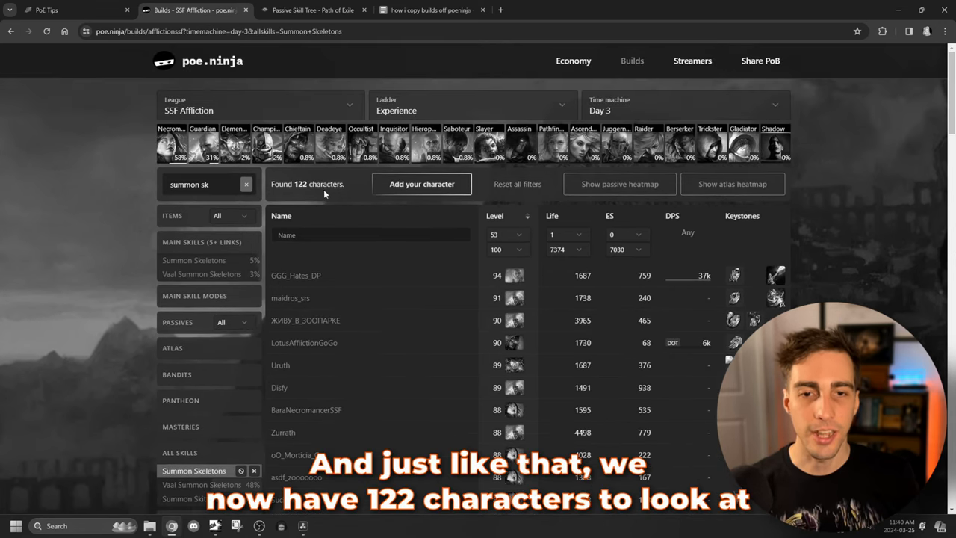
{"action": "mouse_move", "coordinate": [350, 196]}
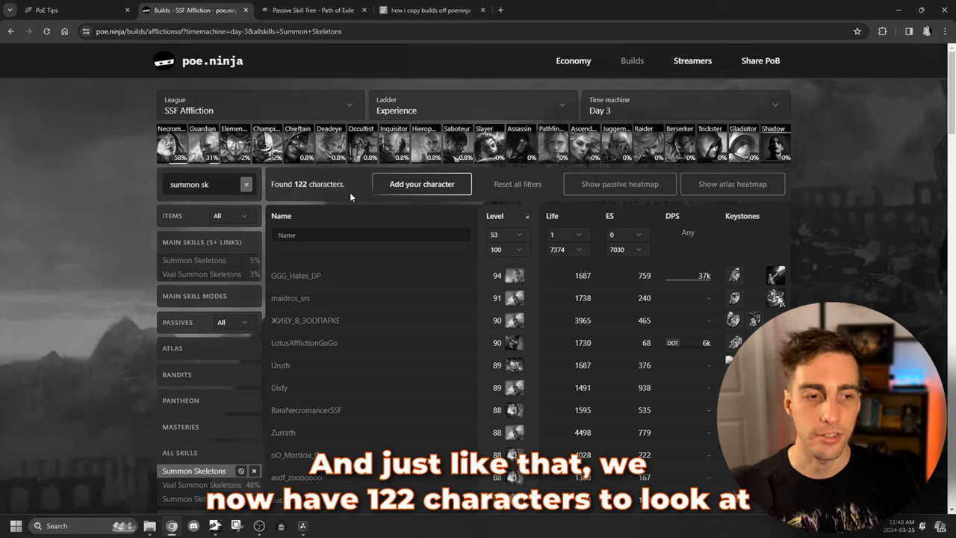
{"action": "mouse_move", "coordinate": [418, 278]}
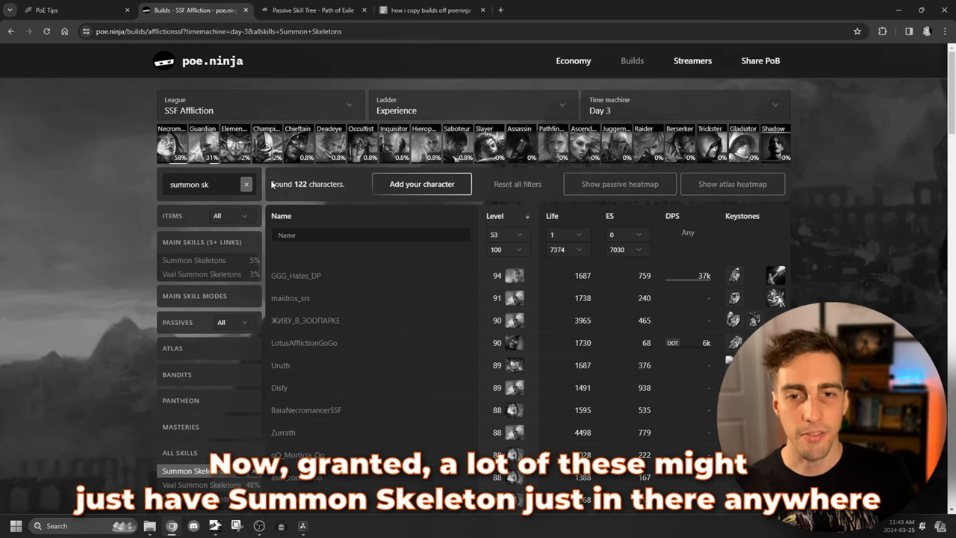
{"action": "scroll", "scroll_direction": "down", "scroll_amount": 3}
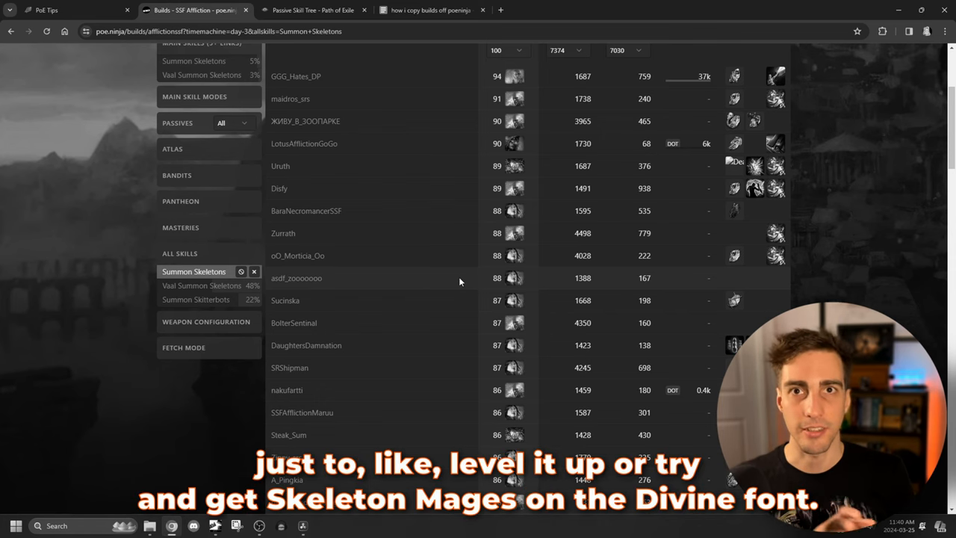
{"action": "mouse_move", "coordinate": [454, 273]}
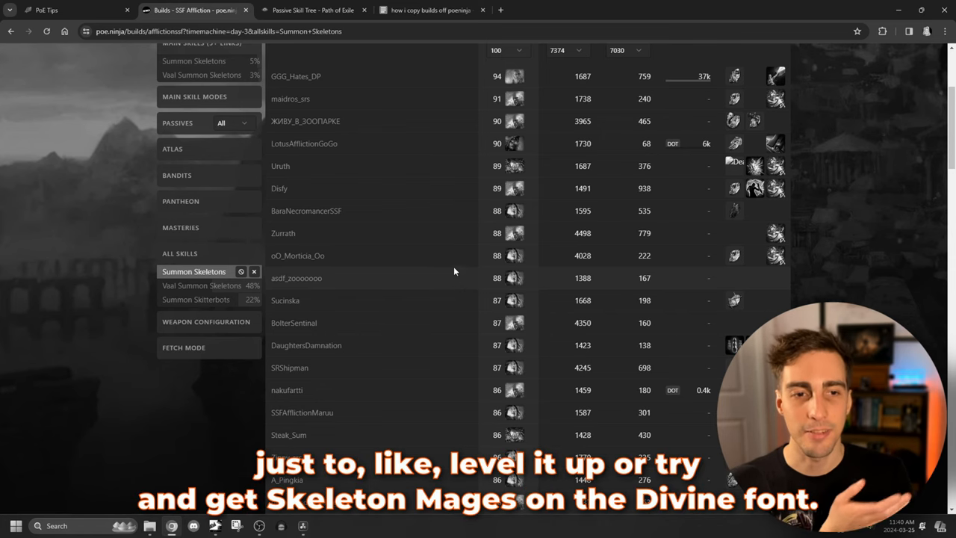
{"action": "scroll", "scroll_direction": "up", "scroll_amount": 3}
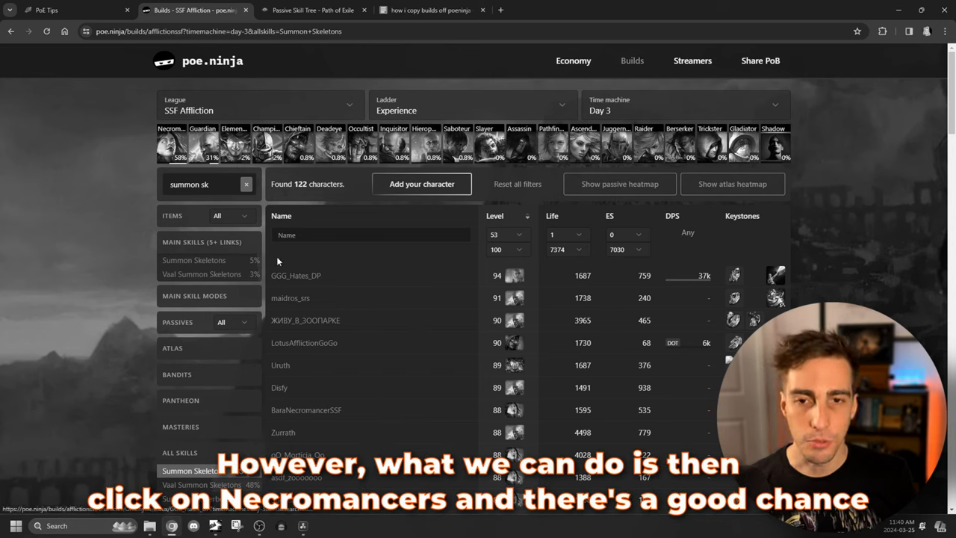
Keep only Necromancer characters in the skeleton ladder, leaving 47
{"action": "left_click", "coordinate": [170, 146]}
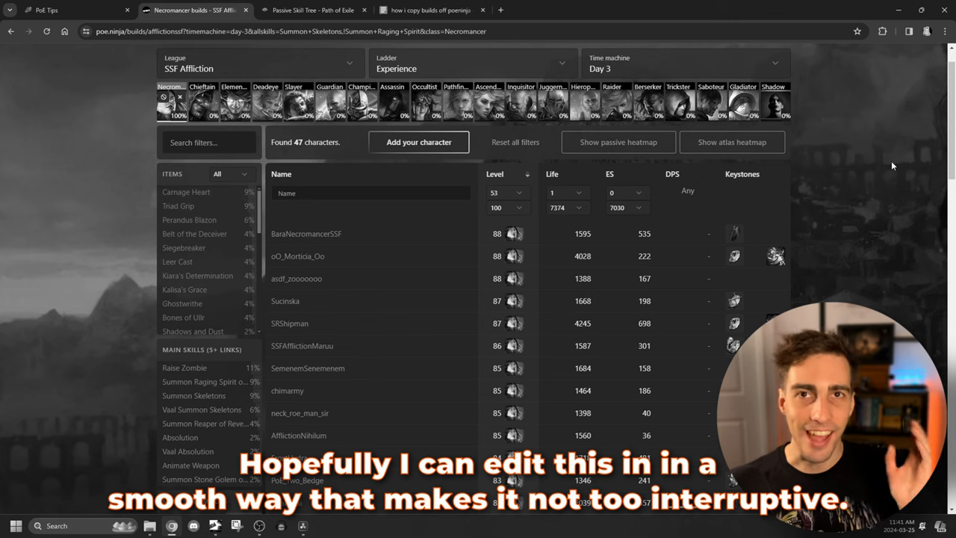
{"action": "mouse_move", "coordinate": [862, 297]}
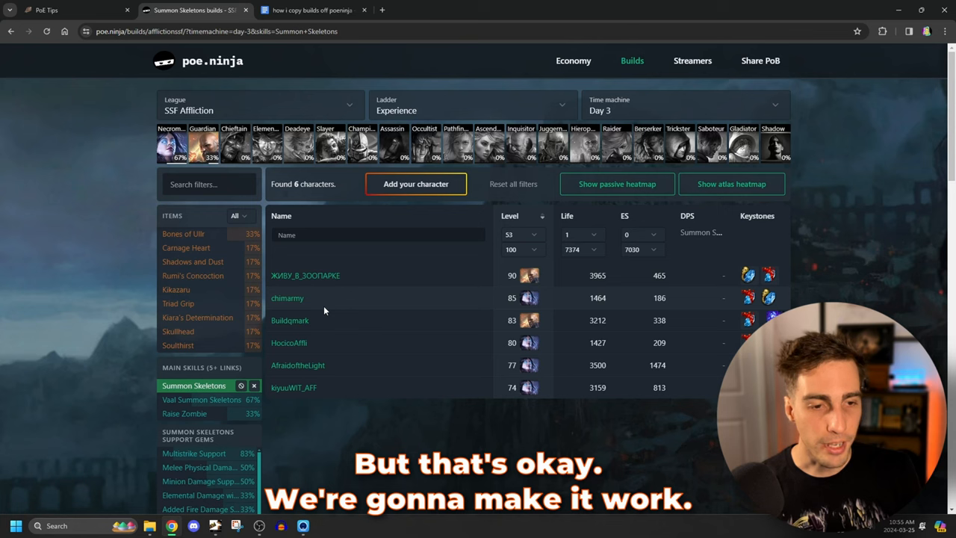
{"action": "mouse_move", "coordinate": [603, 246]}
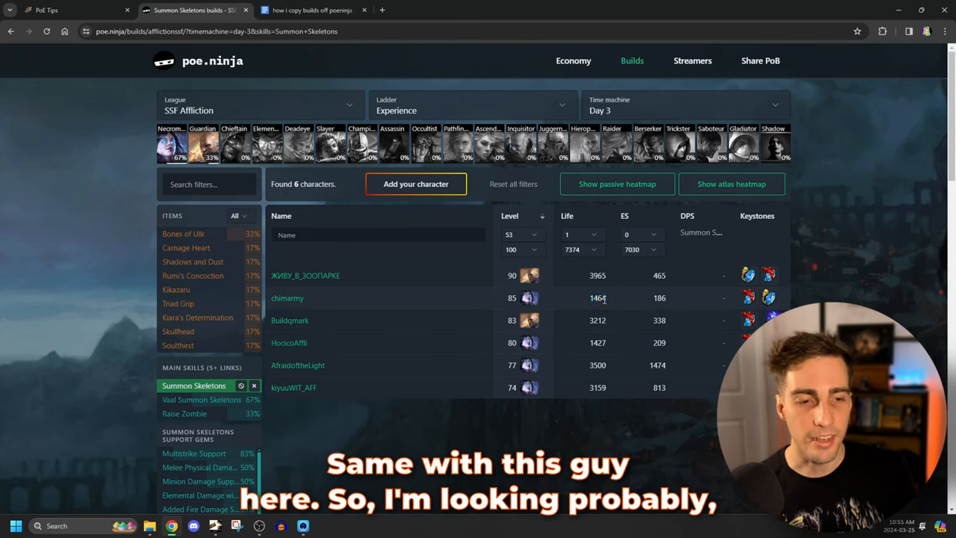
{"action": "mouse_move", "coordinate": [617, 365]}
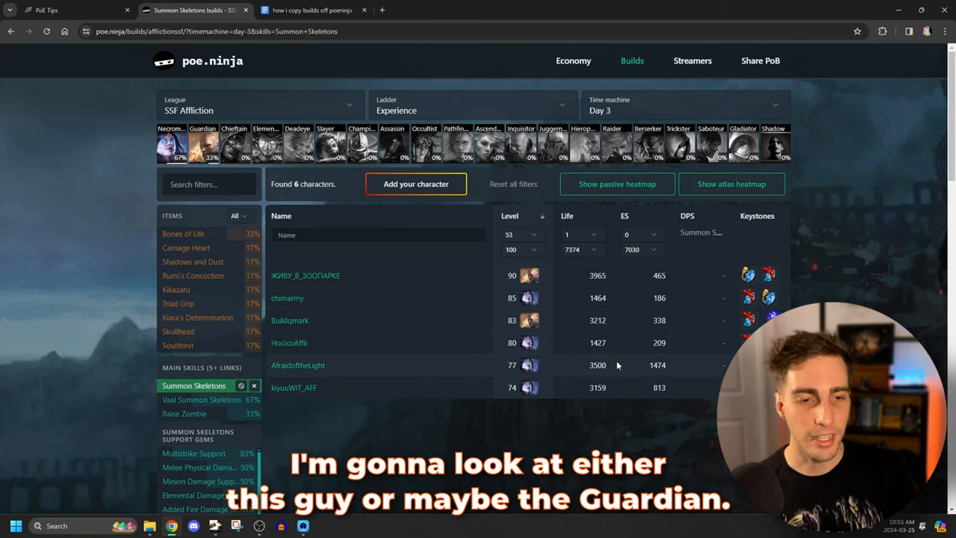
{"action": "mouse_move", "coordinate": [347, 276]}
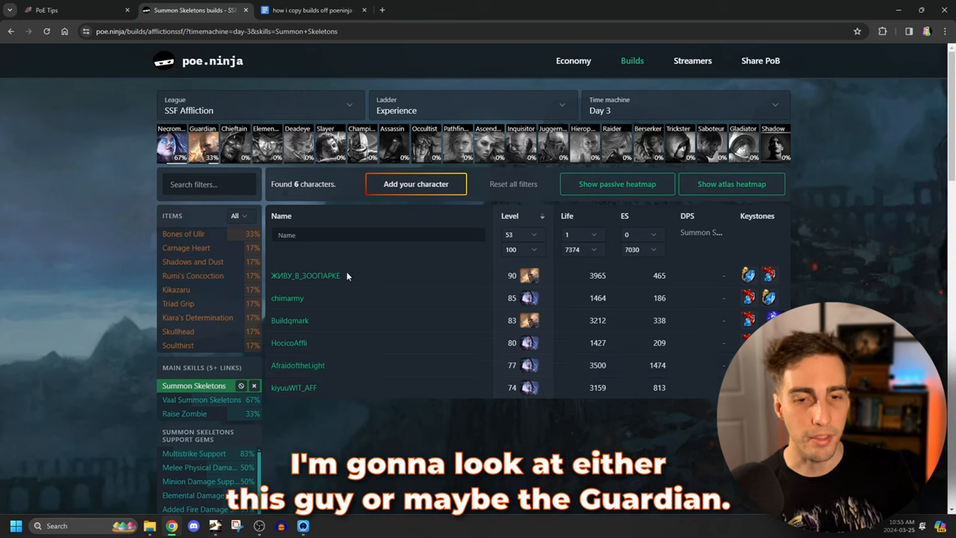
{"action": "mouse_move", "coordinate": [337, 271]}
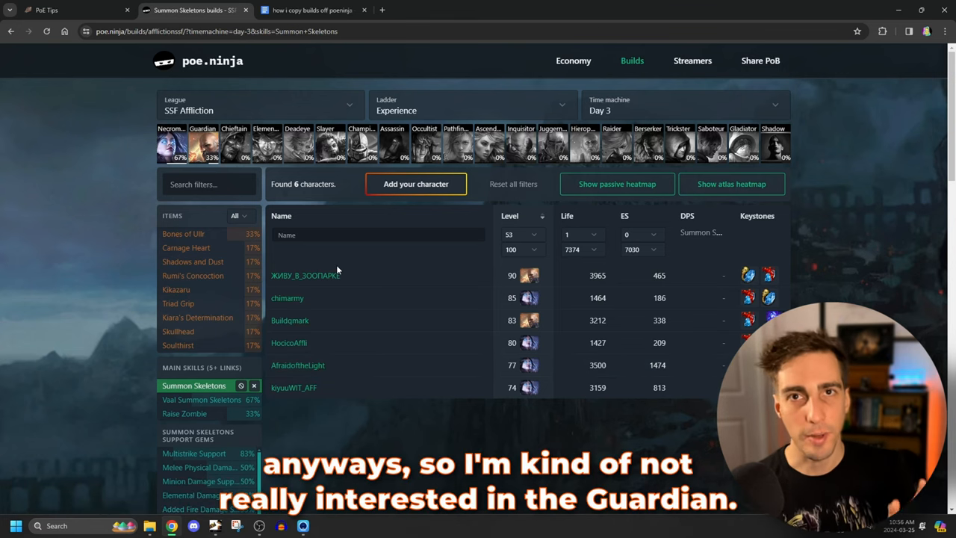
{"action": "mouse_move", "coordinate": [333, 265]}
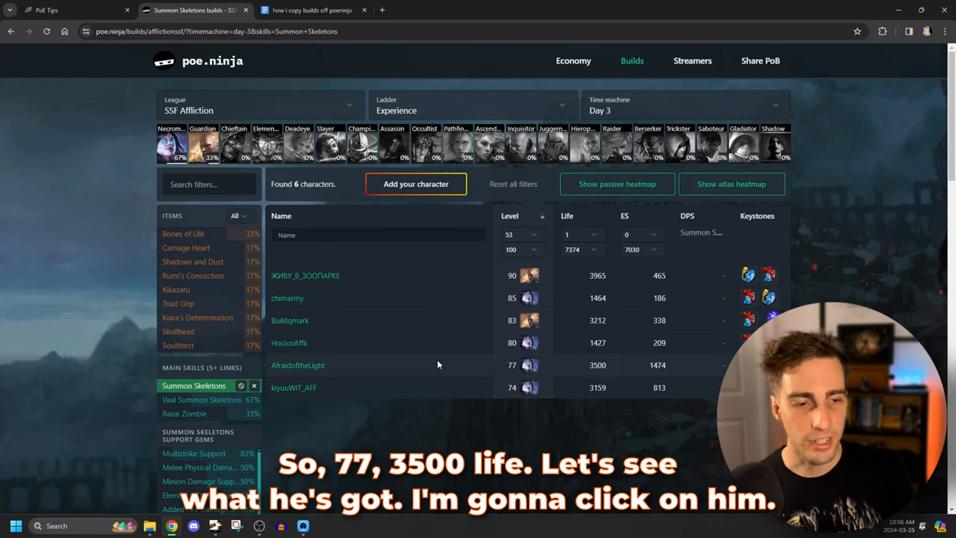
Open AfraidoftheLight's level 77 Necromancer page and scroll to the passive tree section
{"action": "left_click", "coordinate": [298, 365]}
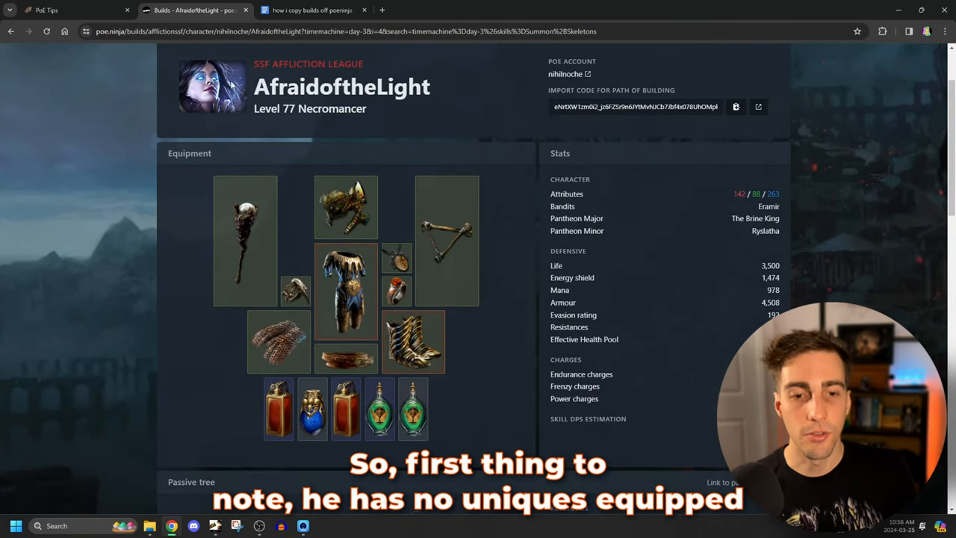
{"action": "scroll", "scroll_direction": "down", "scroll_amount": 3}
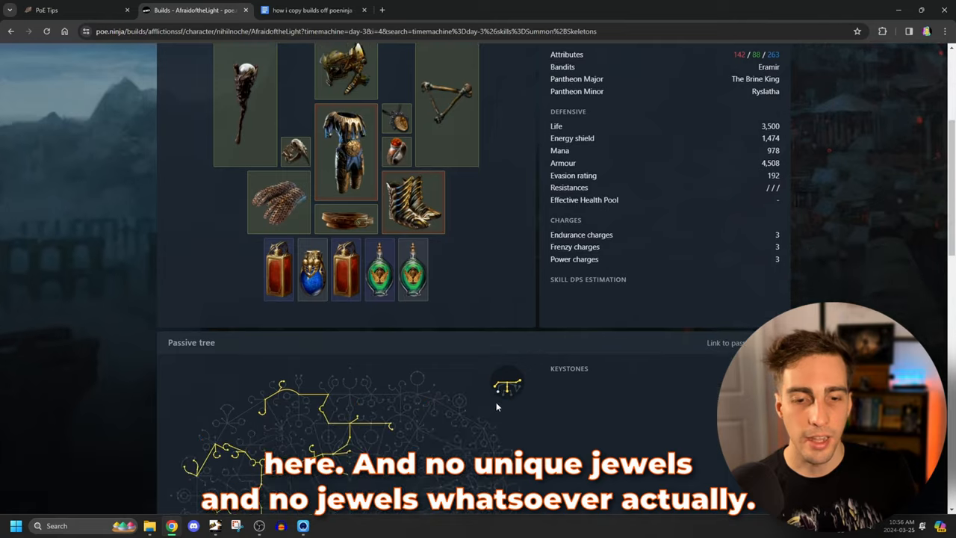
{"action": "scroll", "scroll_direction": "up", "scroll_amount": 3}
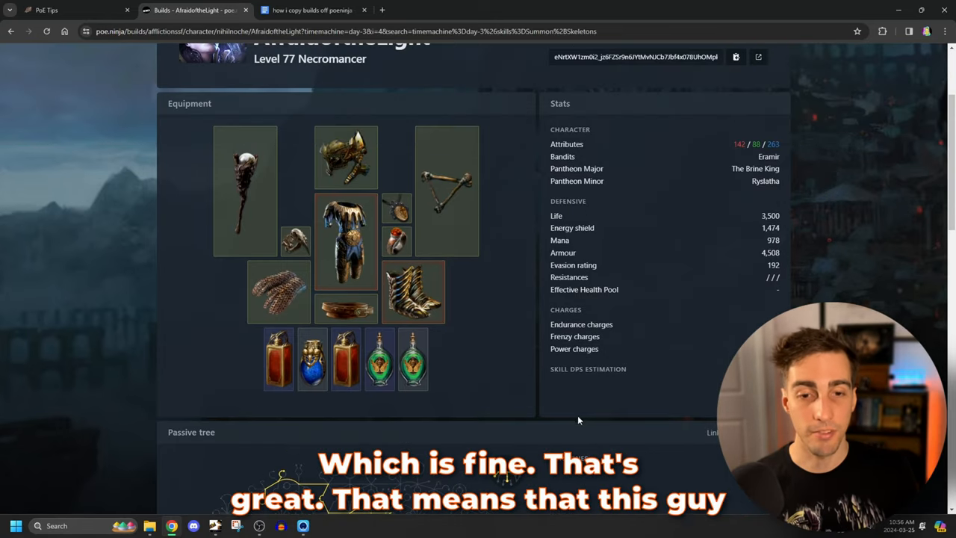
{"action": "scroll", "scroll_direction": "up", "scroll_amount": 3}
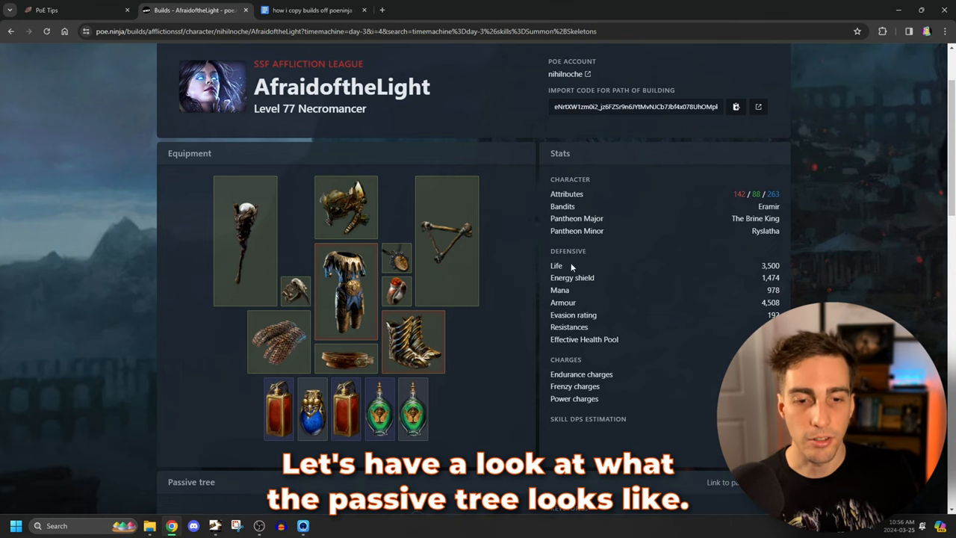
{"action": "scroll", "scroll_direction": "down", "scroll_amount": 3}
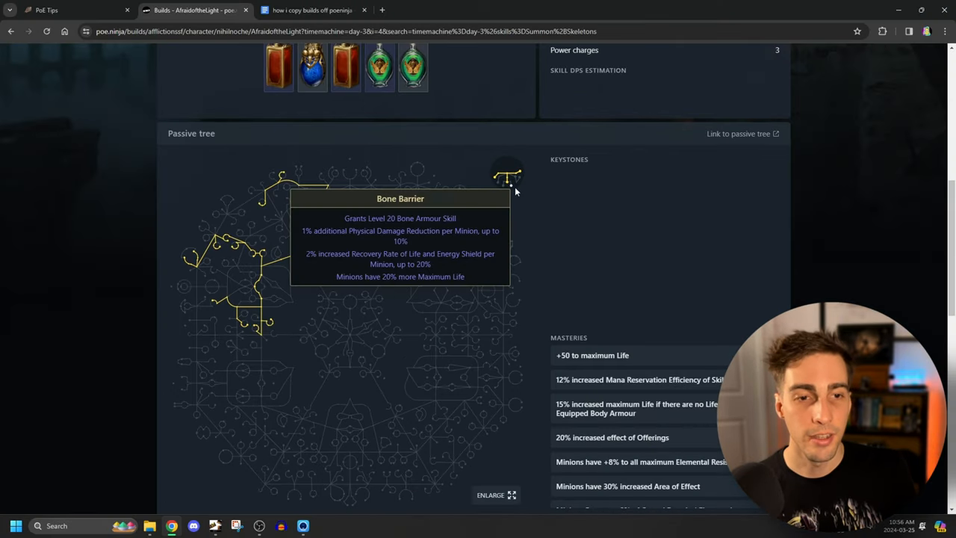
{"action": "mouse_move", "coordinate": [694, 152]}
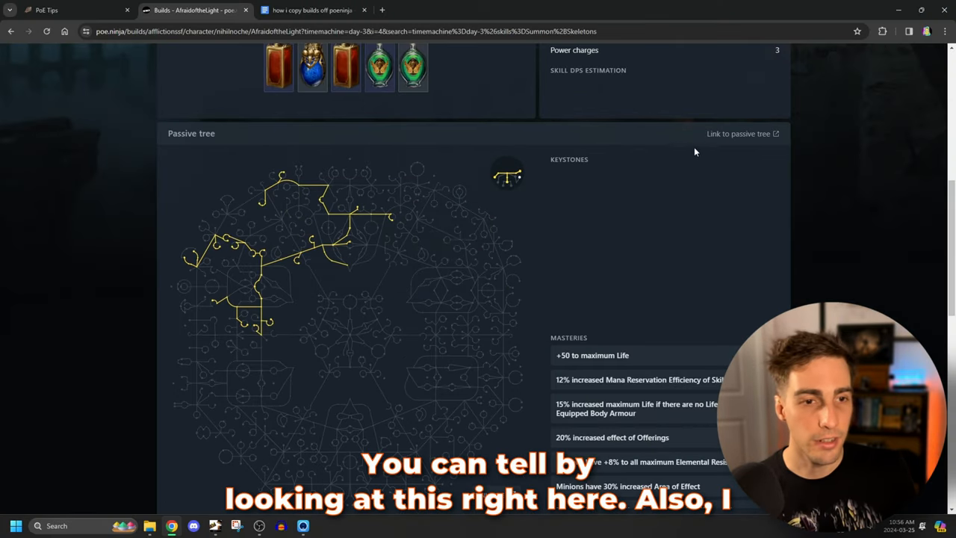
View the full passive tree, panning over ascendancy and minion paths, then return
{"action": "left_click", "coordinate": [739, 133]}
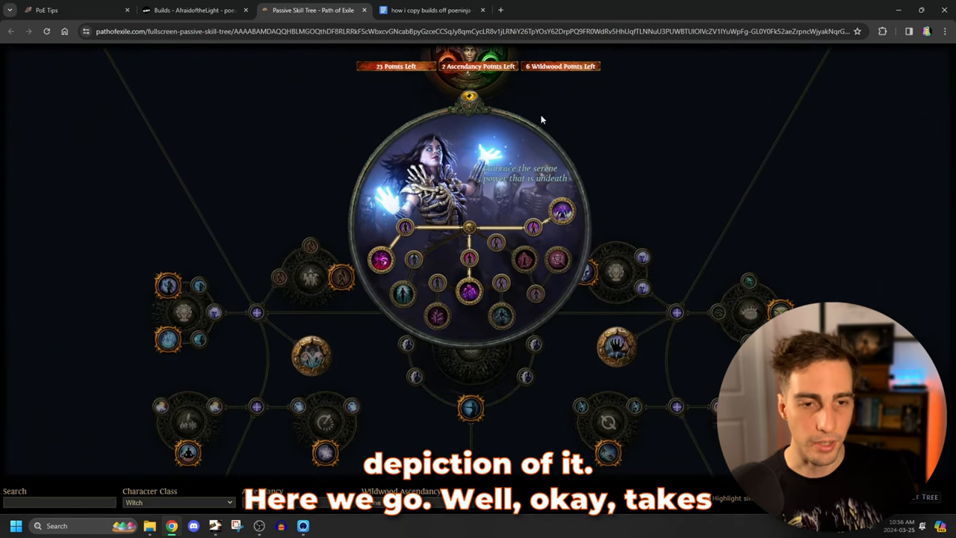
{"action": "mouse_move", "coordinate": [469, 291]}
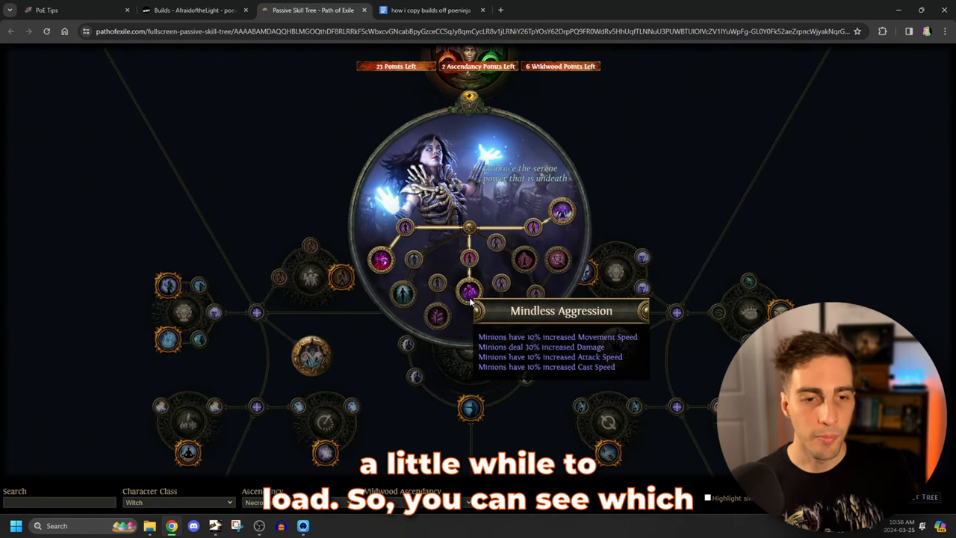
{"action": "mouse_move", "coordinate": [532, 227]}
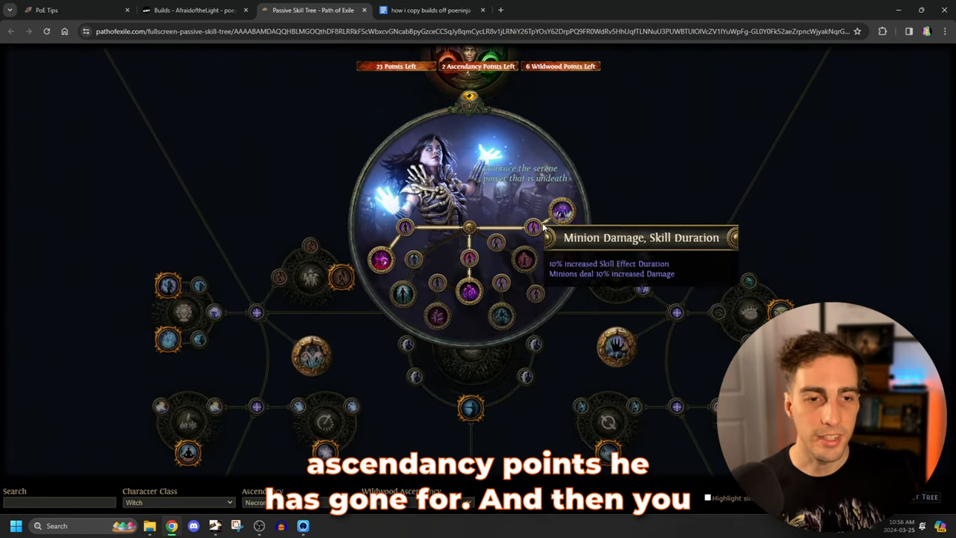
{"action": "scroll", "scroll_direction": "down", "scroll_amount": 3}
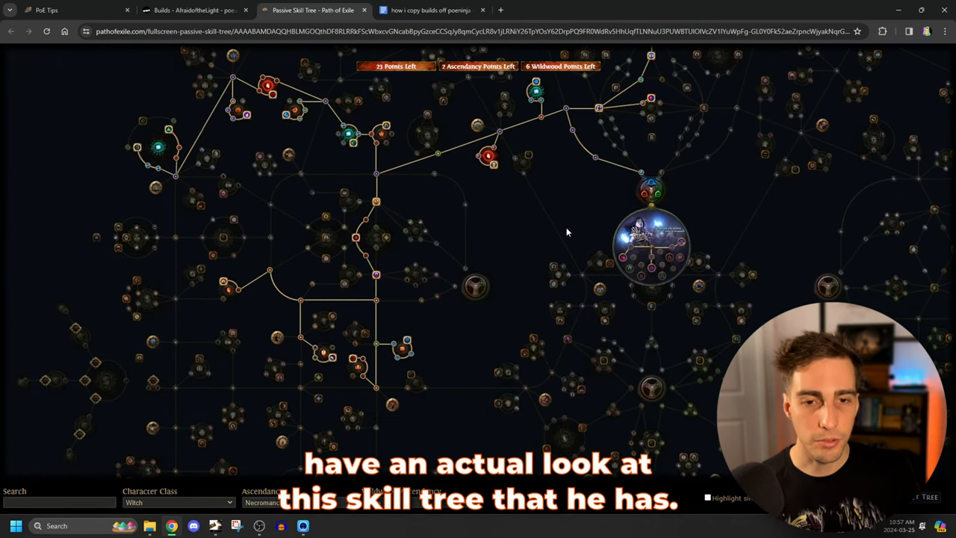
{"action": "left_click_drag", "start_coordinate": [568, 232], "coordinate": [410, 311]}
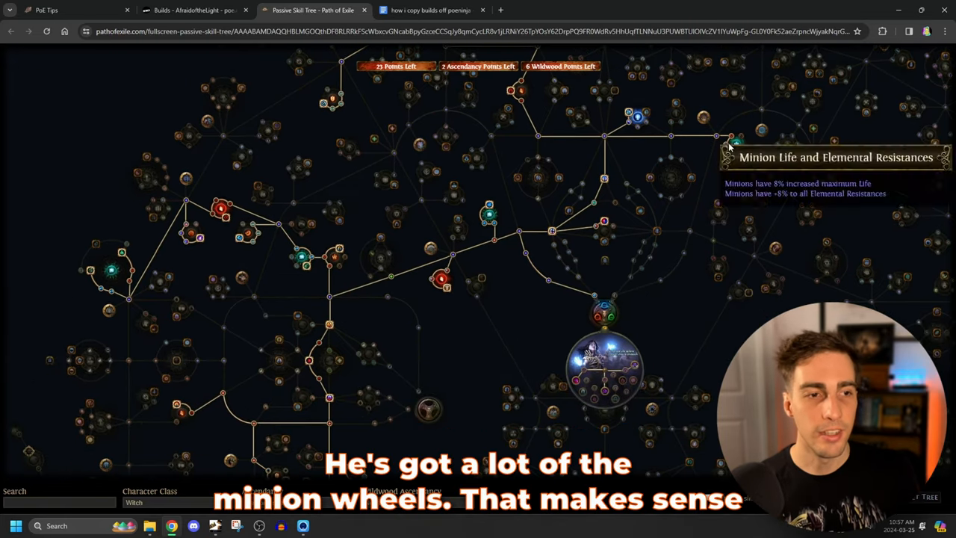
{"action": "mouse_move", "coordinate": [369, 234]}
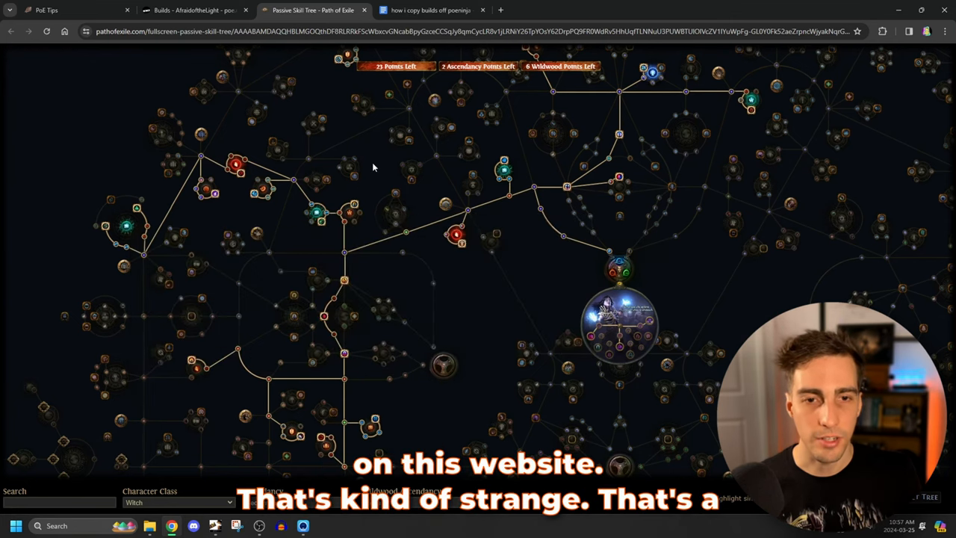
{"action": "left_click", "coordinate": [194, 9]}
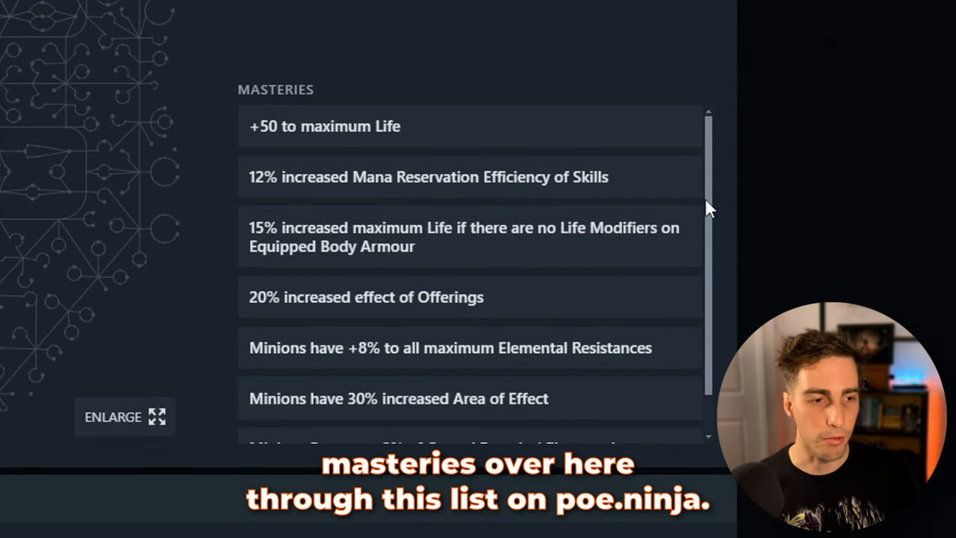
Scroll through the Necromancer's masteries and equipment, including shield, belt and boots
{"action": "scroll", "scroll_direction": "down", "scroll_amount": 3}
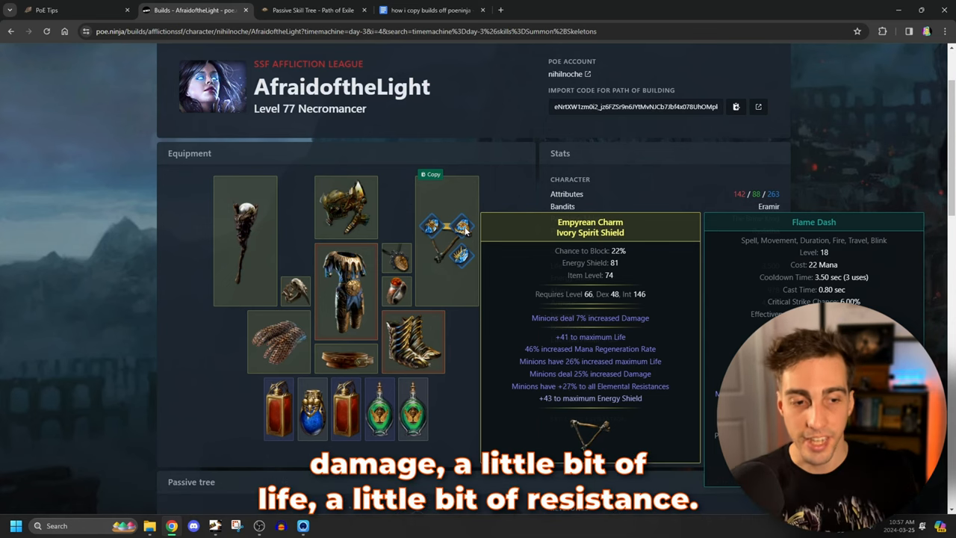
{"action": "mouse_move", "coordinate": [346, 291]}
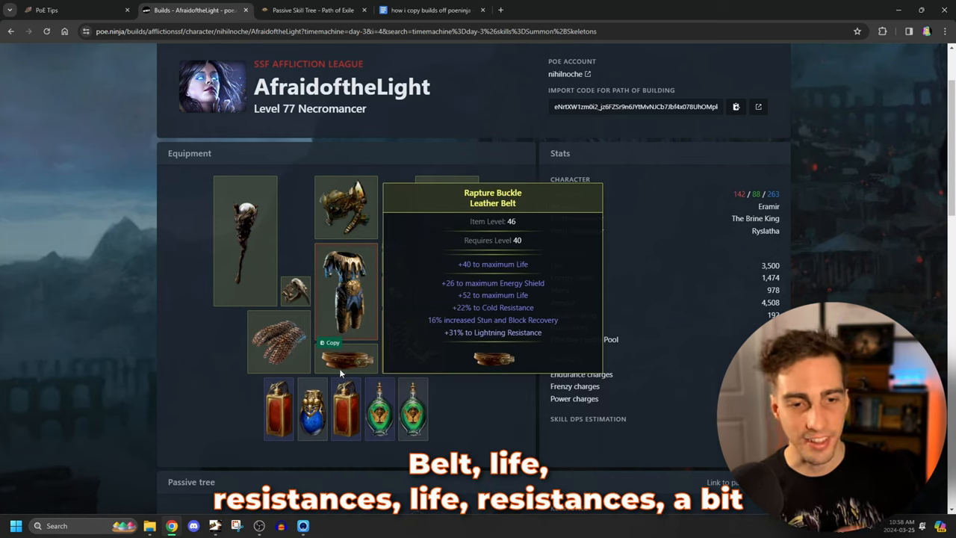
{"action": "mouse_move", "coordinate": [278, 341]}
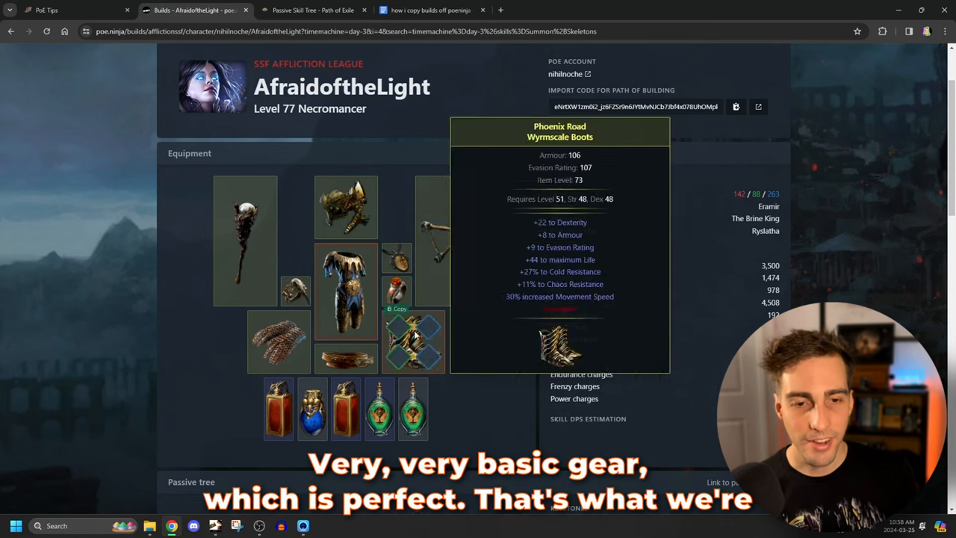
{"action": "scroll", "scroll_direction": "down", "scroll_amount": 3}
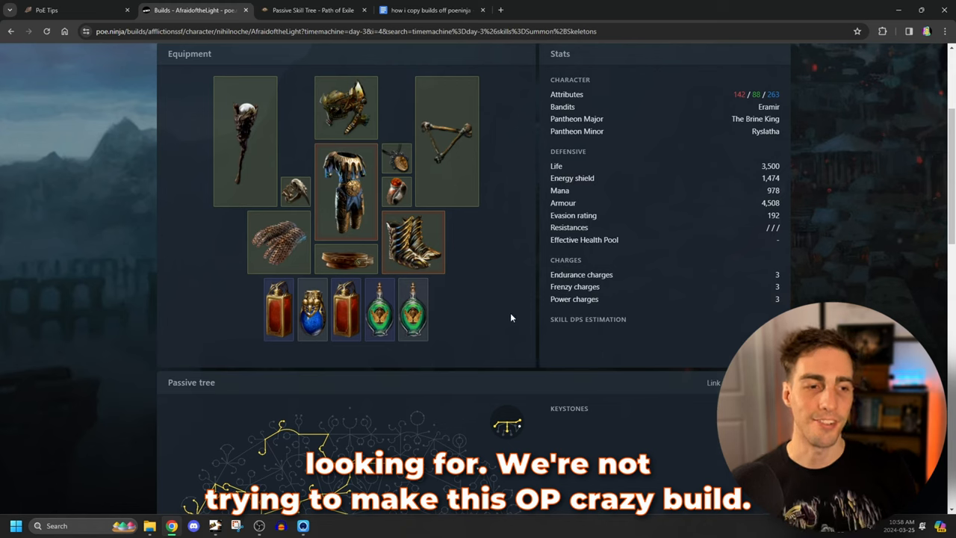
{"action": "mouse_move", "coordinate": [459, 366]}
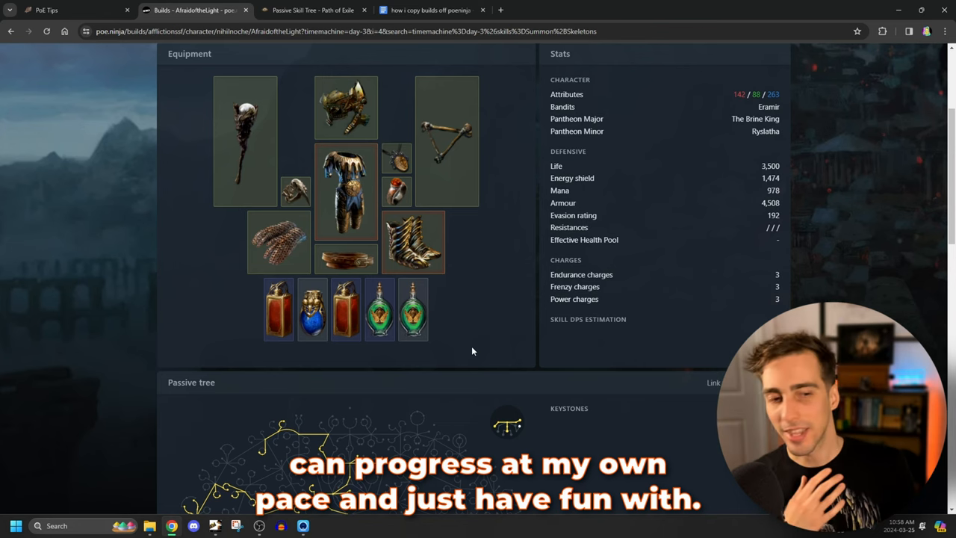
Scroll to the Skills section to inspect the Vaal Summon Skeletons gem link
{"action": "scroll", "scroll_direction": "down", "scroll_amount": 3}
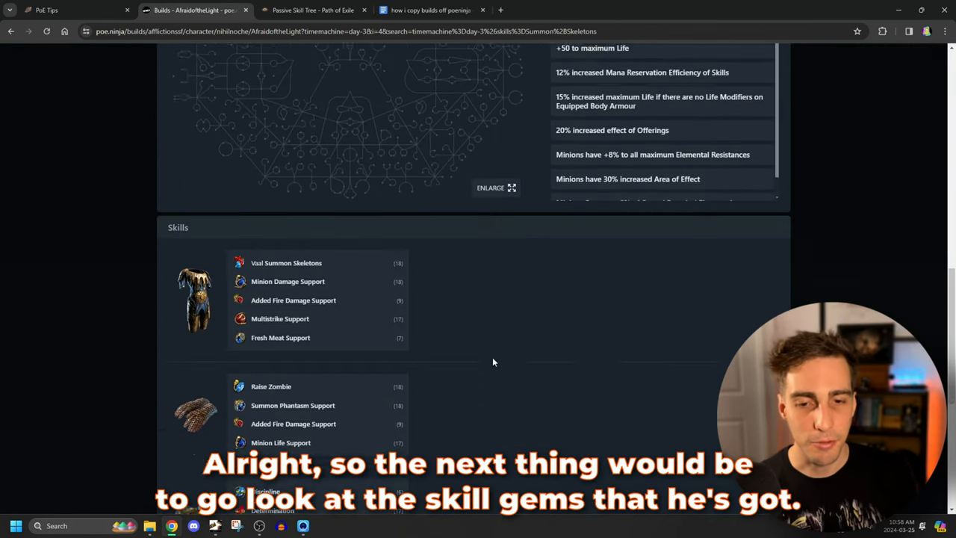
{"action": "scroll", "scroll_direction": "down", "scroll_amount": 3}
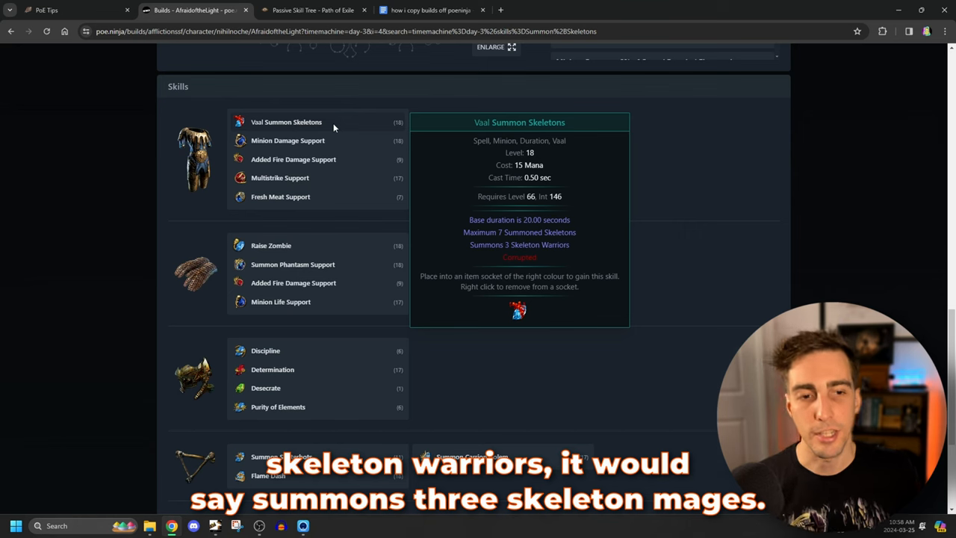
{"action": "mouse_move", "coordinate": [349, 130]}
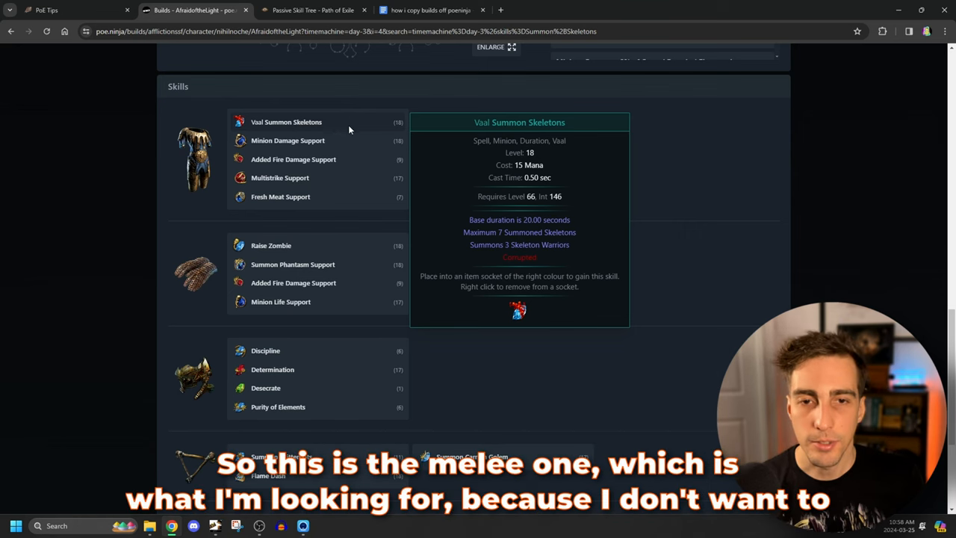
{"action": "mouse_move", "coordinate": [339, 133]}
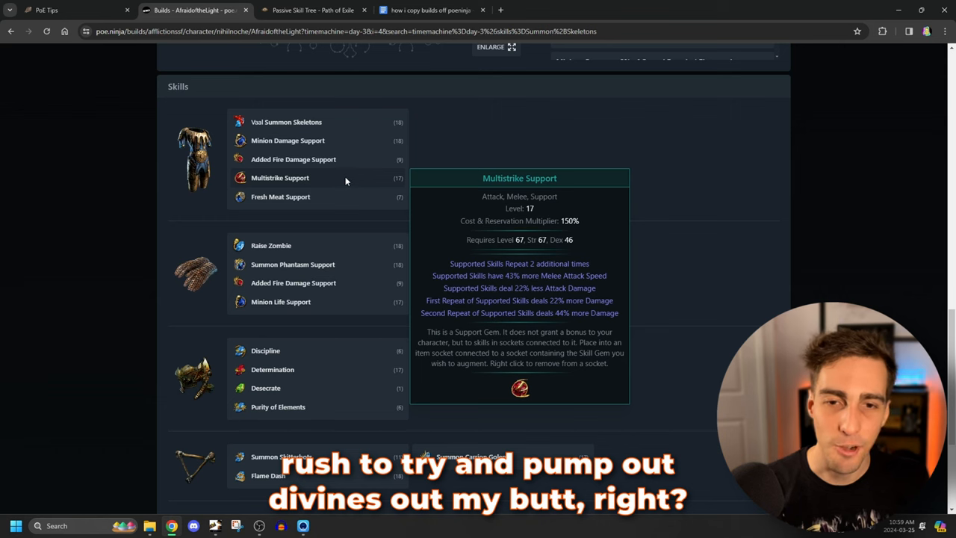
{"action": "mouse_move", "coordinate": [461, 209]}
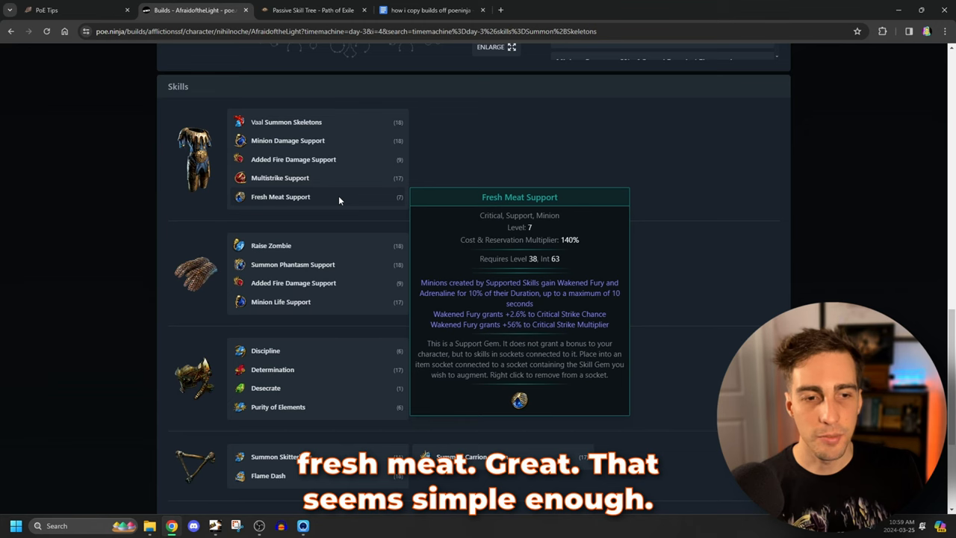
Scroll through the Determination, Summon Skitterbots and Flesh Offering gems, then back up to Mistress of Sacrifice
{"action": "scroll", "scroll_direction": "down", "scroll_amount": 3}
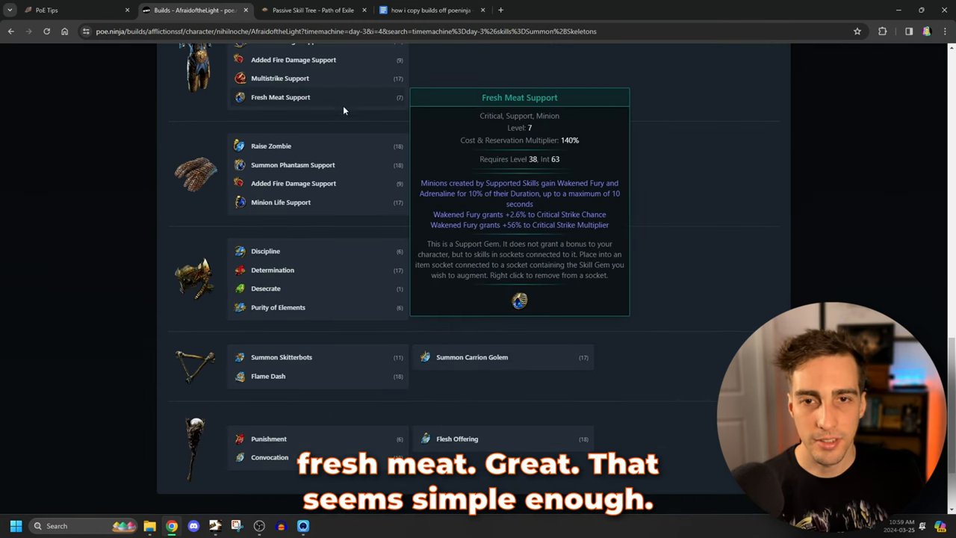
{"action": "scroll", "scroll_direction": "up", "scroll_amount": 3}
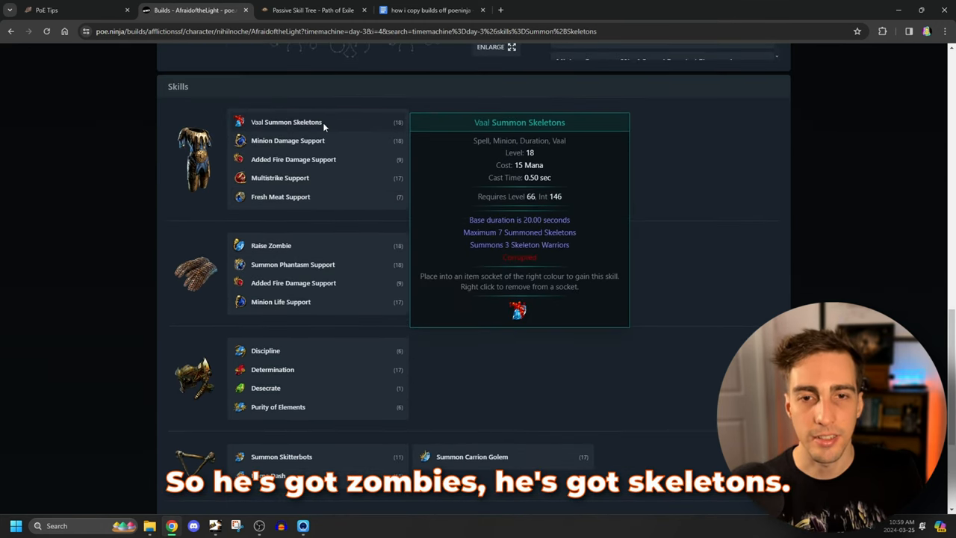
{"action": "scroll", "scroll_direction": "down", "scroll_amount": 3}
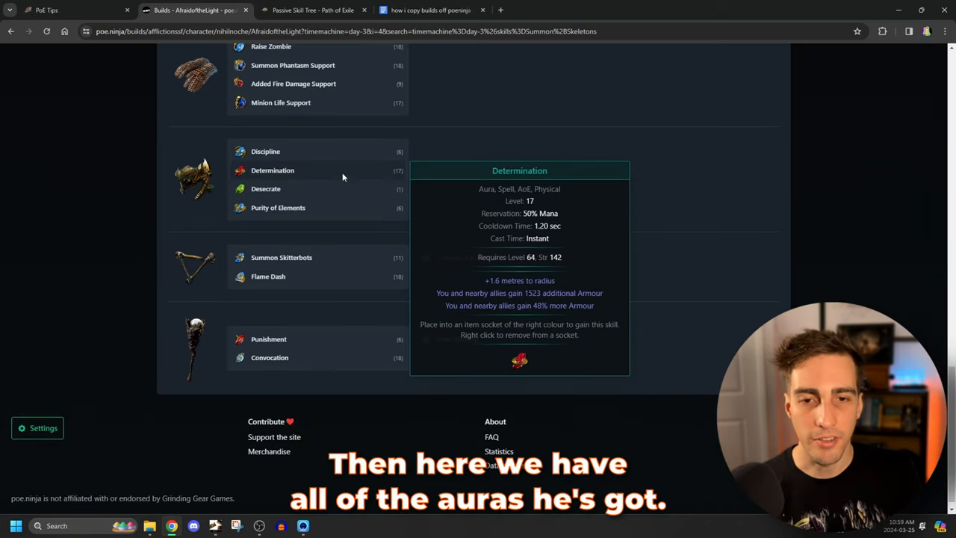
{"action": "mouse_move", "coordinate": [317, 171]}
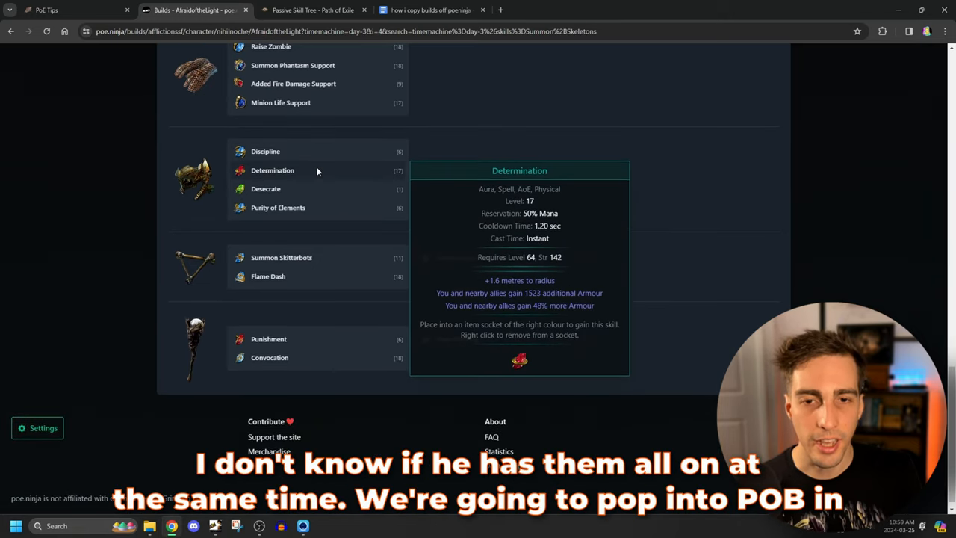
{"action": "mouse_move", "coordinate": [512, 213]}
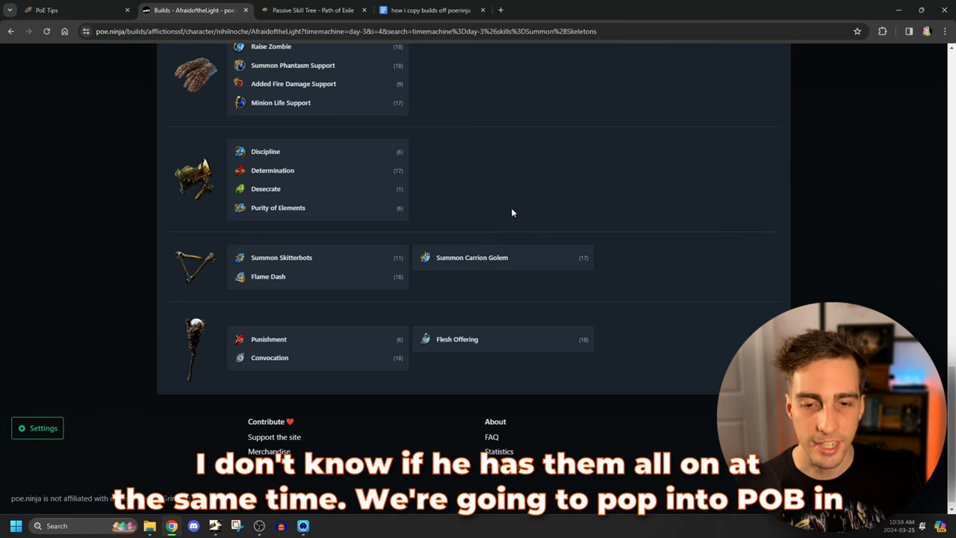
{"action": "mouse_move", "coordinate": [495, 213]}
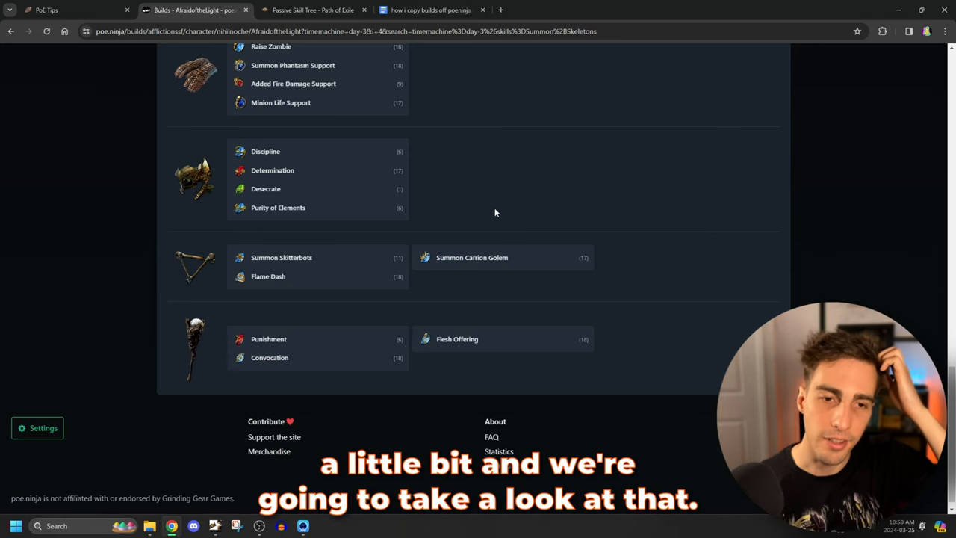
{"action": "mouse_move", "coordinate": [282, 257]}
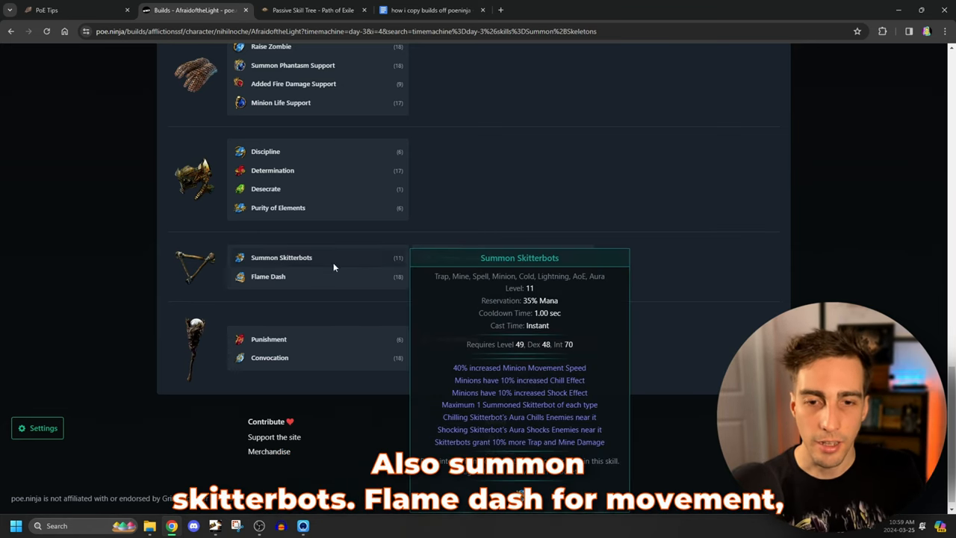
{"action": "mouse_move", "coordinate": [472, 302]}
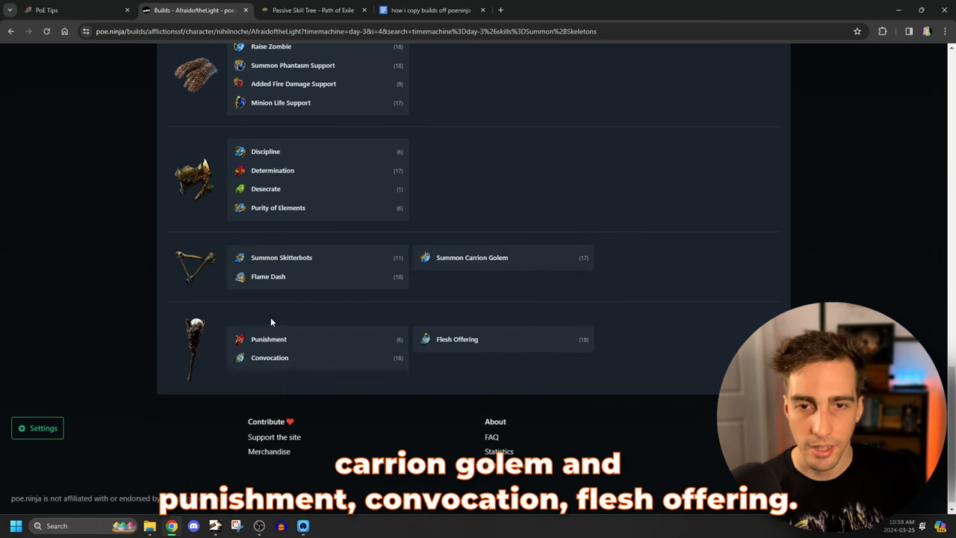
{"action": "mouse_move", "coordinate": [456, 338]}
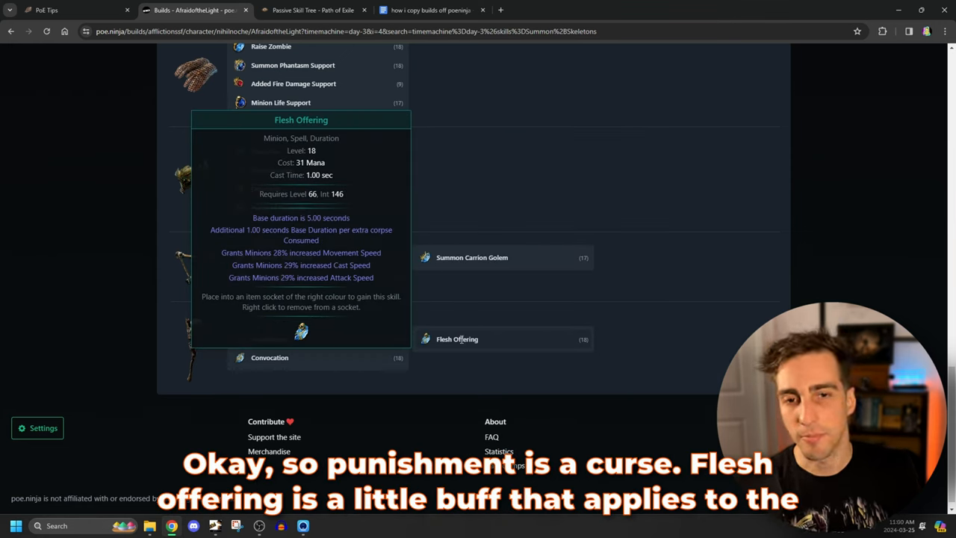
{"action": "scroll", "scroll_direction": "up", "scroll_amount": 3}
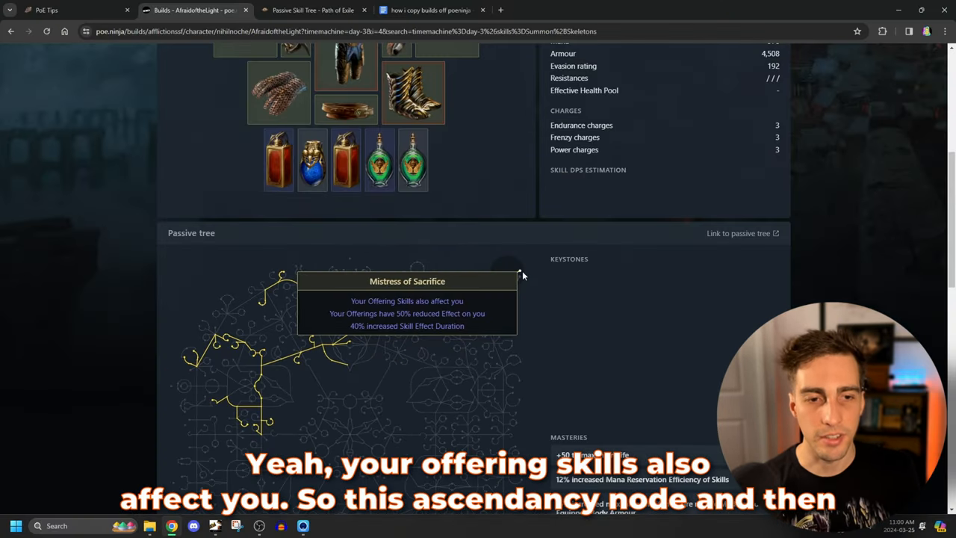
{"action": "scroll", "scroll_direction": "down", "scroll_amount": 3}
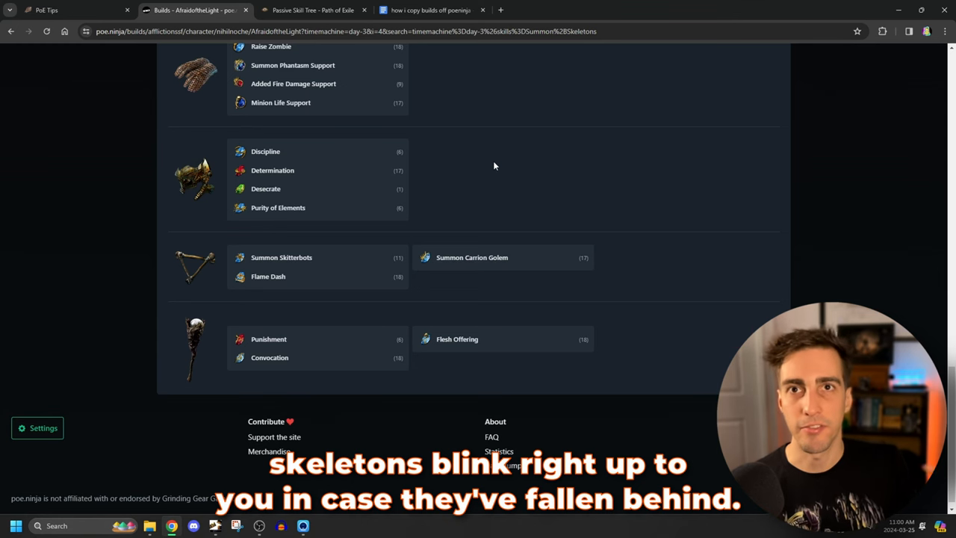
{"action": "scroll", "scroll_direction": "up", "scroll_amount": 3}
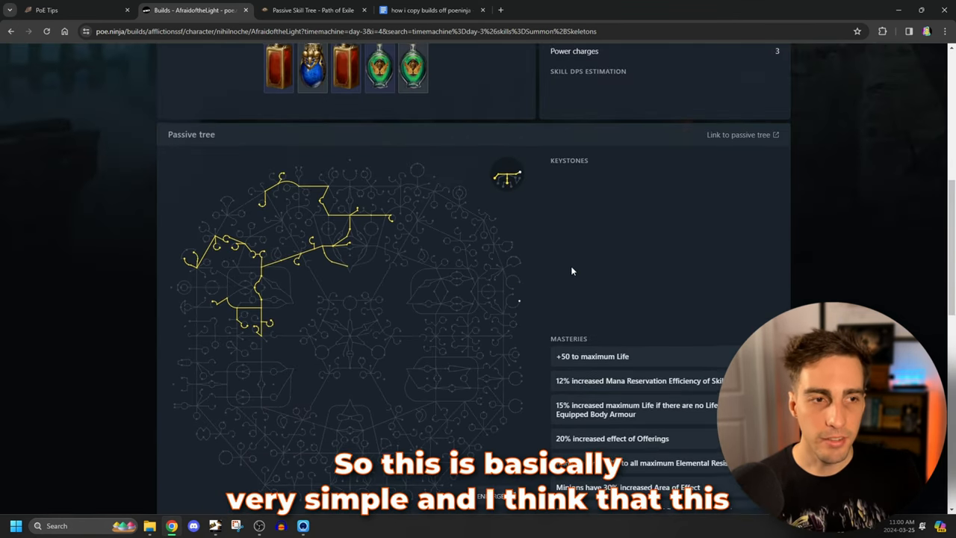
{"action": "scroll", "scroll_direction": "up", "scroll_amount": 3}
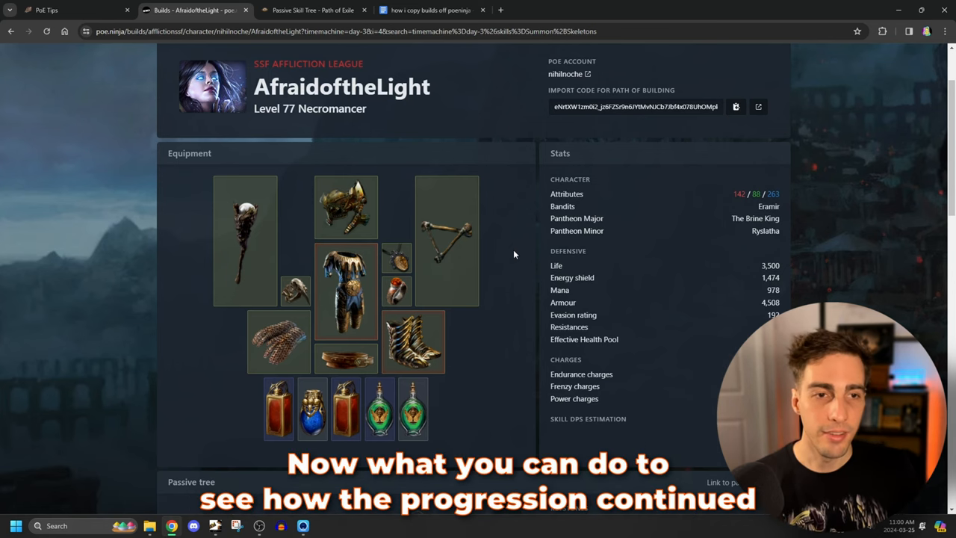
Switch AfraidoftheLight's Time Machine snapshot to Week 3, a level 77 Necromancer
{"action": "scroll", "scroll_direction": "up", "scroll_amount": 3}
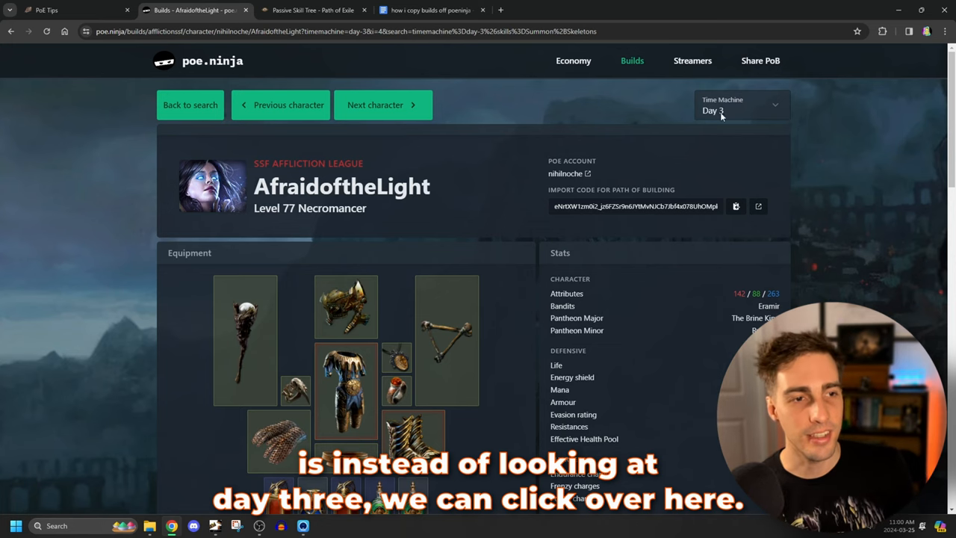
{"action": "left_click", "coordinate": [740, 105]}
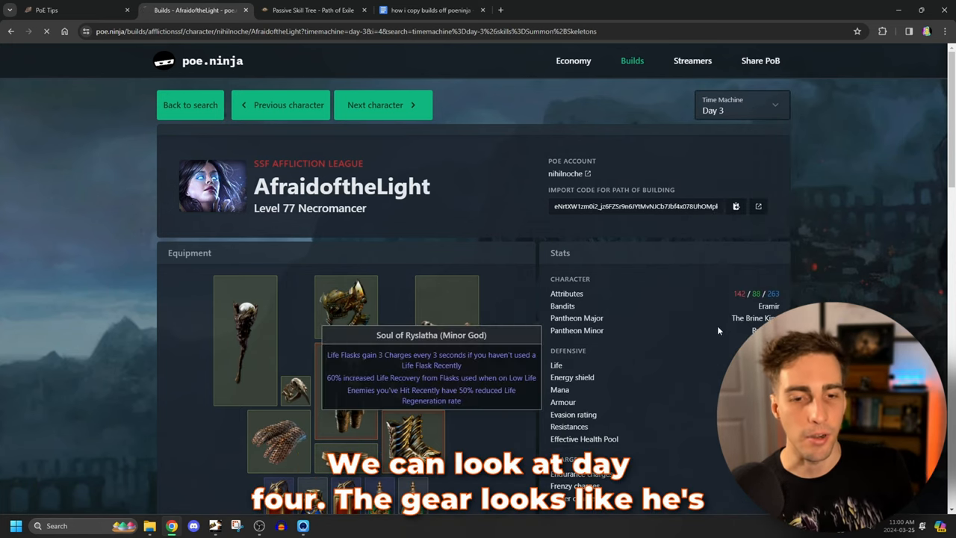
{"action": "scroll", "scroll_direction": "down", "scroll_amount": 3}
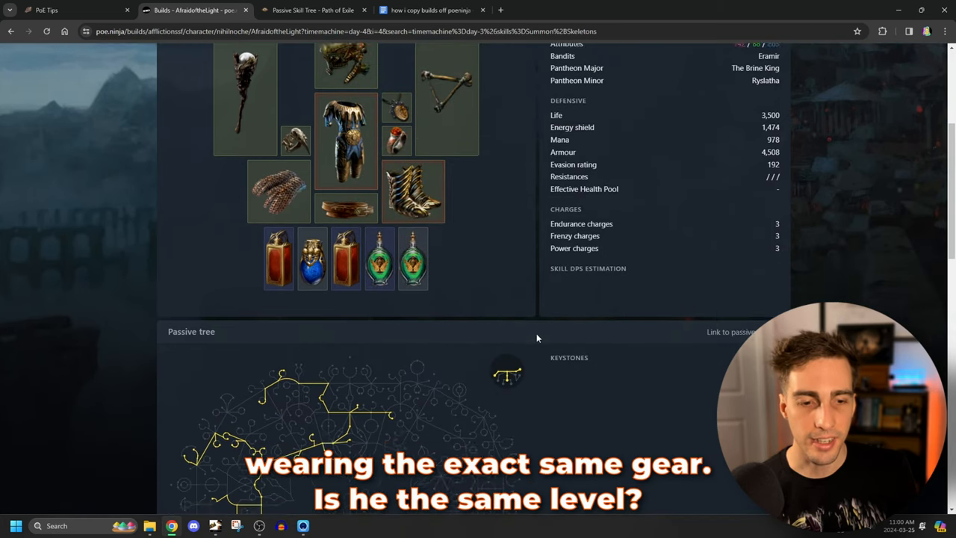
{"action": "scroll", "scroll_direction": "down", "scroll_amount": 3}
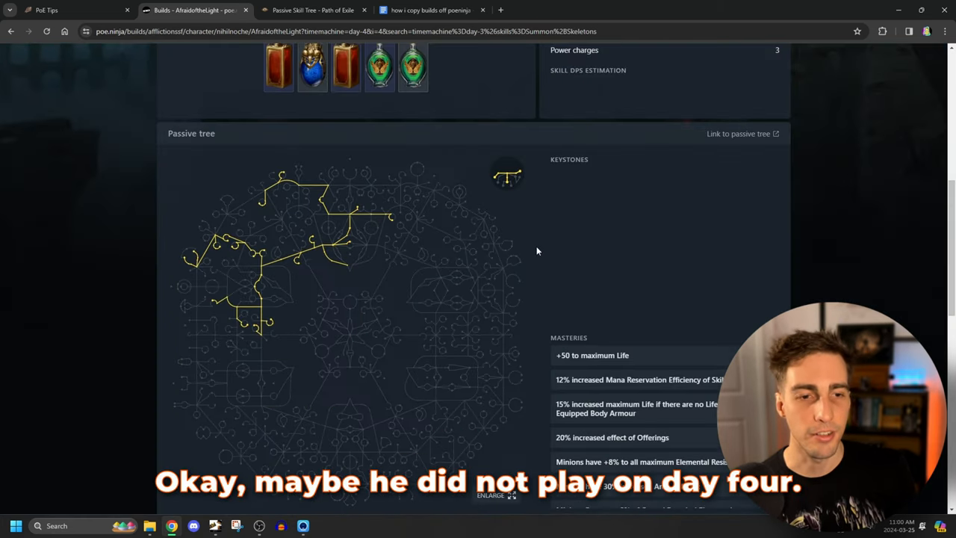
{"action": "scroll", "scroll_direction": "up", "scroll_amount": 3}
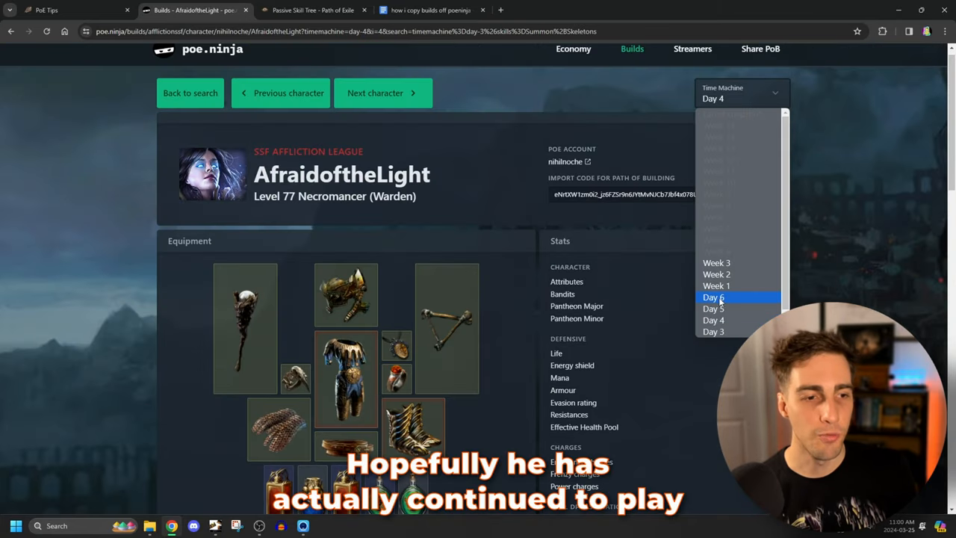
{"action": "left_click", "coordinate": [713, 297]}
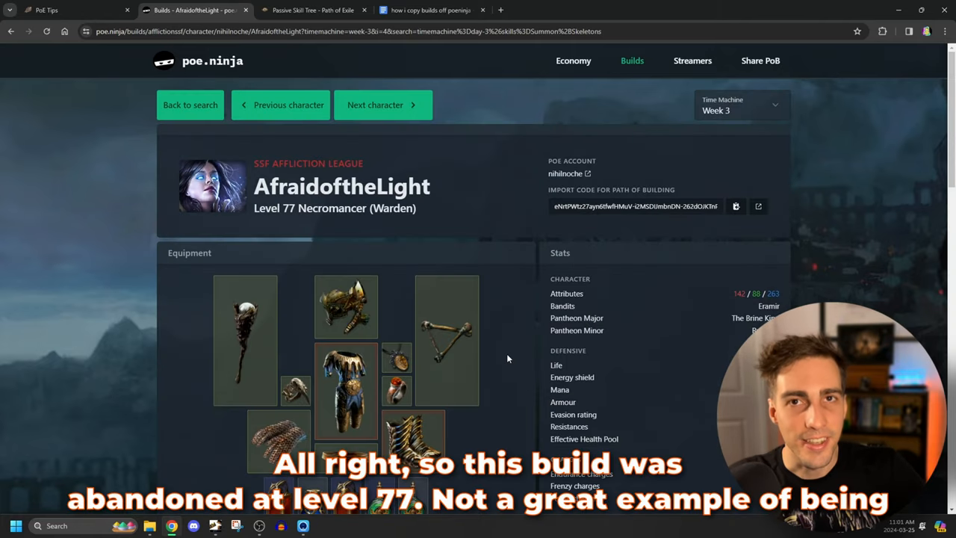
{"action": "mouse_move", "coordinate": [730, 158]}
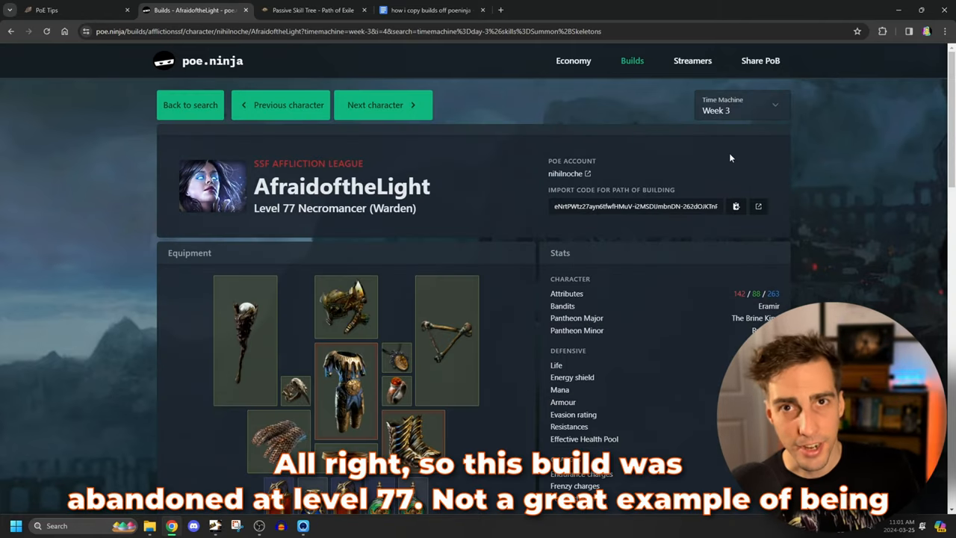
{"action": "mouse_move", "coordinate": [493, 320]}
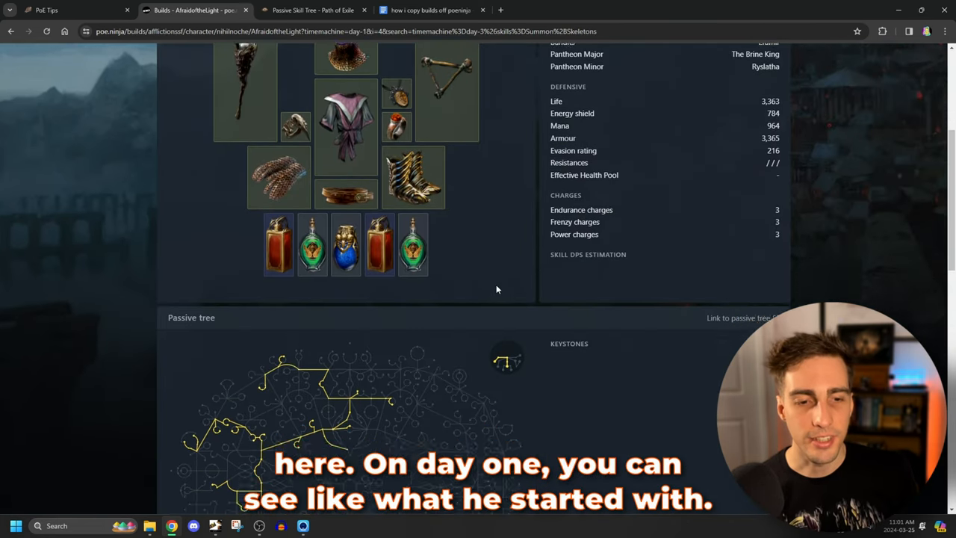
Return to the top of AfraidoftheLight's Day 2 profile and open the Time Machine date list
{"action": "scroll", "scroll_direction": "up", "scroll_amount": 3}
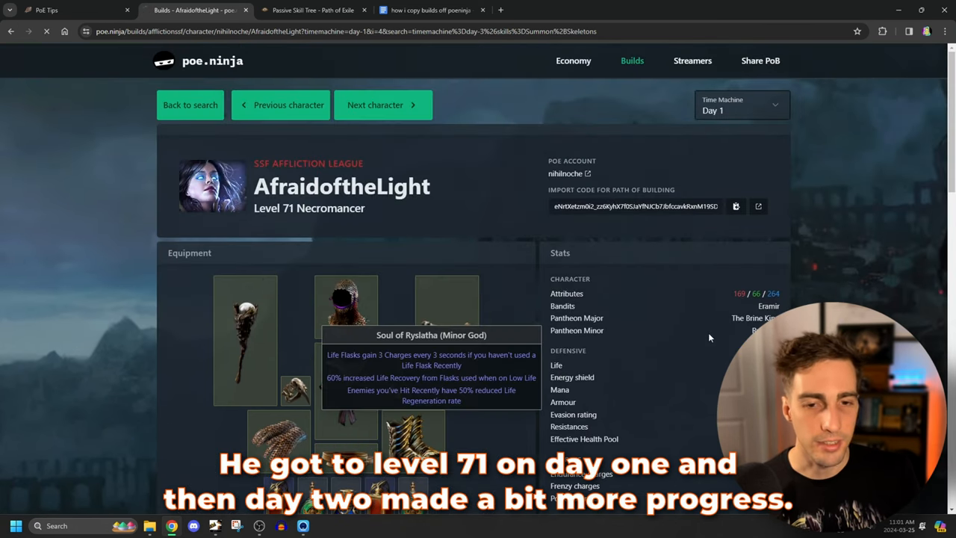
{"action": "scroll", "scroll_direction": "down", "scroll_amount": 3}
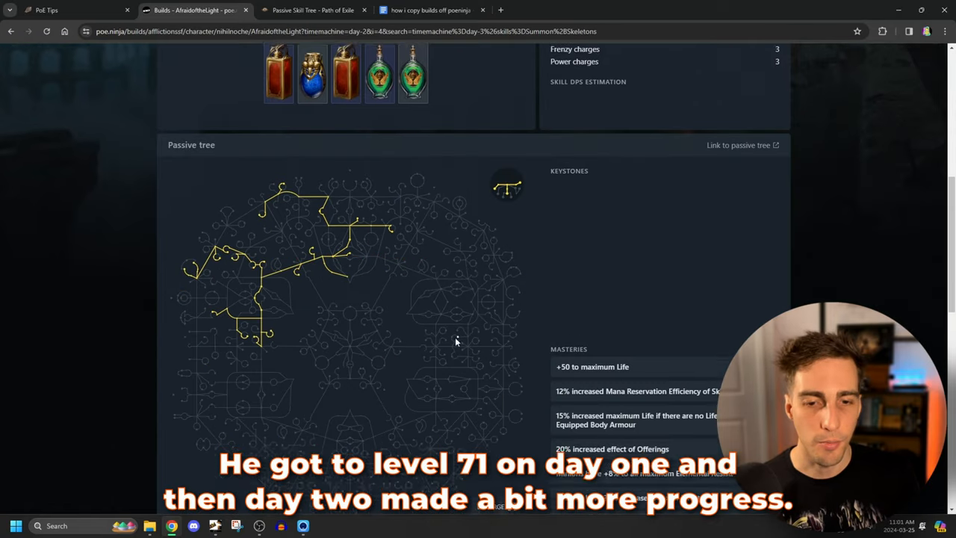
{"action": "scroll", "scroll_direction": "up", "scroll_amount": 3}
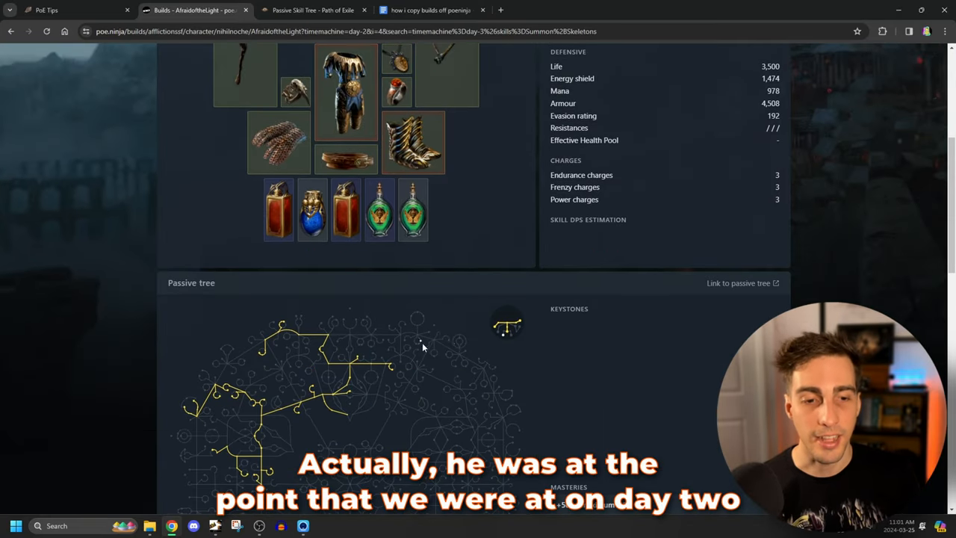
{"action": "scroll", "scroll_direction": "down", "scroll_amount": 3}
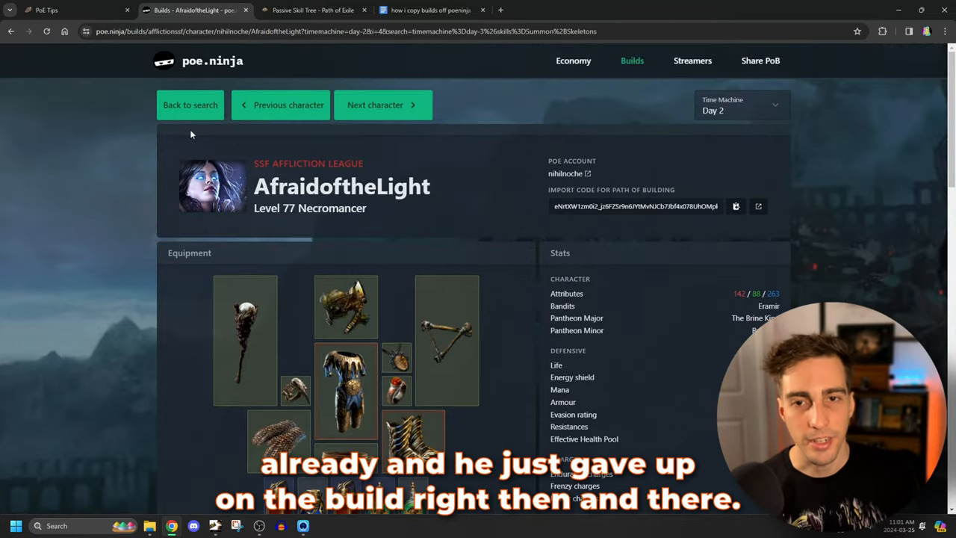
{"action": "left_click", "coordinate": [739, 110]}
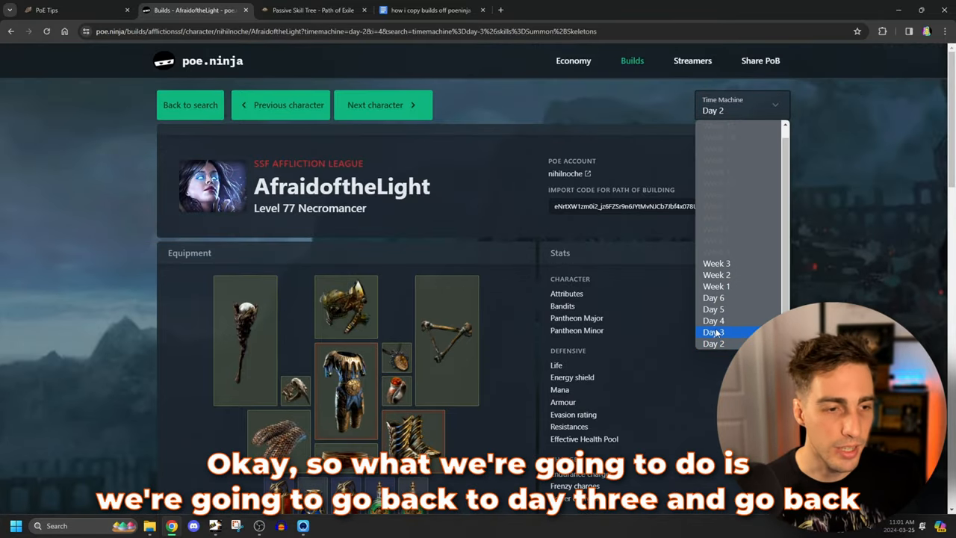
{"action": "left_click", "coordinate": [713, 332]}
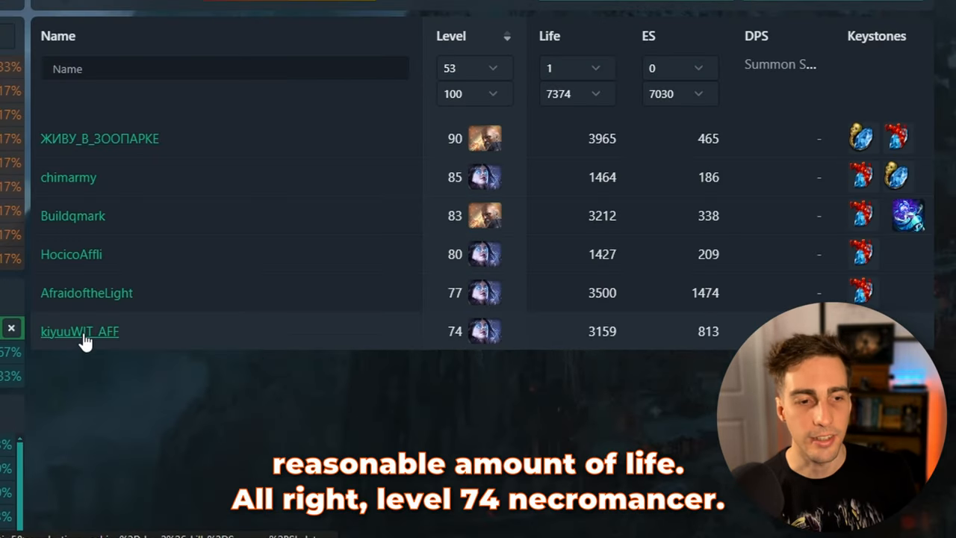
{"action": "left_click", "coordinate": [79, 331]}
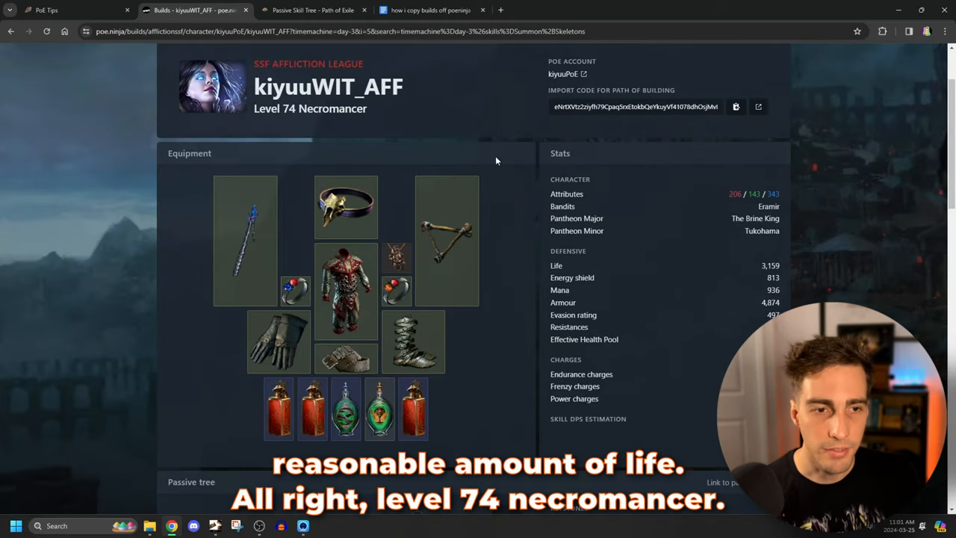
{"action": "scroll", "scroll_direction": "down", "scroll_amount": 3}
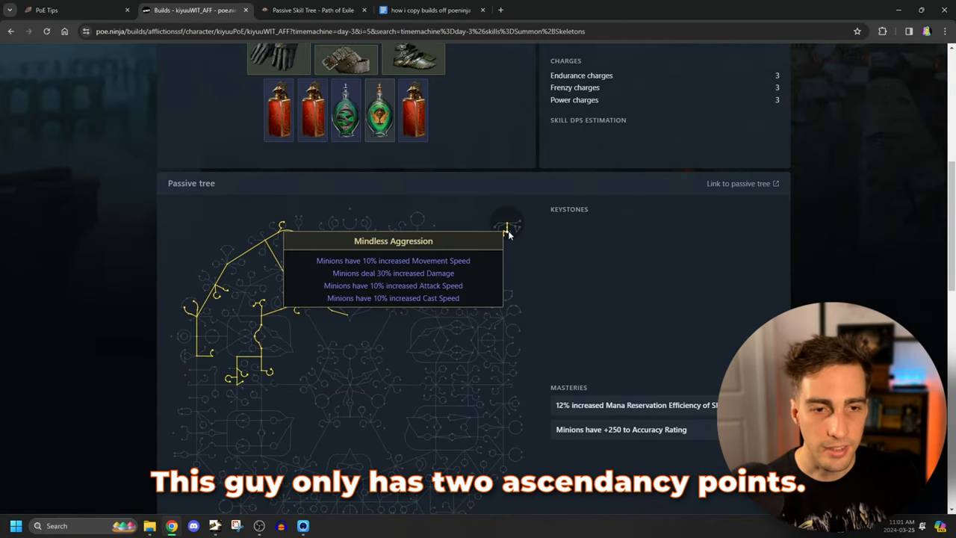
{"action": "scroll", "scroll_direction": "up", "scroll_amount": 3}
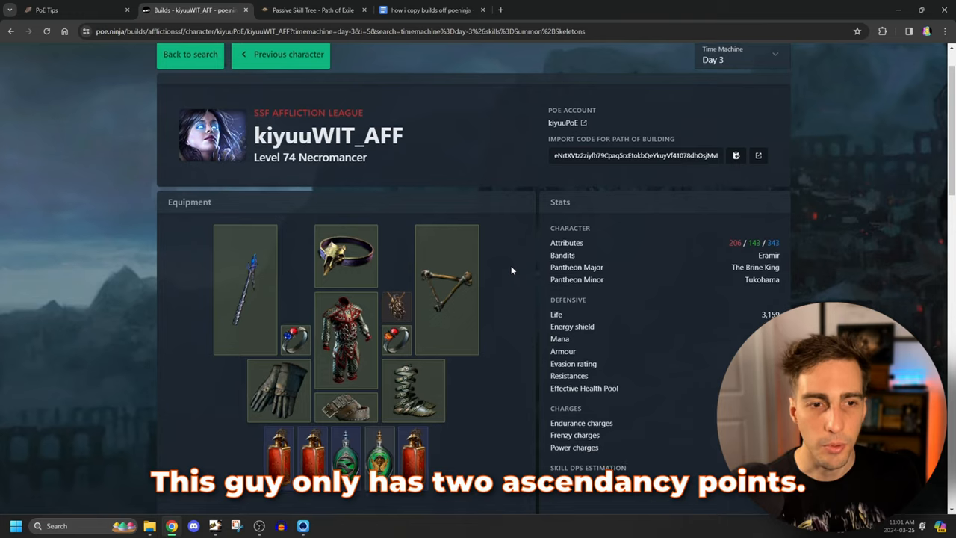
{"action": "scroll", "scroll_direction": "down", "scroll_amount": 3}
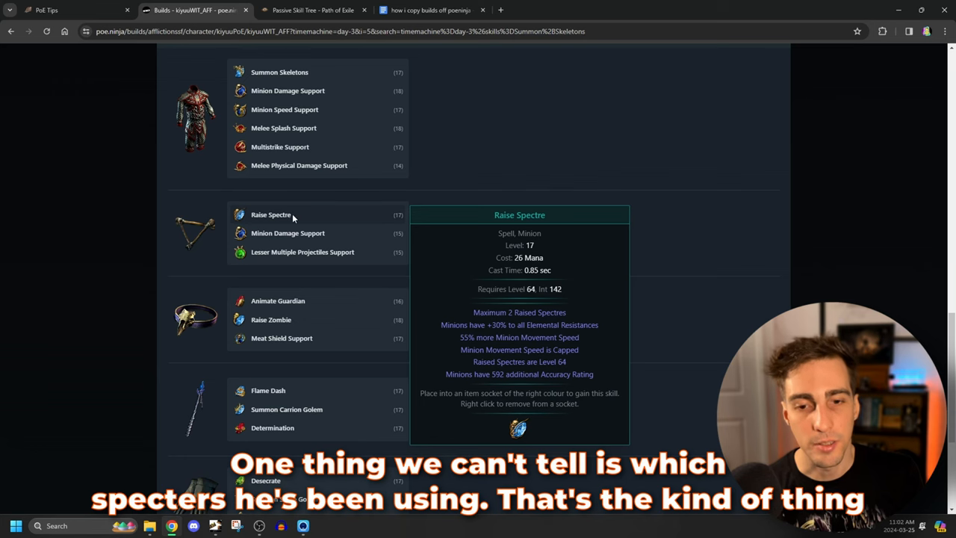
{"action": "scroll", "scroll_direction": "down", "scroll_amount": 3}
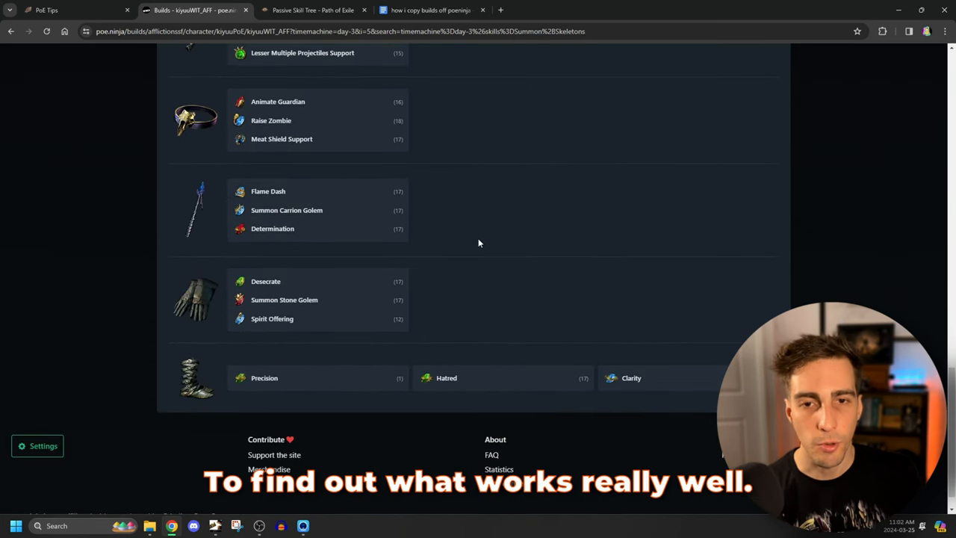
{"action": "scroll", "scroll_direction": "up", "scroll_amount": 3}
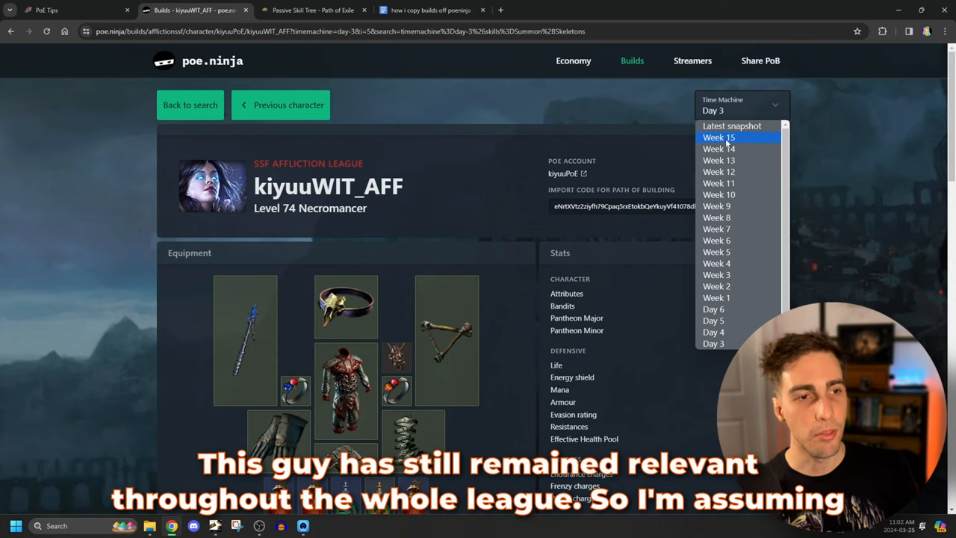
{"action": "mouse_move", "coordinate": [713, 331]}
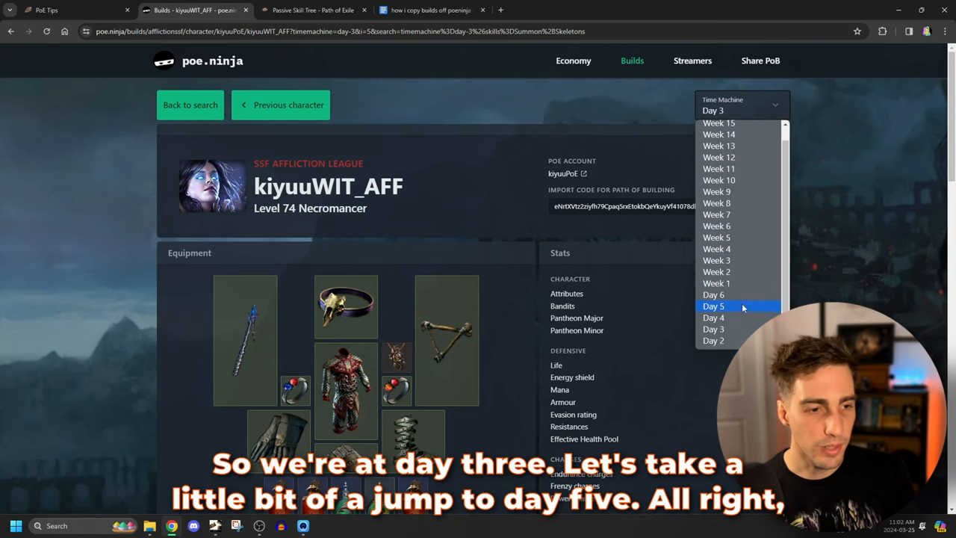
Show kiyuuWIT_AFF's Day 5 snapshot, a level 78 Necromancer, and scroll through its profile
{"action": "left_click", "coordinate": [713, 307]}
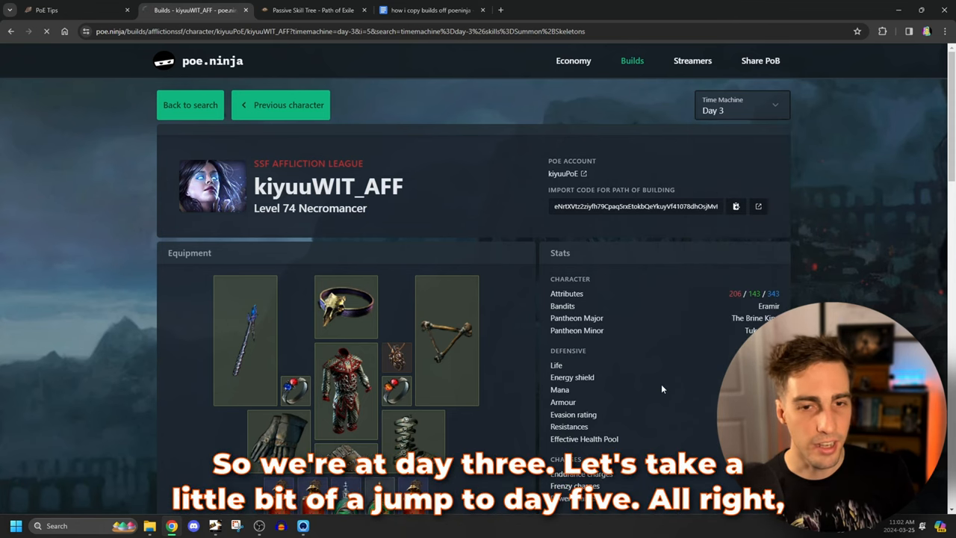
{"action": "scroll", "scroll_direction": "down", "scroll_amount": 3}
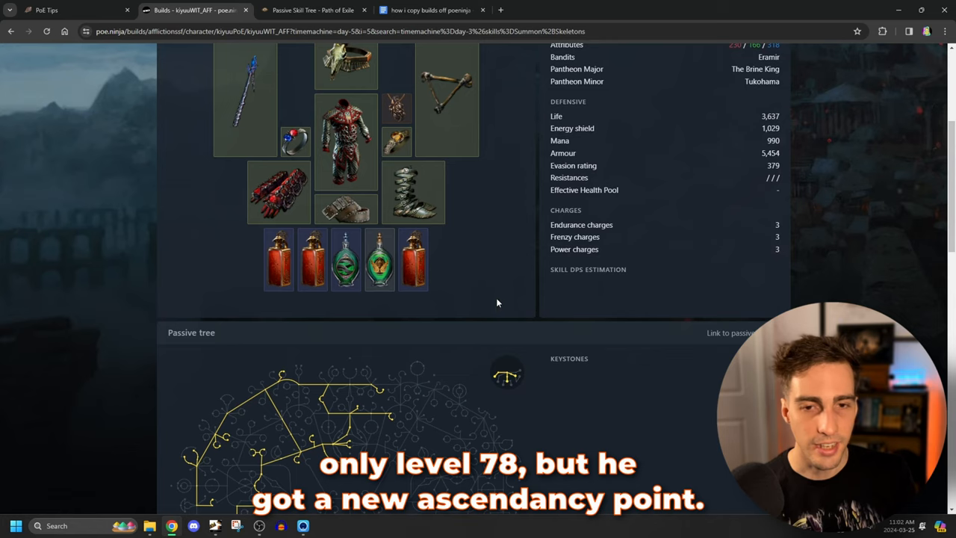
{"action": "scroll", "scroll_direction": "down", "scroll_amount": 3}
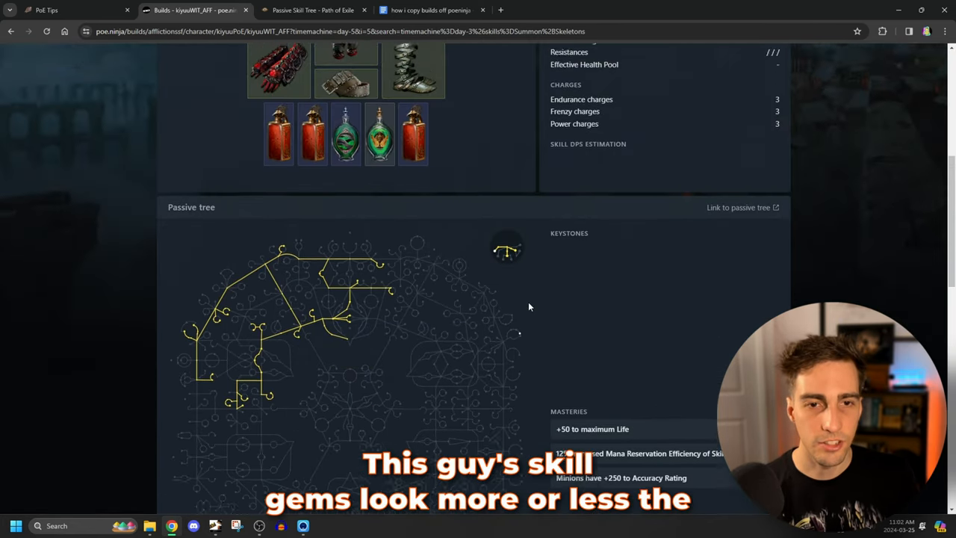
{"action": "scroll", "scroll_direction": "up", "scroll_amount": 3}
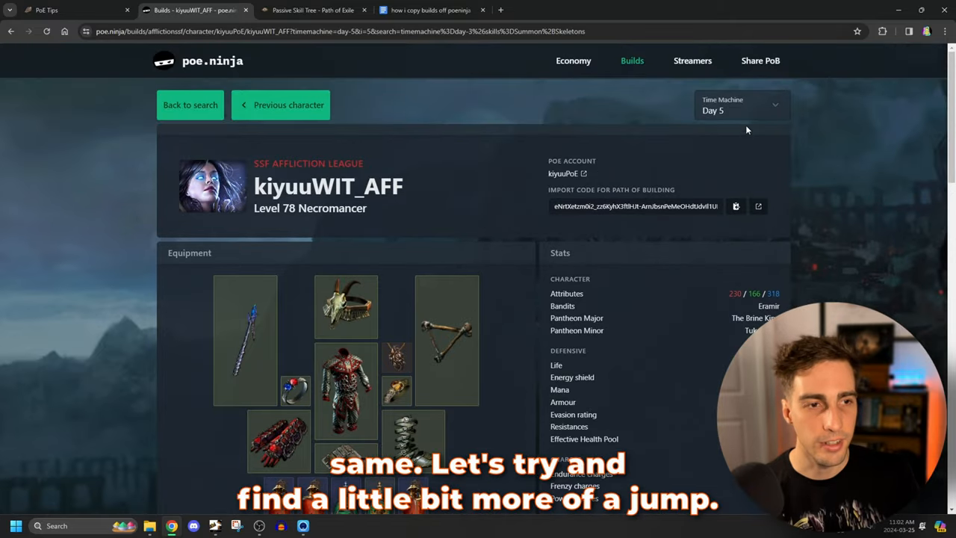
{"action": "left_click", "coordinate": [740, 109]}
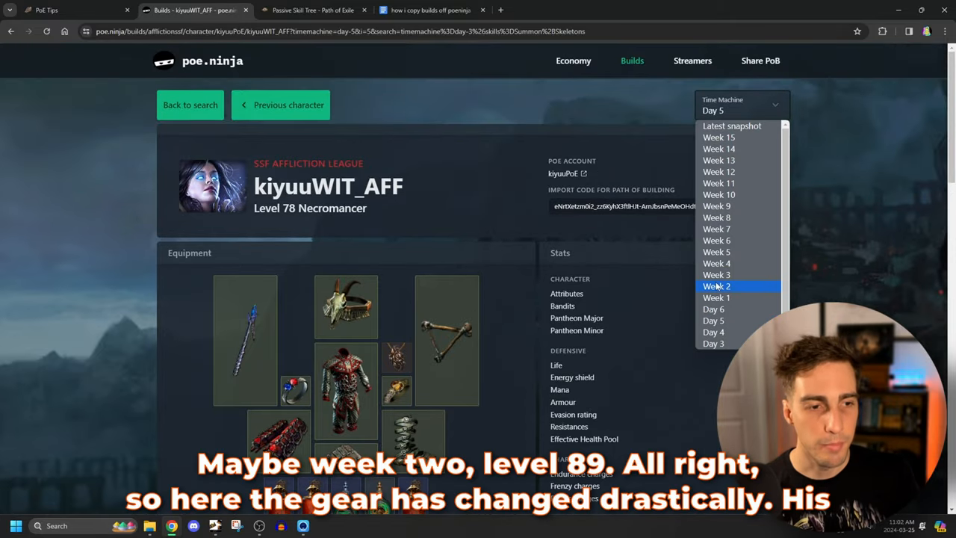
Select Week 2 and inspect the level 89 Necromancer's overhauled gear and passive tree
{"action": "left_click", "coordinate": [716, 286]}
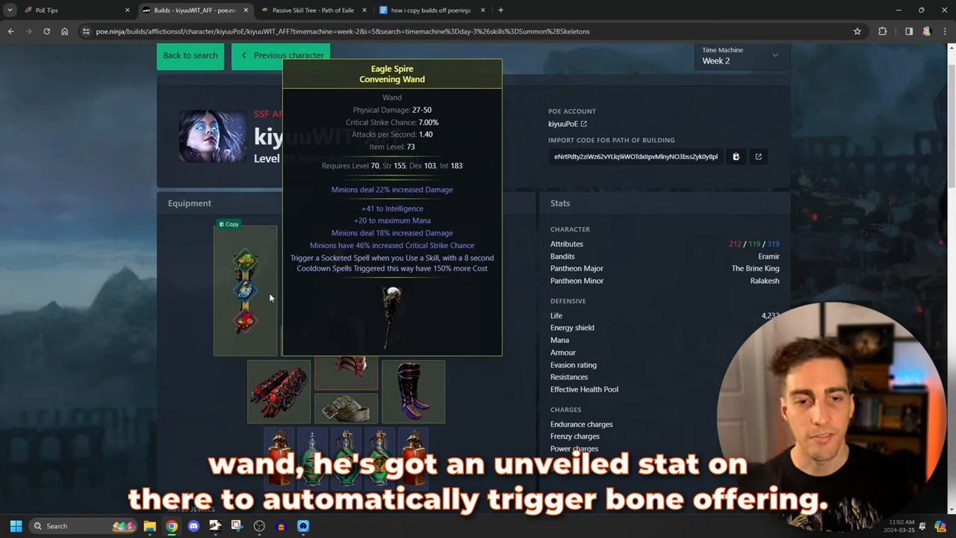
{"action": "mouse_move", "coordinate": [259, 295]}
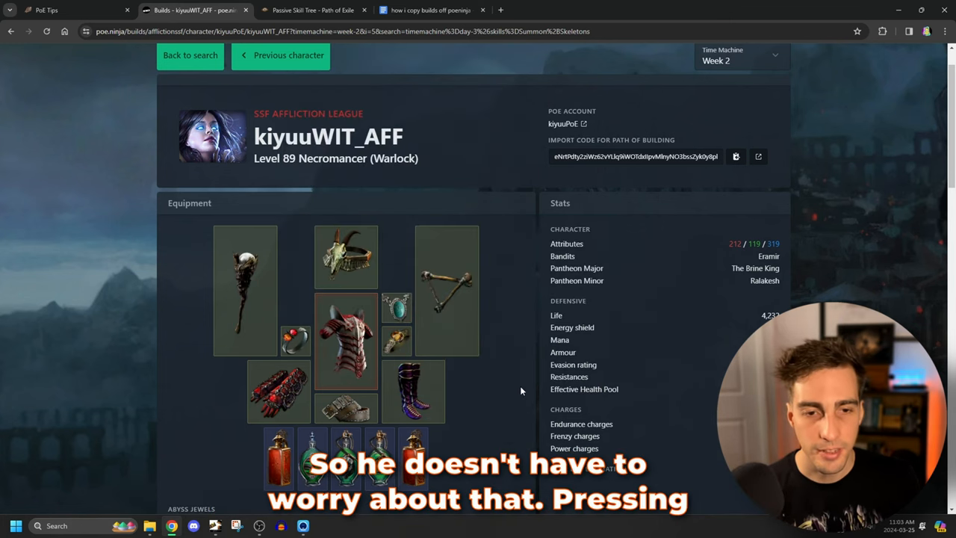
{"action": "mouse_move", "coordinate": [346, 342]}
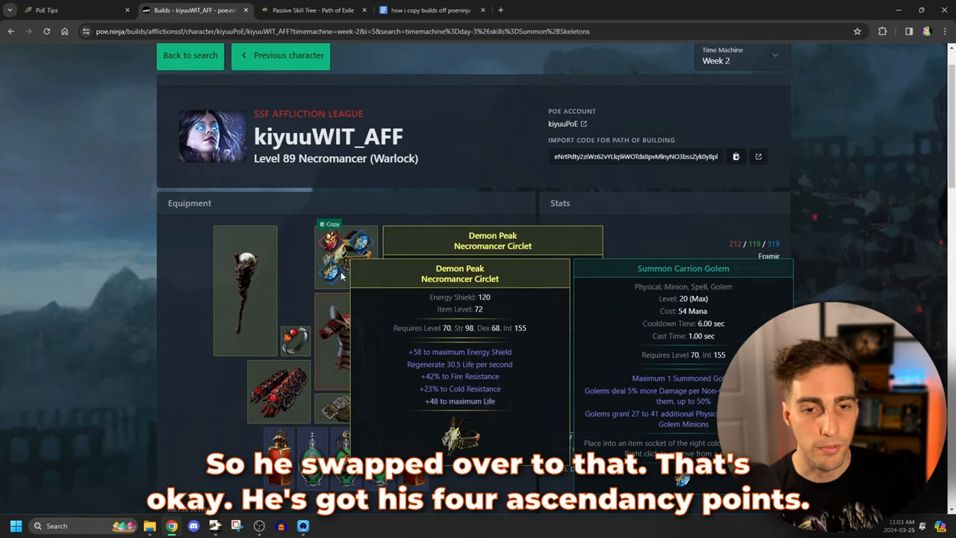
{"action": "scroll", "scroll_direction": "down", "scroll_amount": 3}
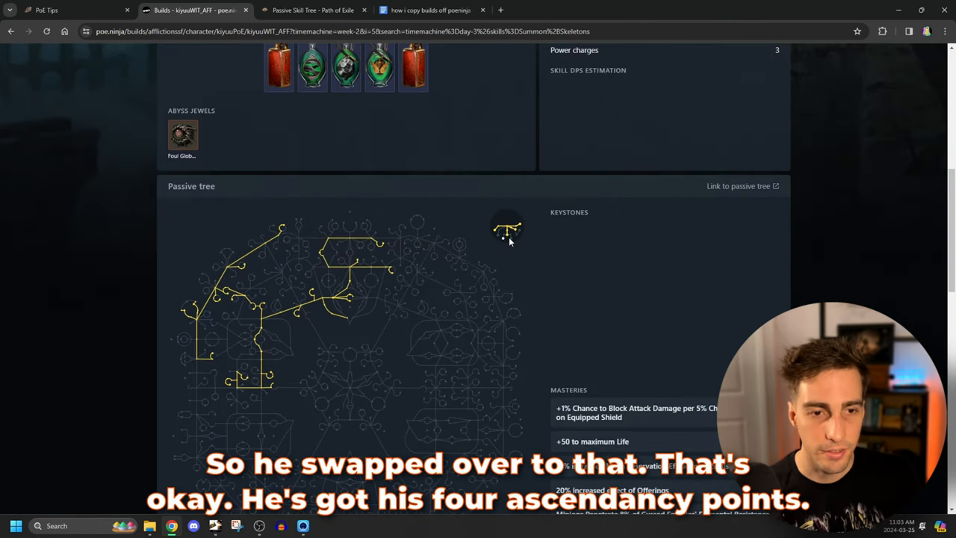
{"action": "scroll", "scroll_direction": "up", "scroll_amount": 3}
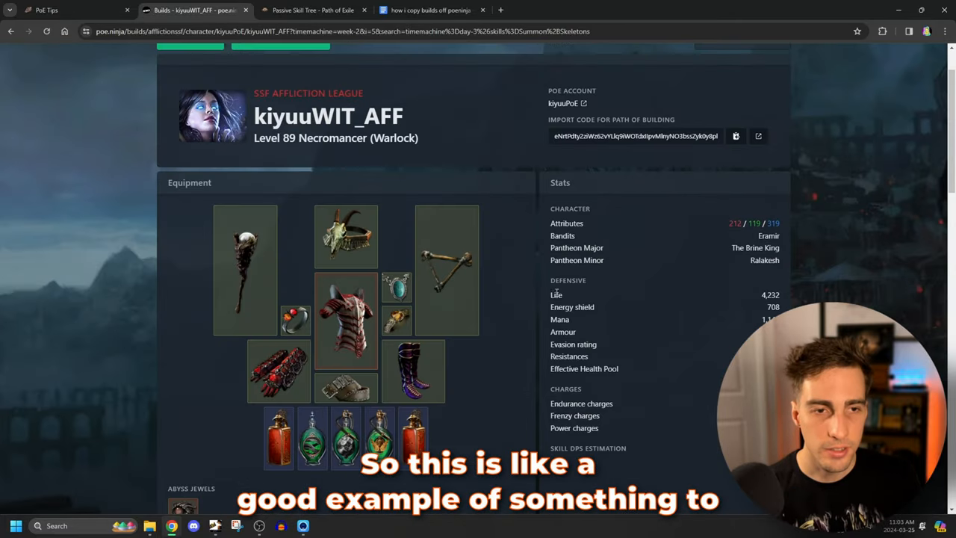
{"action": "scroll", "scroll_direction": "up", "scroll_amount": 3}
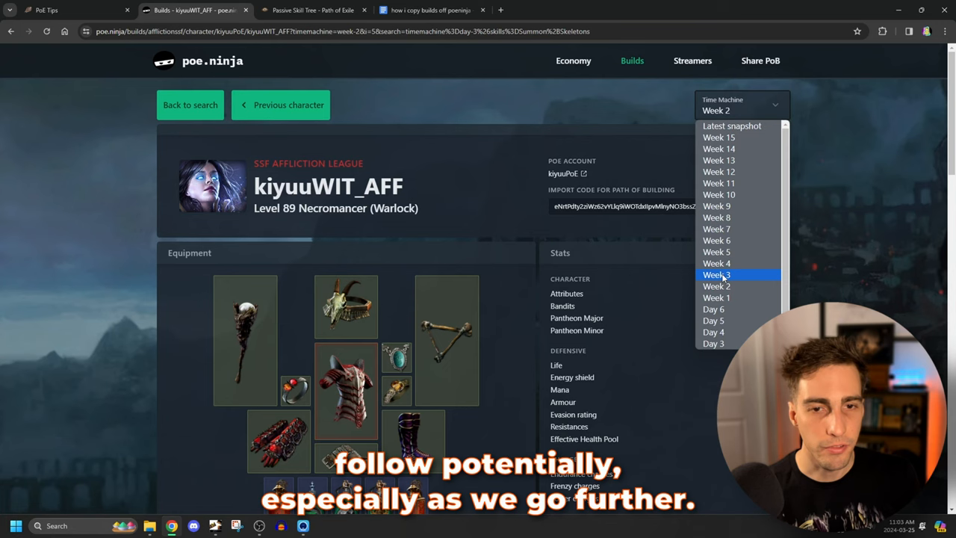
{"action": "left_click", "coordinate": [716, 274]}
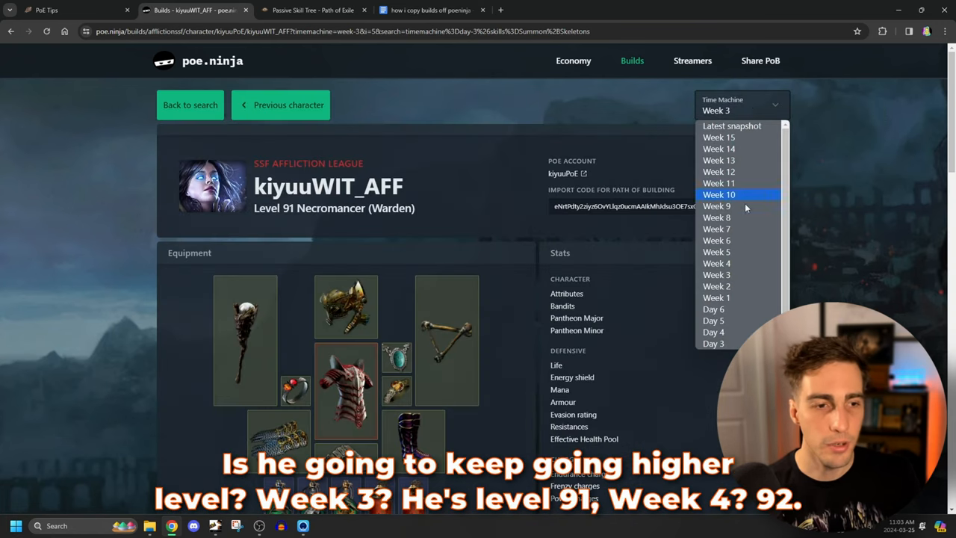
{"action": "left_click", "coordinate": [716, 263]}
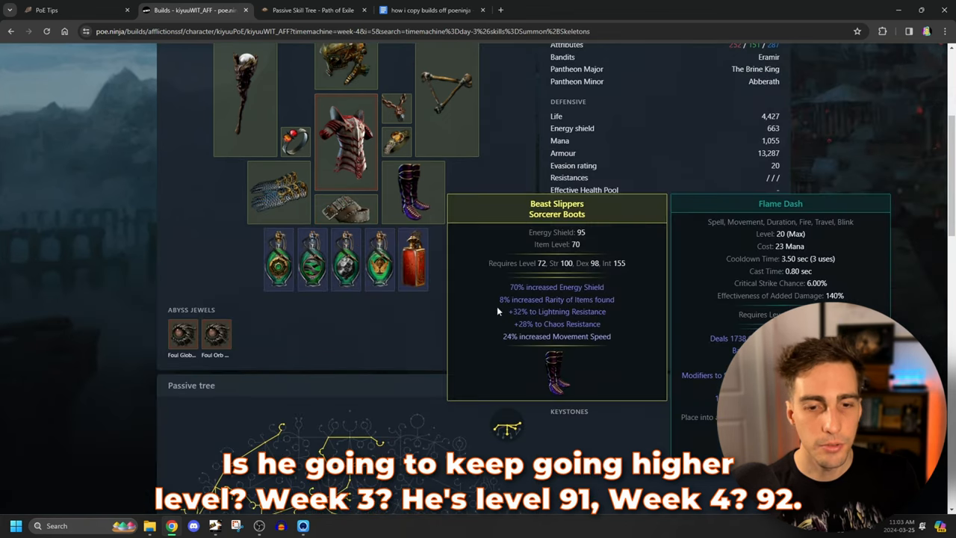
{"action": "mouse_move", "coordinate": [183, 337]}
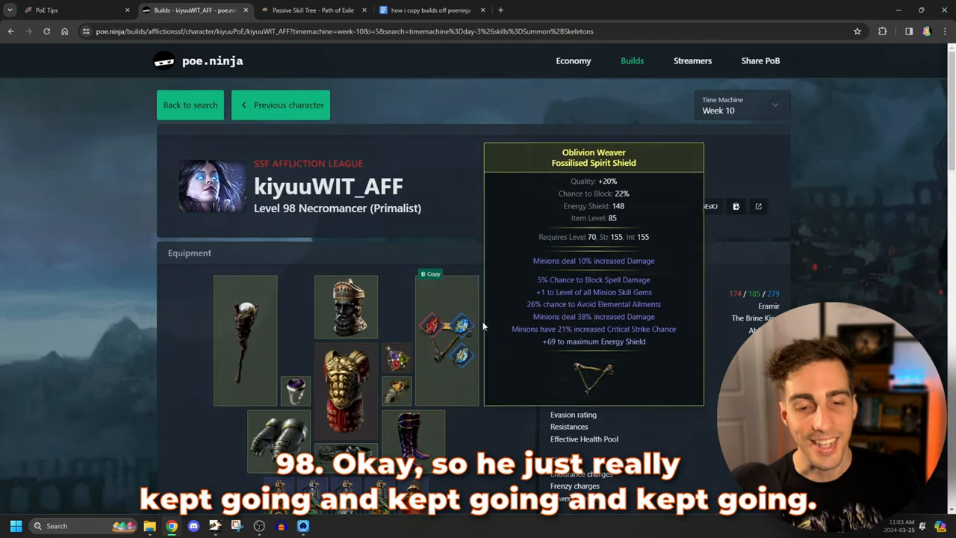
{"action": "scroll", "scroll_direction": "down", "scroll_amount": 3}
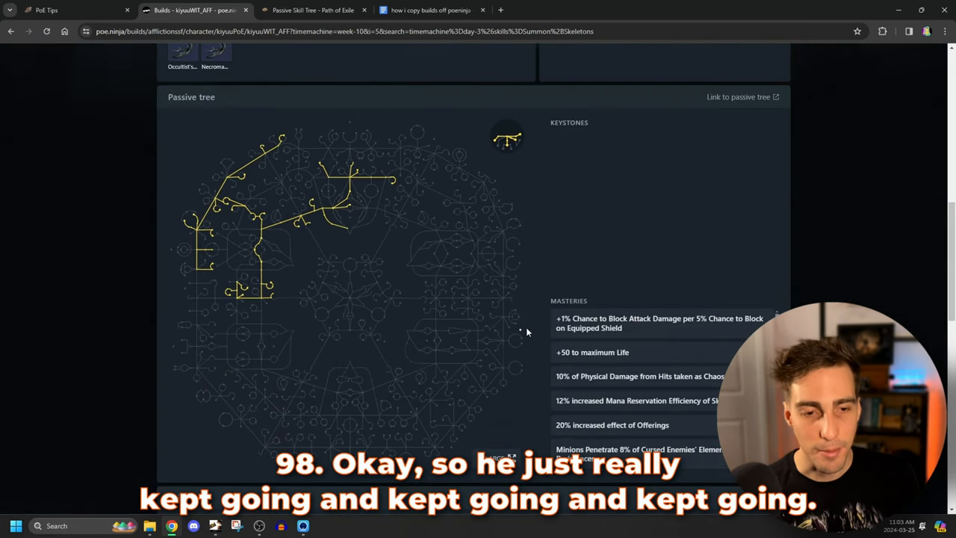
{"action": "scroll", "scroll_direction": "up", "scroll_amount": 3}
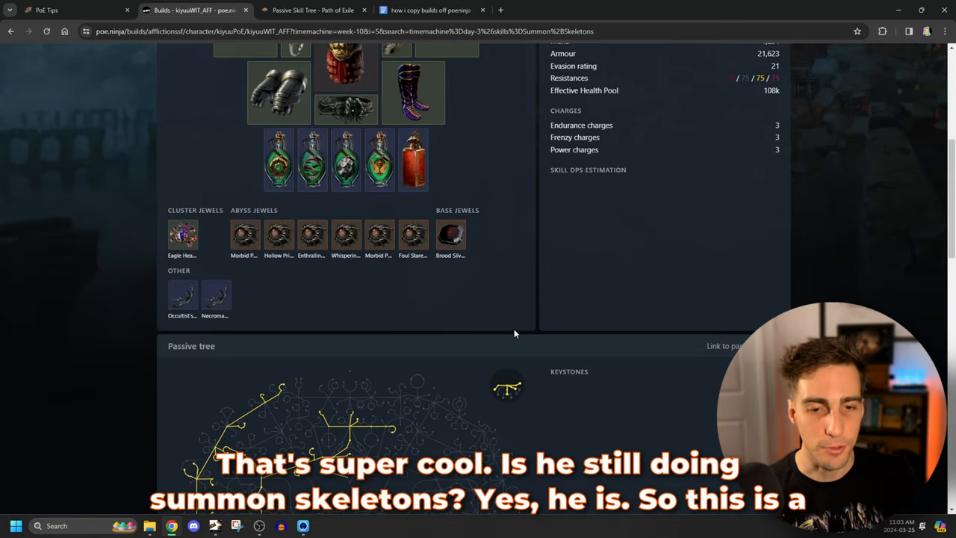
{"action": "scroll", "scroll_direction": "down", "scroll_amount": 3}
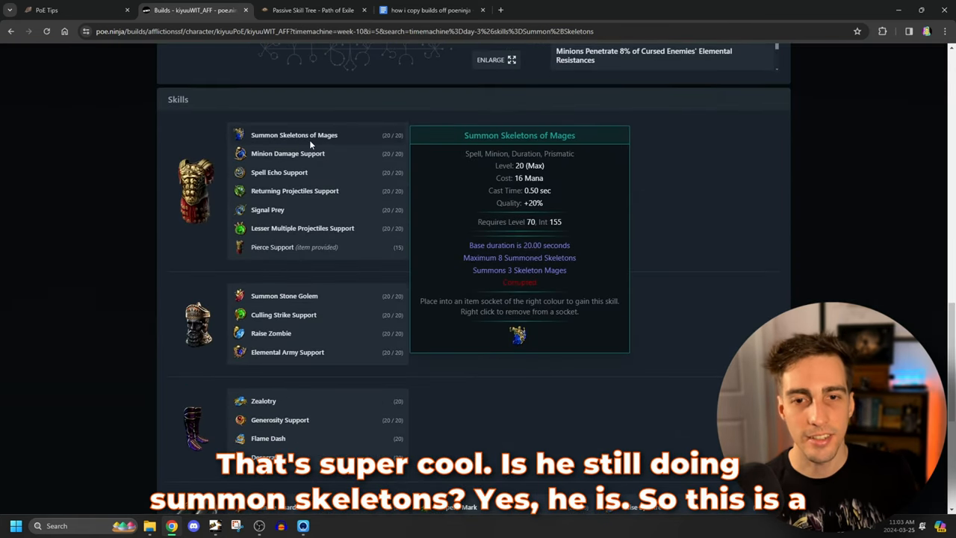
{"action": "scroll", "scroll_direction": "up", "scroll_amount": 3}
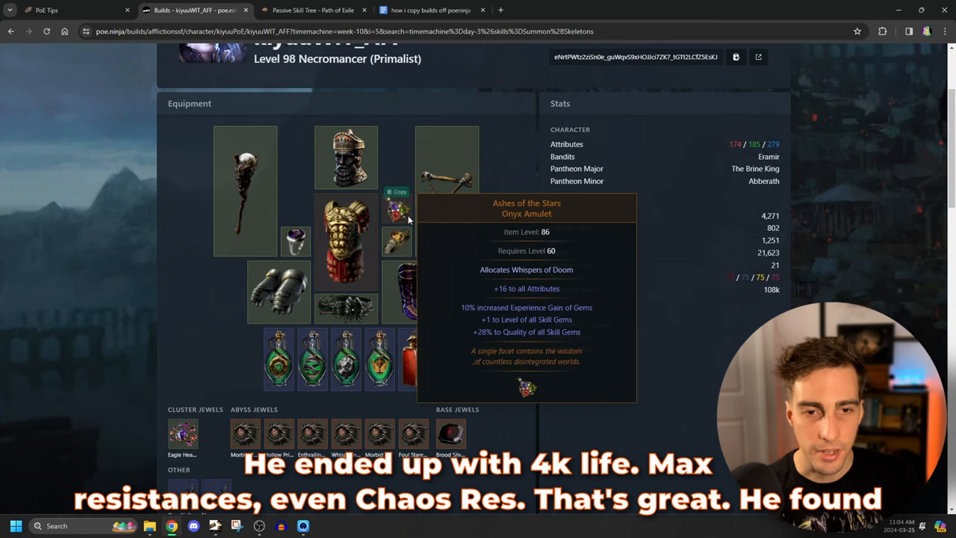
{"action": "mouse_move", "coordinate": [396, 239]}
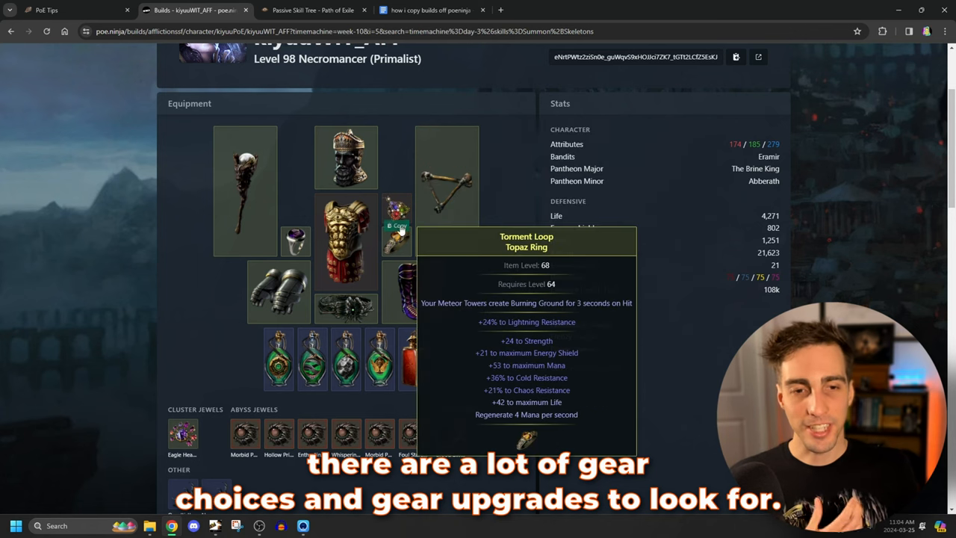
{"action": "mouse_move", "coordinate": [296, 241]}
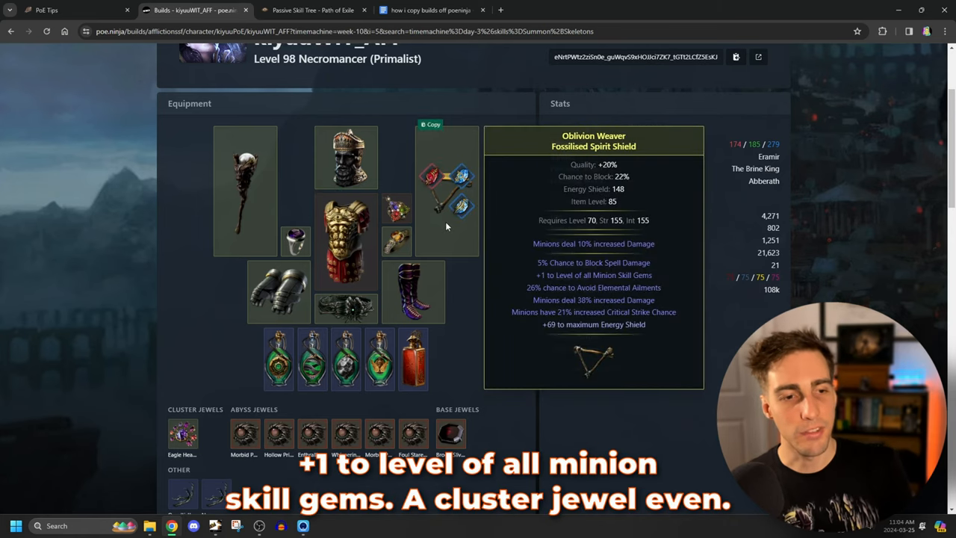
{"action": "scroll", "scroll_direction": "down", "scroll_amount": 3}
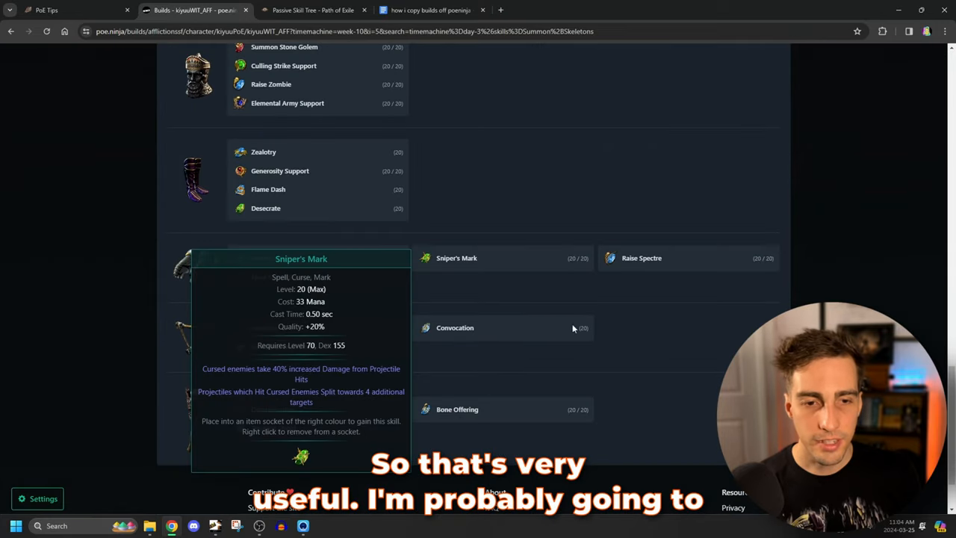
{"action": "scroll", "scroll_direction": "up", "scroll_amount": 3}
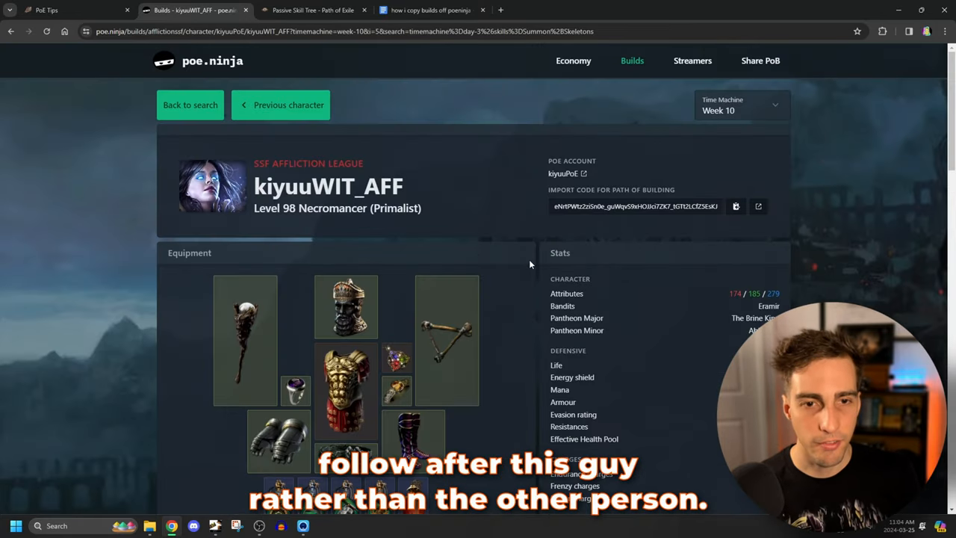
{"action": "mouse_move", "coordinate": [719, 128]}
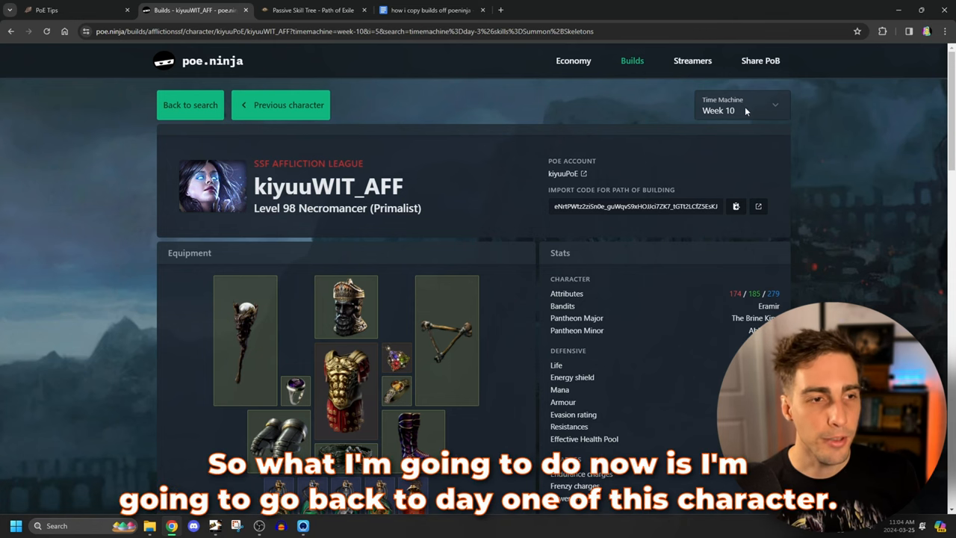
Select the Day 1 snapshot and review the level 39 Witch's leveling gear and tree
{"action": "left_click", "coordinate": [739, 110]}
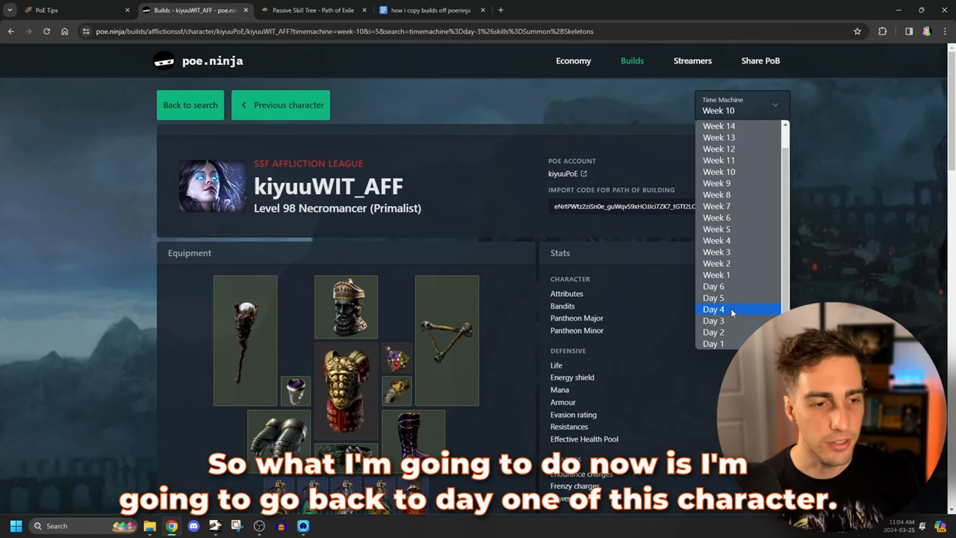
{"action": "left_click", "coordinate": [713, 343]}
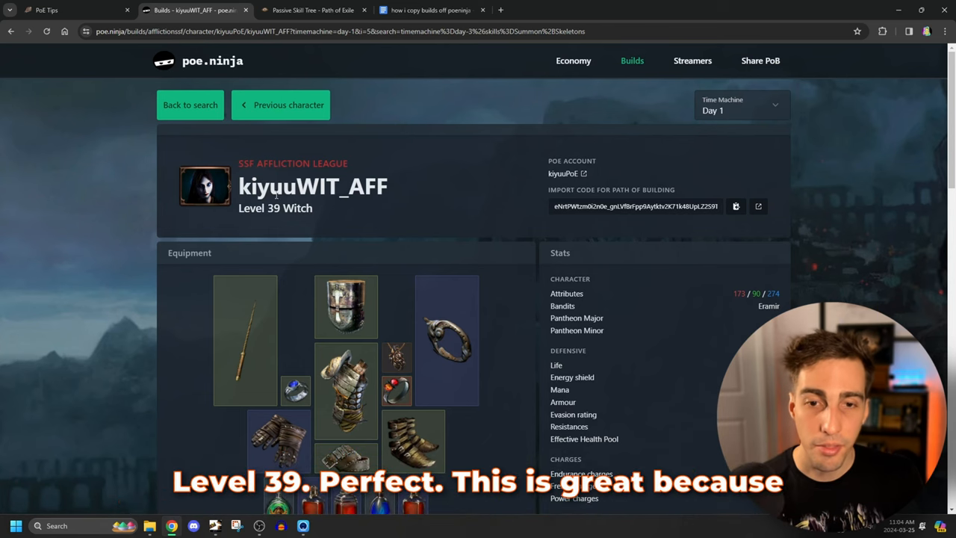
{"action": "scroll", "scroll_direction": "down", "scroll_amount": 3}
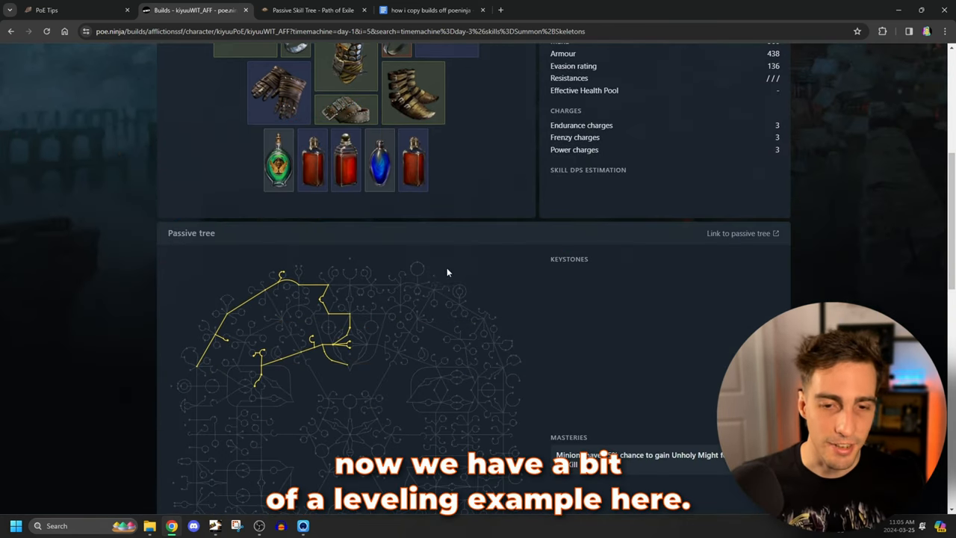
{"action": "mouse_move", "coordinate": [394, 329]}
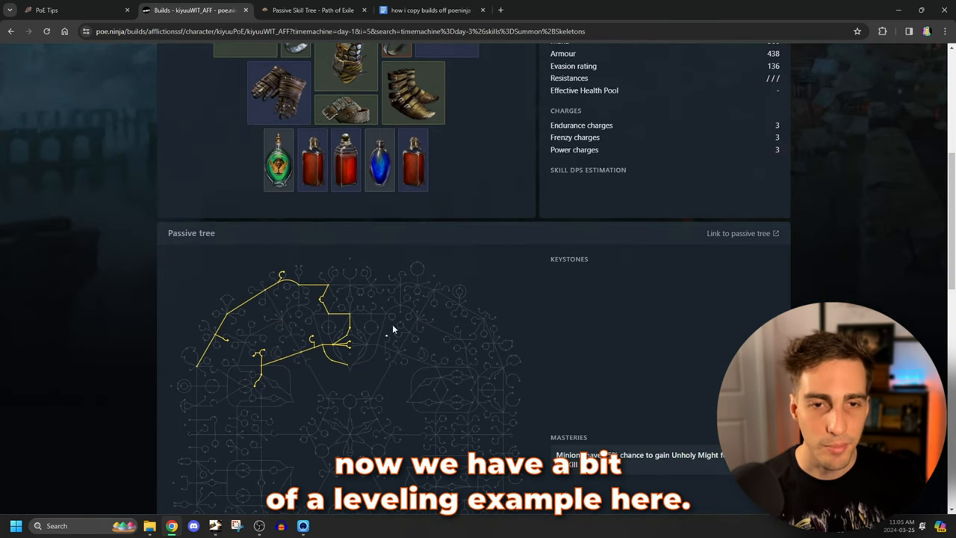
{"action": "scroll", "scroll_direction": "down", "scroll_amount": 3}
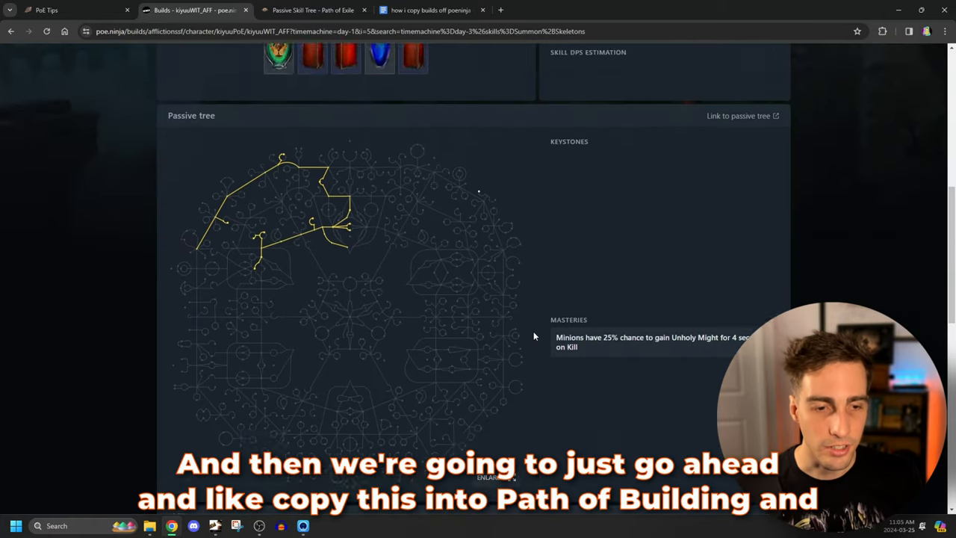
{"action": "scroll", "scroll_direction": "up", "scroll_amount": 3}
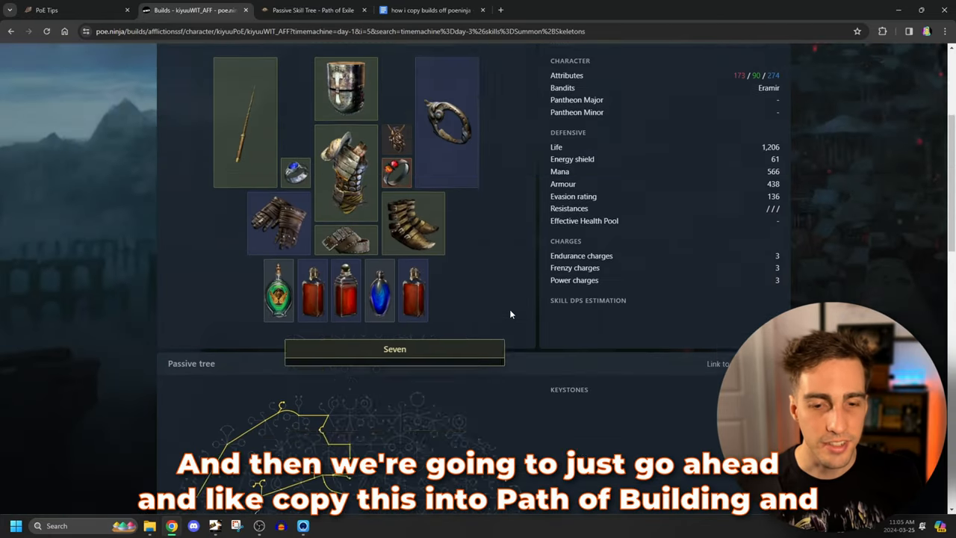
{"action": "scroll", "scroll_direction": "up", "scroll_amount": 3}
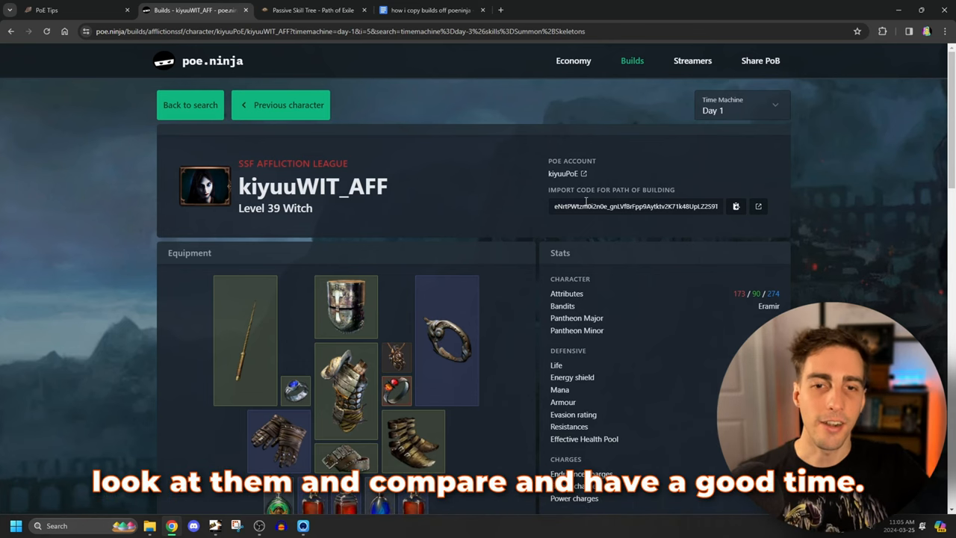
{"action": "mouse_move", "coordinate": [673, 240]}
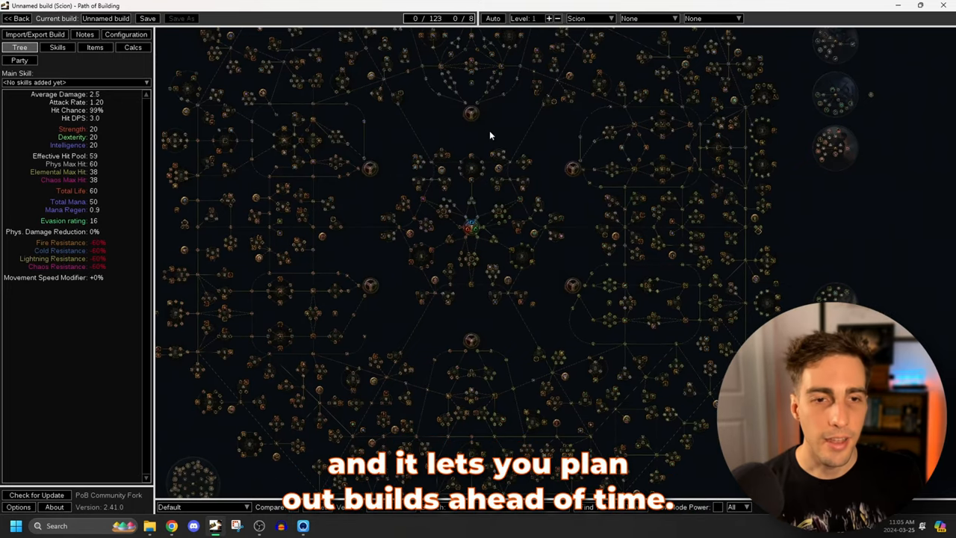
Send the Day 1 level 39 Witch build from poe.ninja into Path of Building
{"action": "left_click_drag", "start_coordinate": [490, 136], "coordinate": [528, 152]}
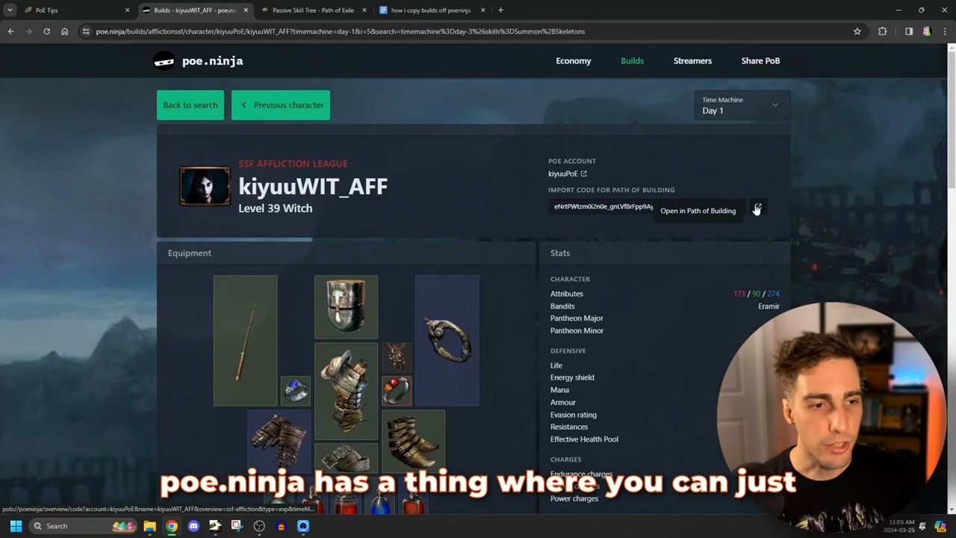
{"action": "left_click", "coordinate": [758, 208]}
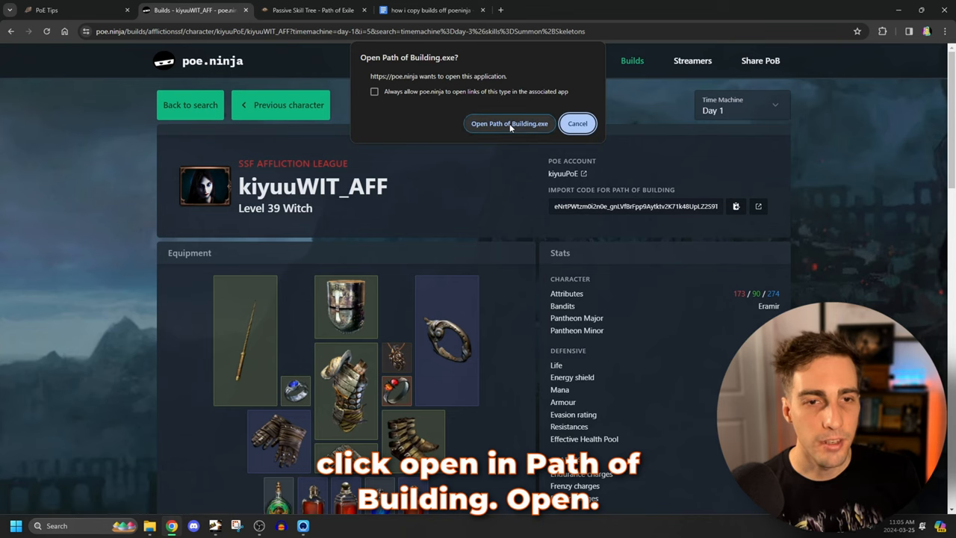
{"action": "left_click", "coordinate": [510, 123]}
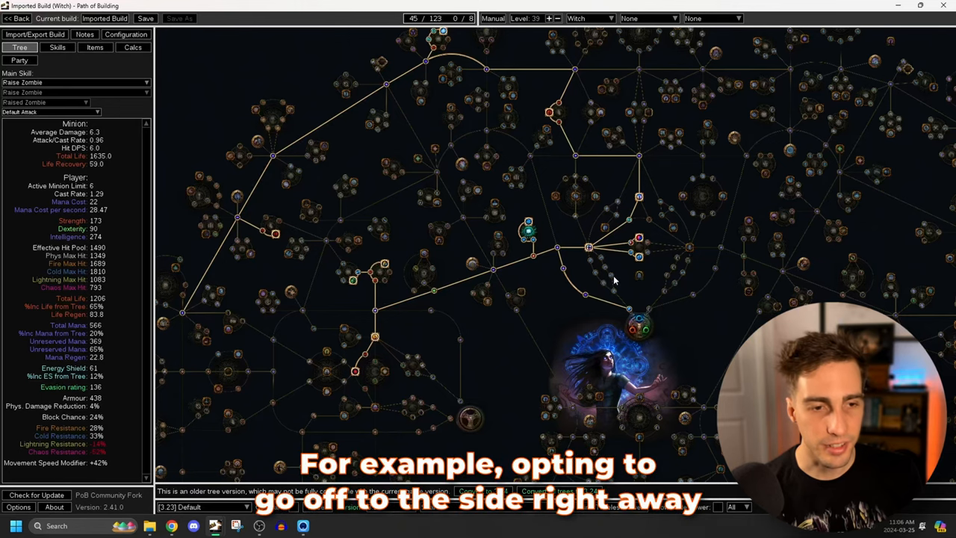
{"action": "mouse_move", "coordinate": [639, 312]}
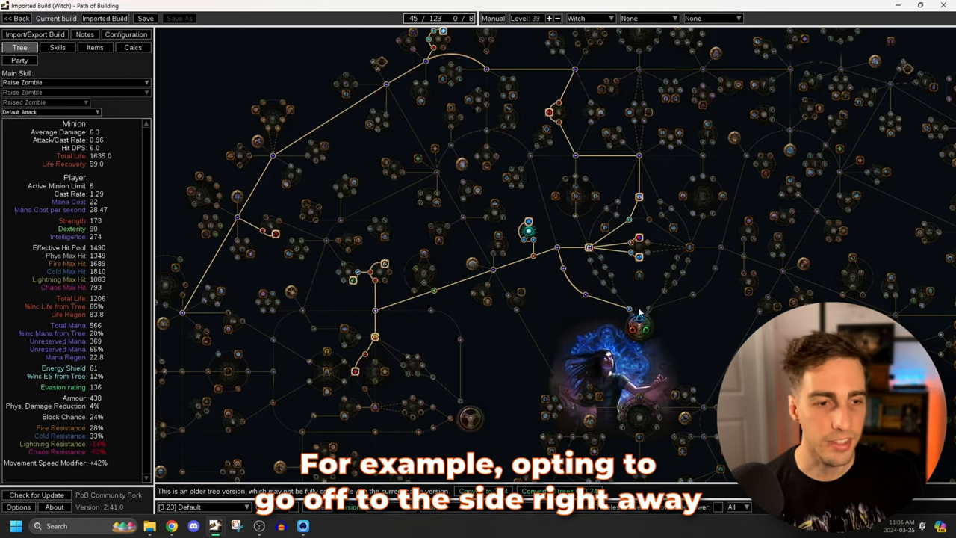
{"action": "mouse_move", "coordinate": [705, 290]}
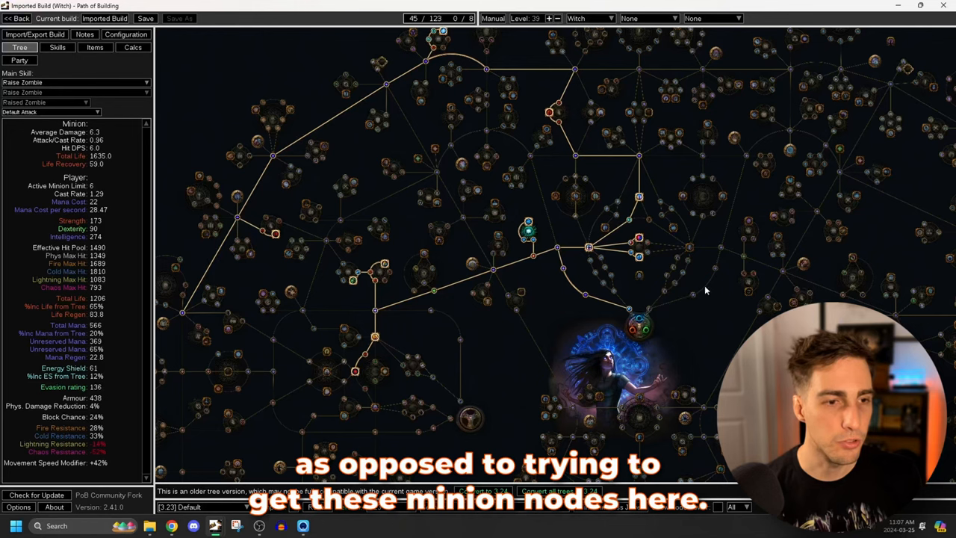
{"action": "mouse_move", "coordinate": [603, 334]}
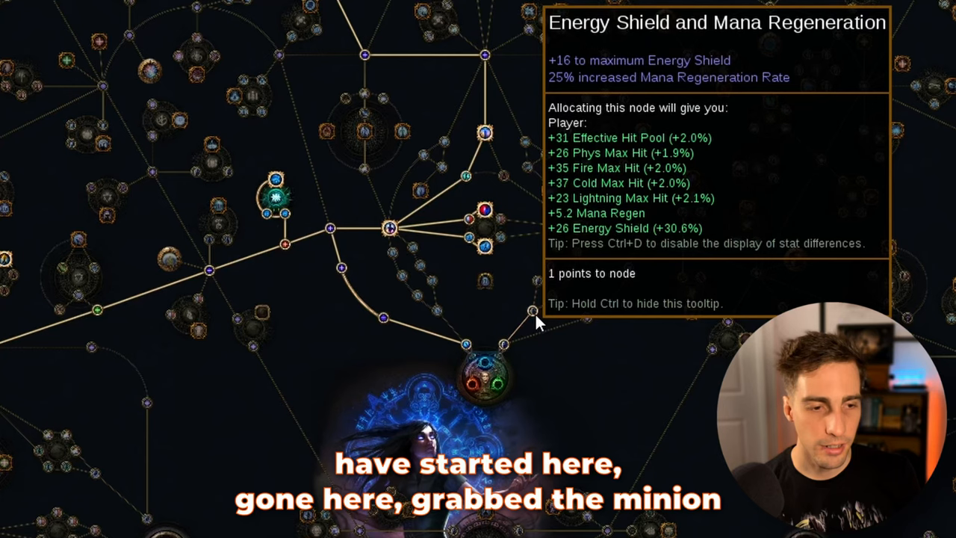
{"action": "mouse_move", "coordinate": [575, 284]}
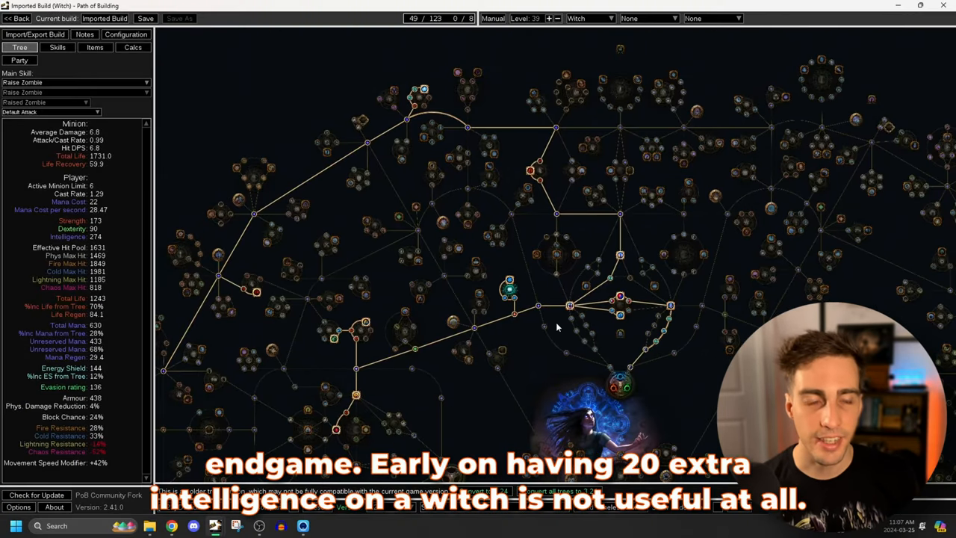
{"action": "mouse_move", "coordinate": [567, 352]}
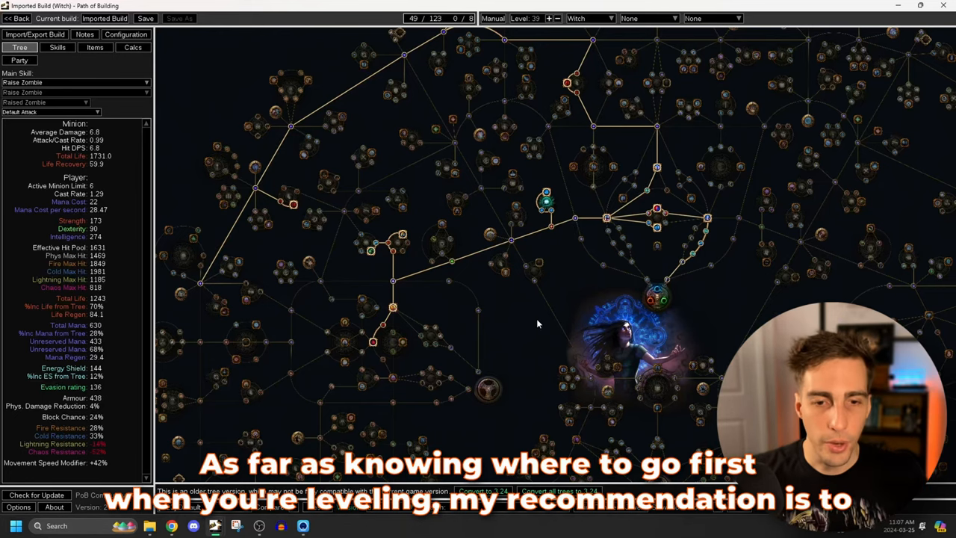
{"action": "mouse_move", "coordinate": [582, 231]}
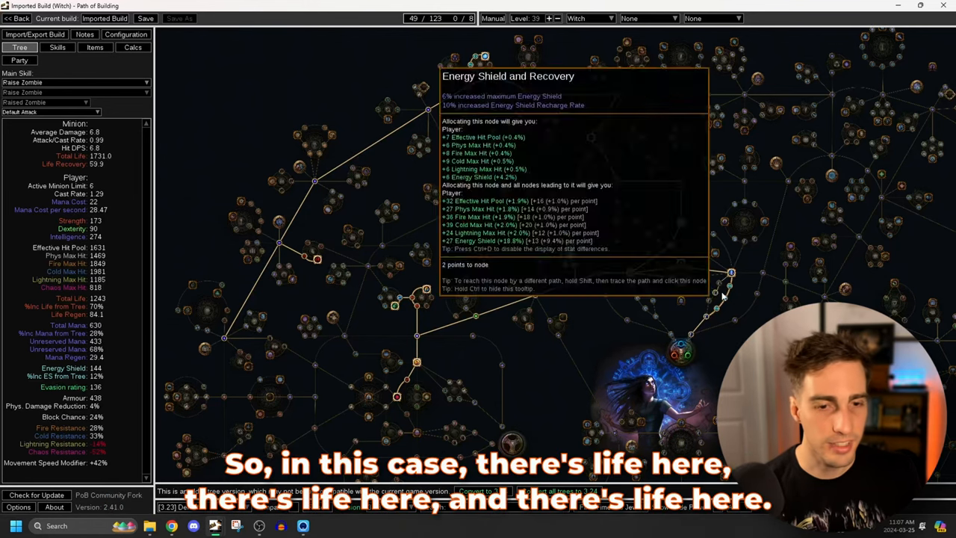
{"action": "mouse_move", "coordinate": [611, 153]}
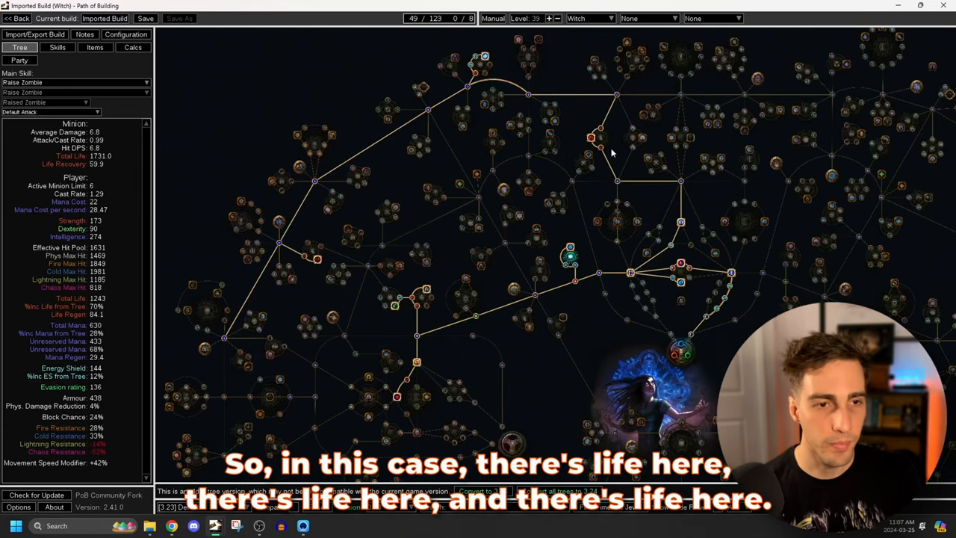
{"action": "mouse_move", "coordinate": [417, 353]}
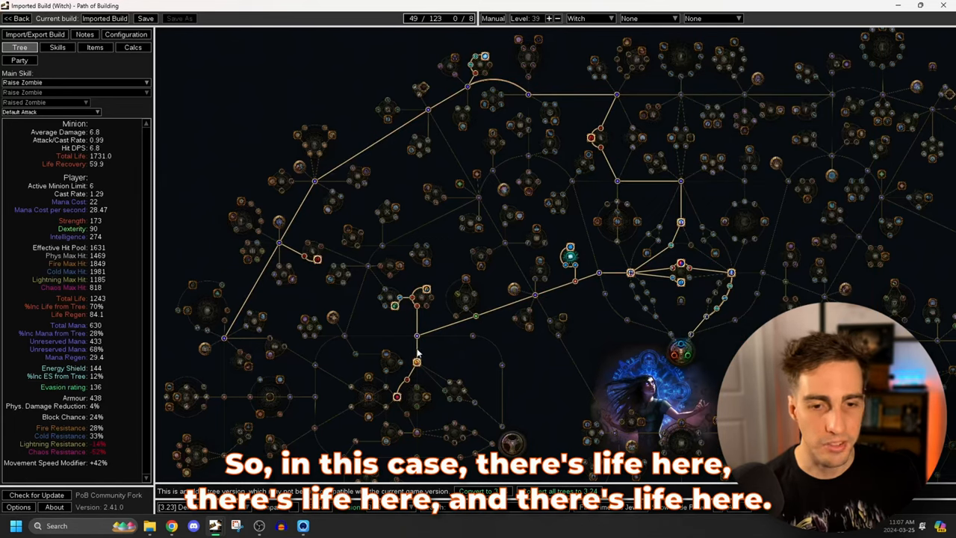
{"action": "mouse_move", "coordinate": [575, 245]}
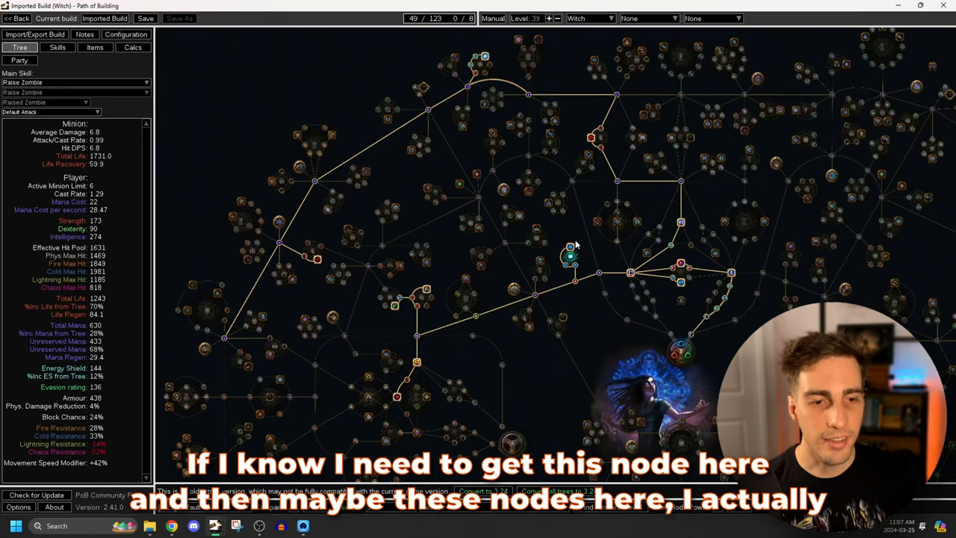
{"action": "mouse_move", "coordinate": [459, 338]}
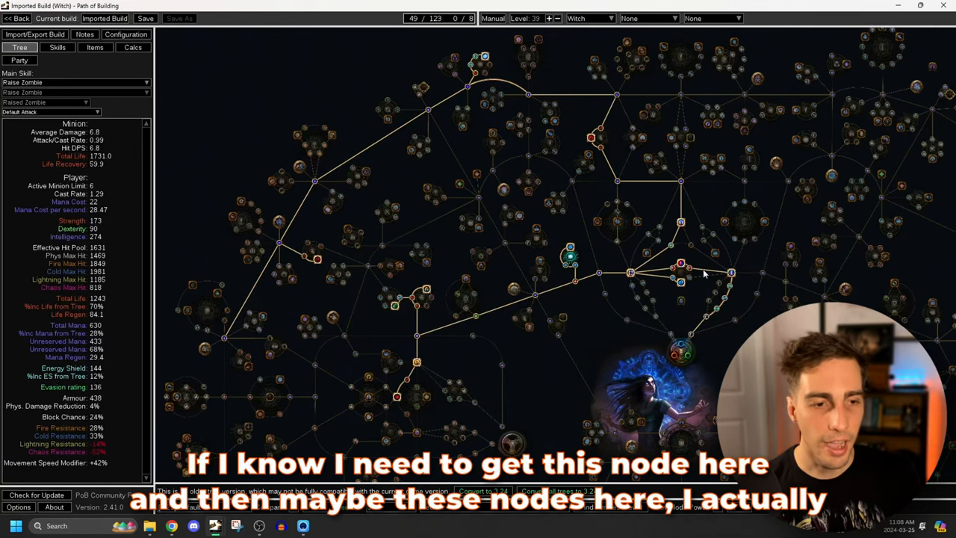
{"action": "mouse_move", "coordinate": [598, 274]}
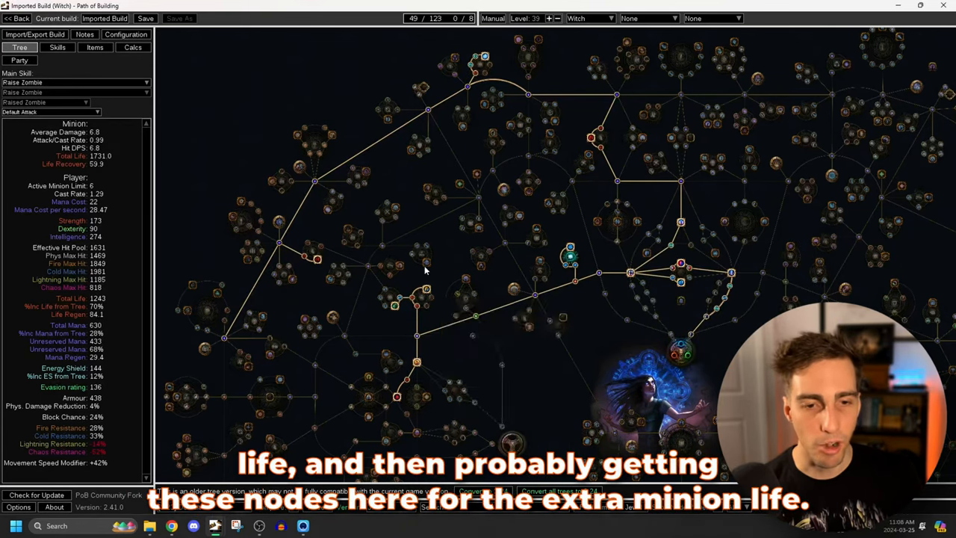
{"action": "mouse_move", "coordinate": [415, 294]}
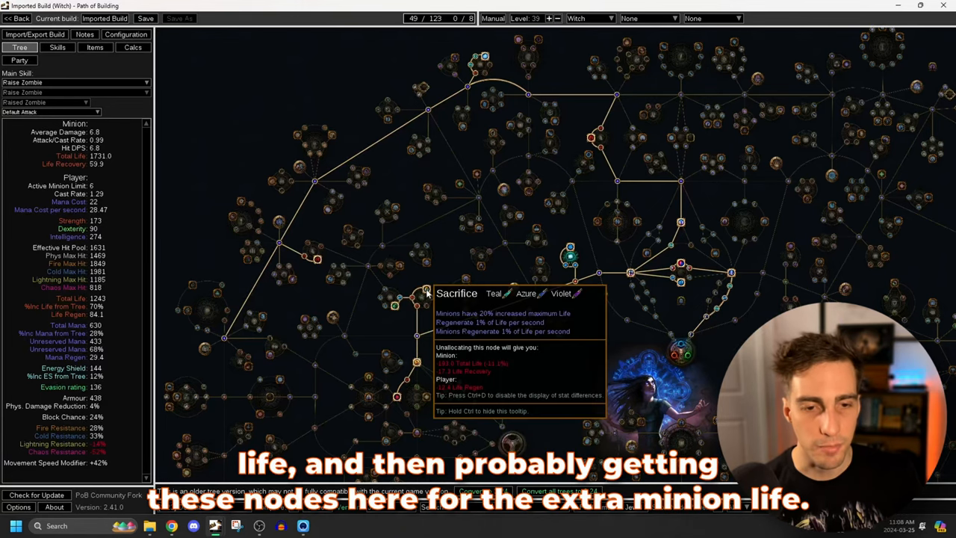
{"action": "mouse_move", "coordinate": [400, 307]}
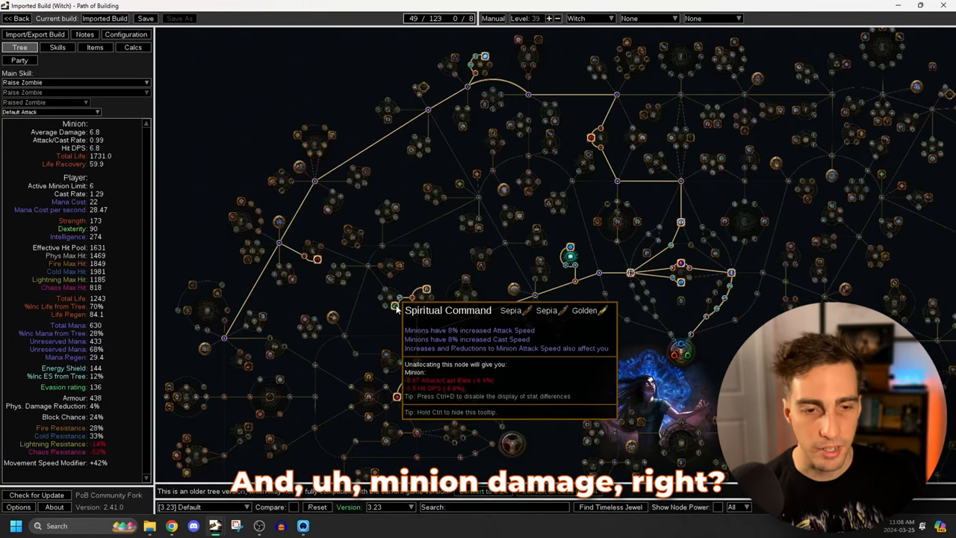
{"action": "mouse_move", "coordinate": [620, 298]}
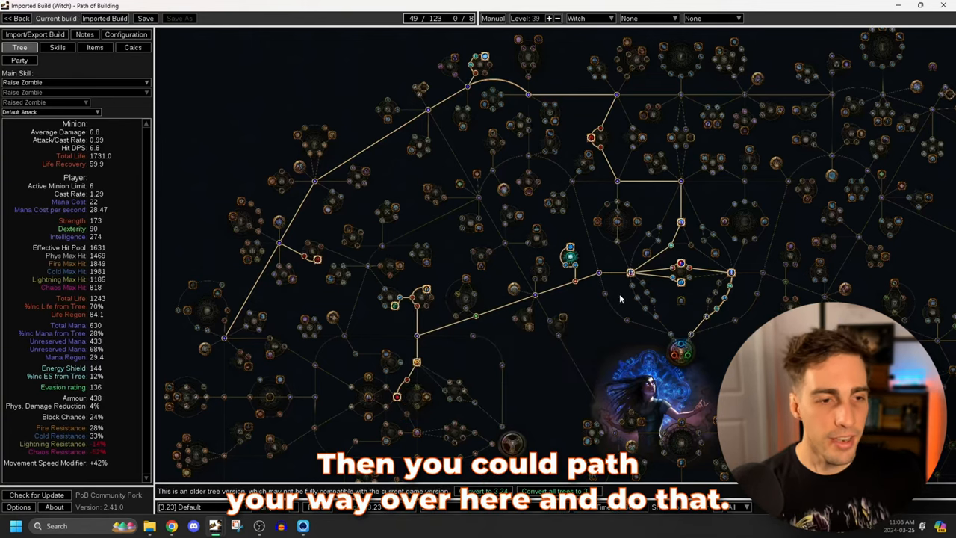
{"action": "mouse_move", "coordinate": [525, 97]}
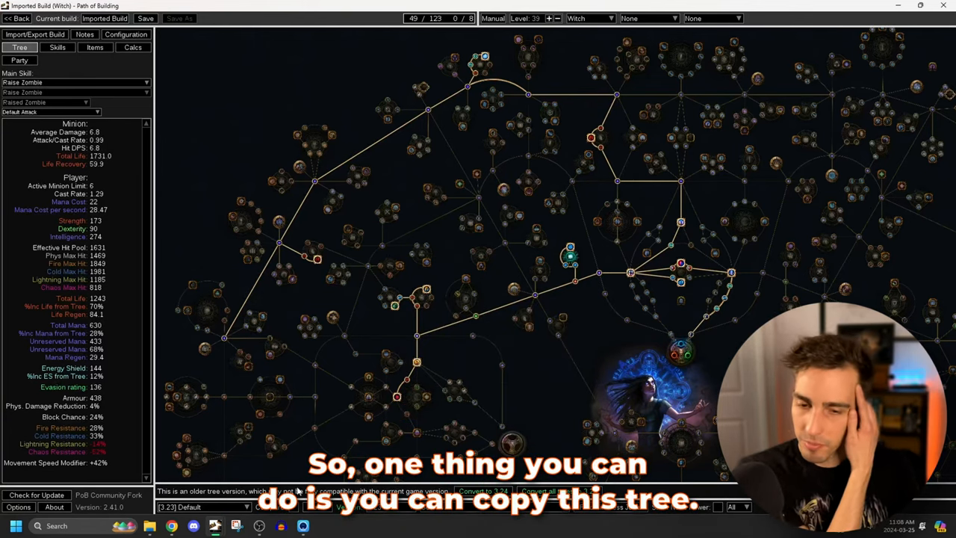
Copy the Witch passive tree as 'Low level' via Manage trees and set it current
{"action": "left_click", "coordinate": [202, 506]}
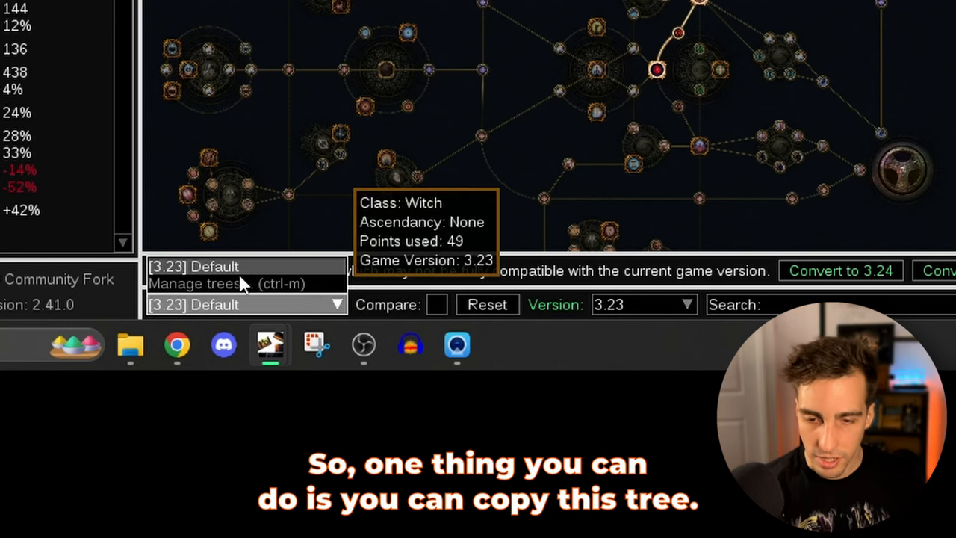
{"action": "left_click", "coordinate": [197, 283]}
{"action": "type", "text": "L"}
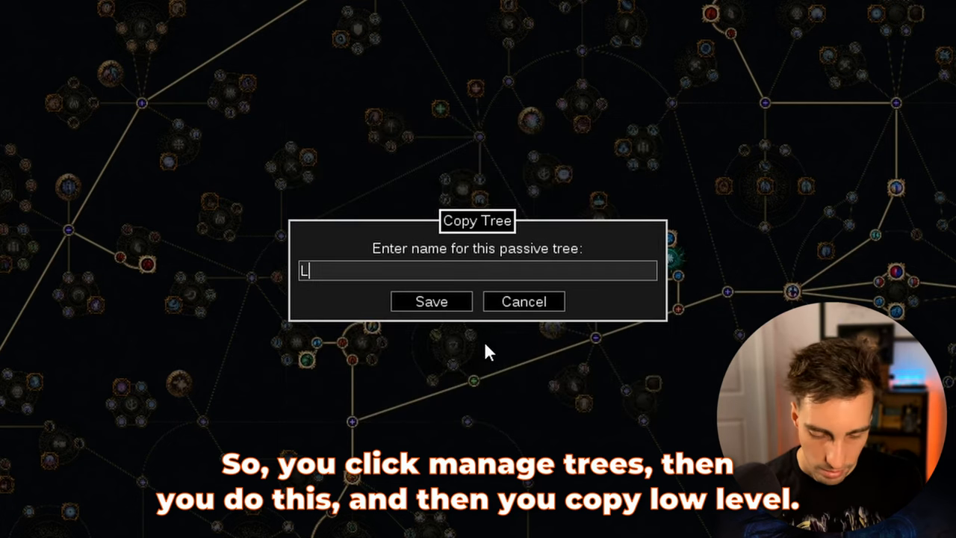
{"action": "left_click", "coordinate": [431, 301]}
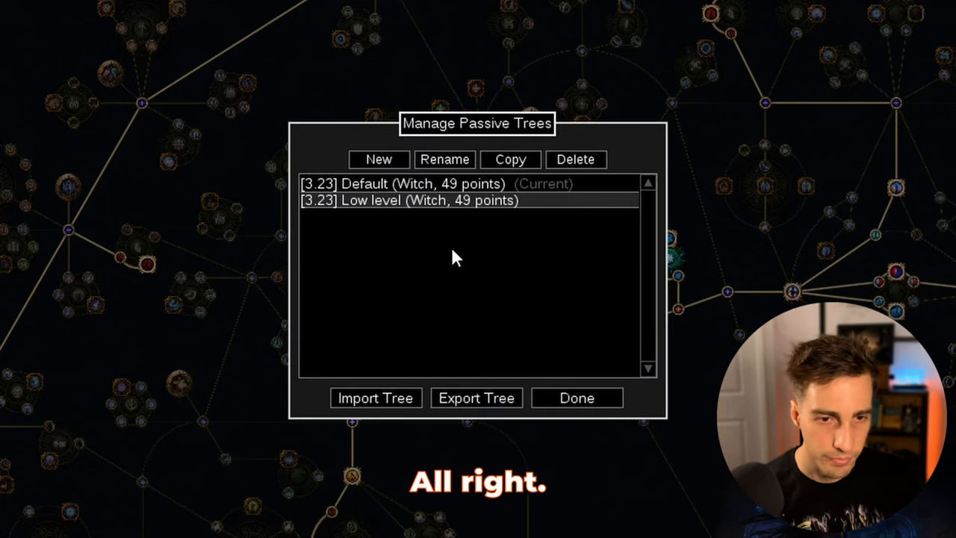
{"action": "double_click", "coordinate": [409, 200]}
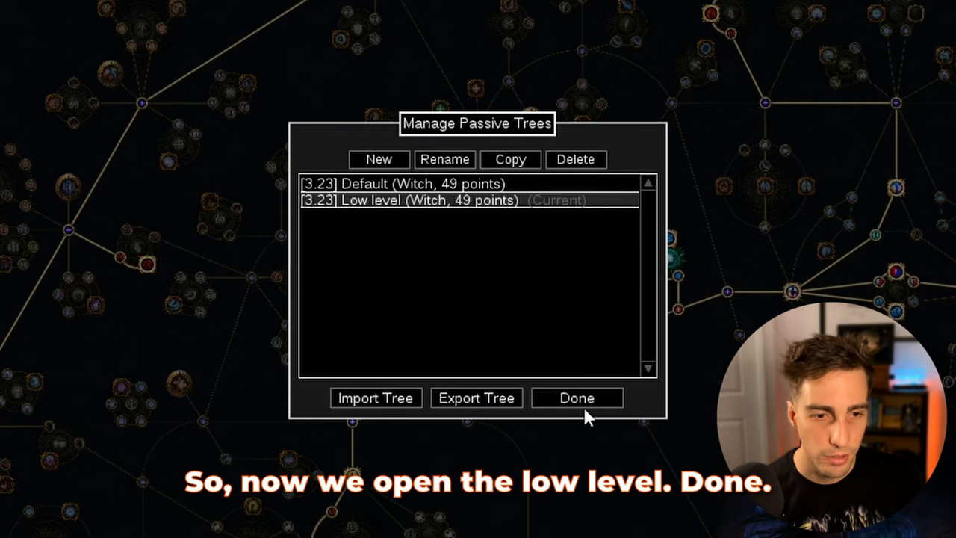
{"action": "left_click", "coordinate": [577, 398]}
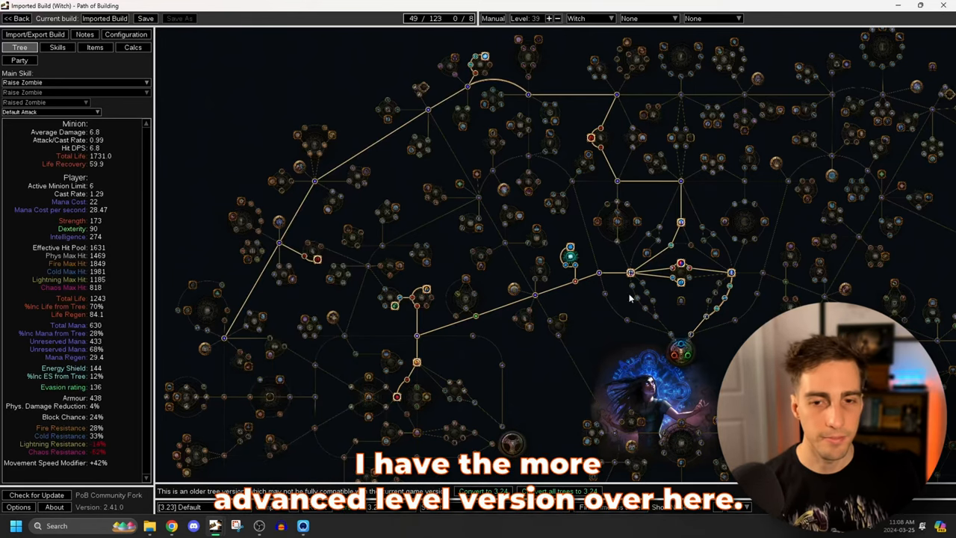
{"action": "mouse_move", "coordinate": [537, 244]}
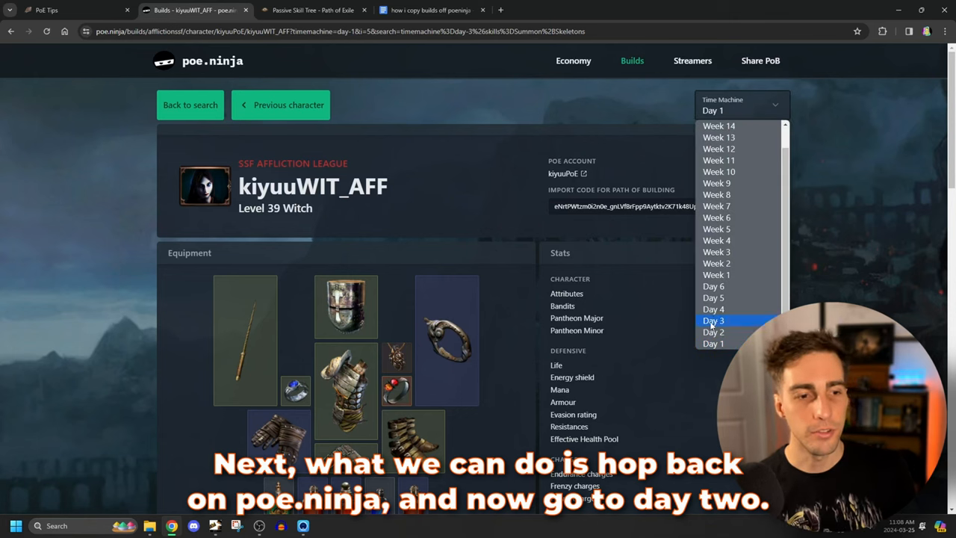
Select the Day 2 level 65 Necromancer snapshot and load it into Path of Building
{"action": "left_click", "coordinate": [713, 332]}
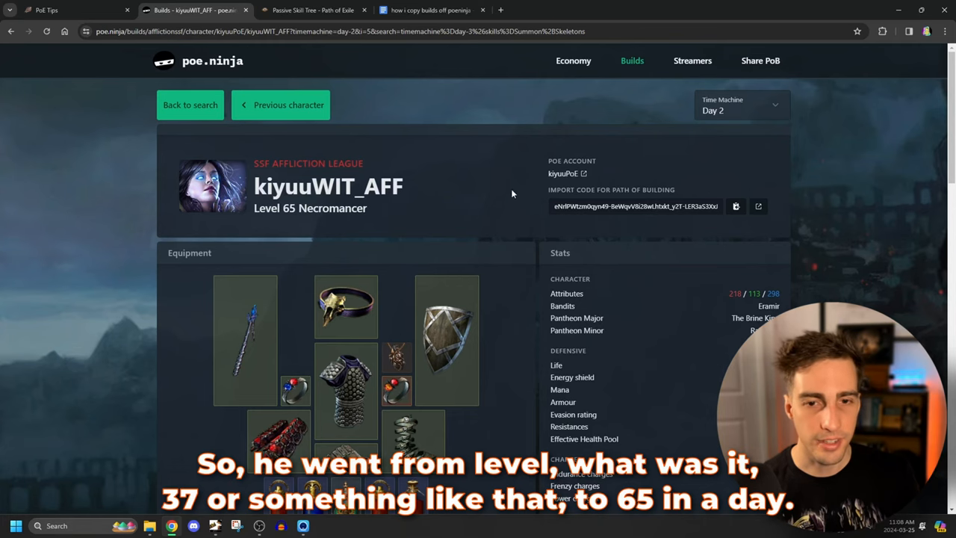
{"action": "scroll", "scroll_direction": "down", "scroll_amount": 3}
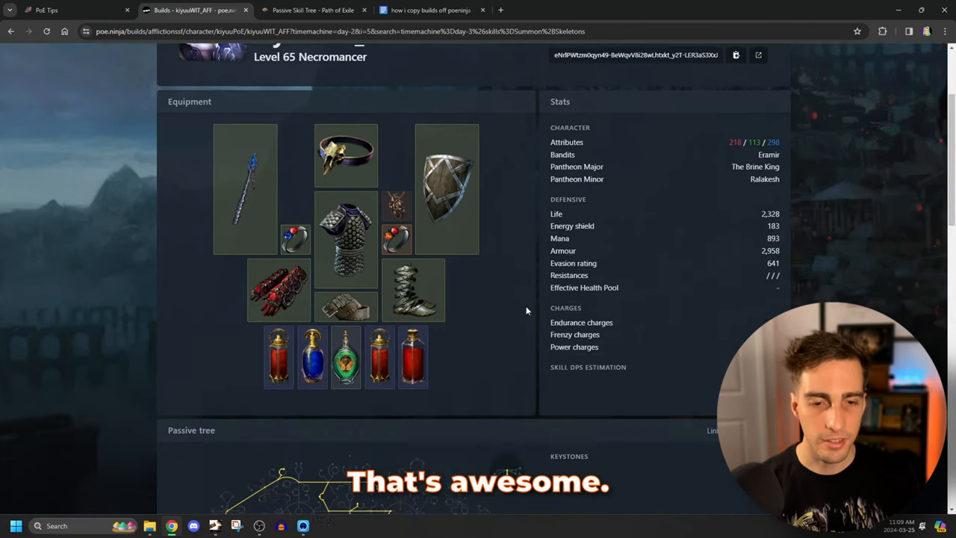
{"action": "scroll", "scroll_direction": "up", "scroll_amount": 3}
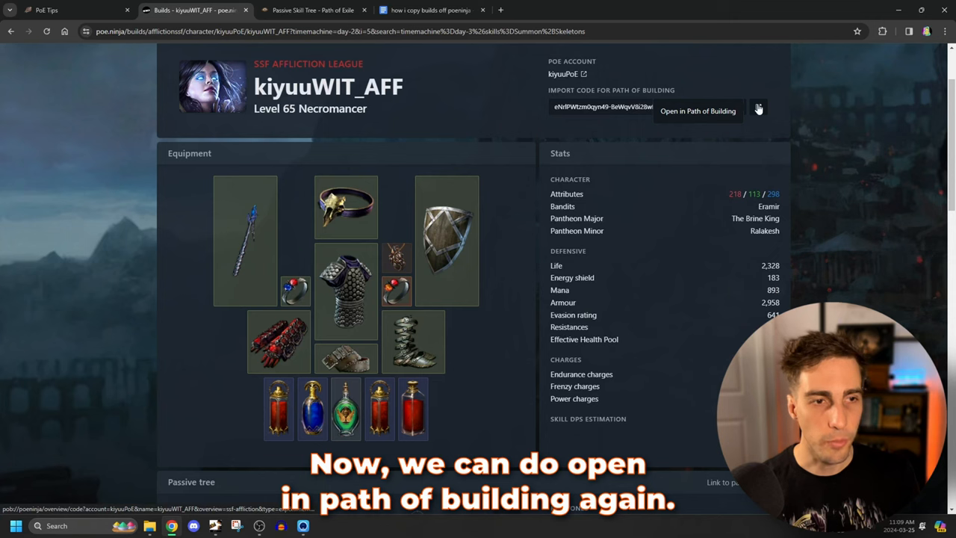
{"action": "left_click", "coordinate": [698, 111]}
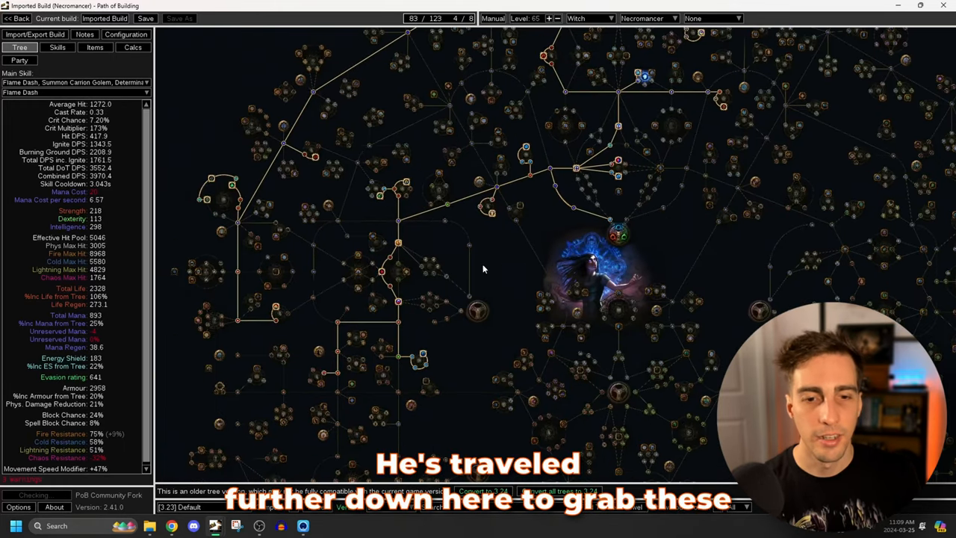
{"action": "mouse_move", "coordinate": [358, 320]}
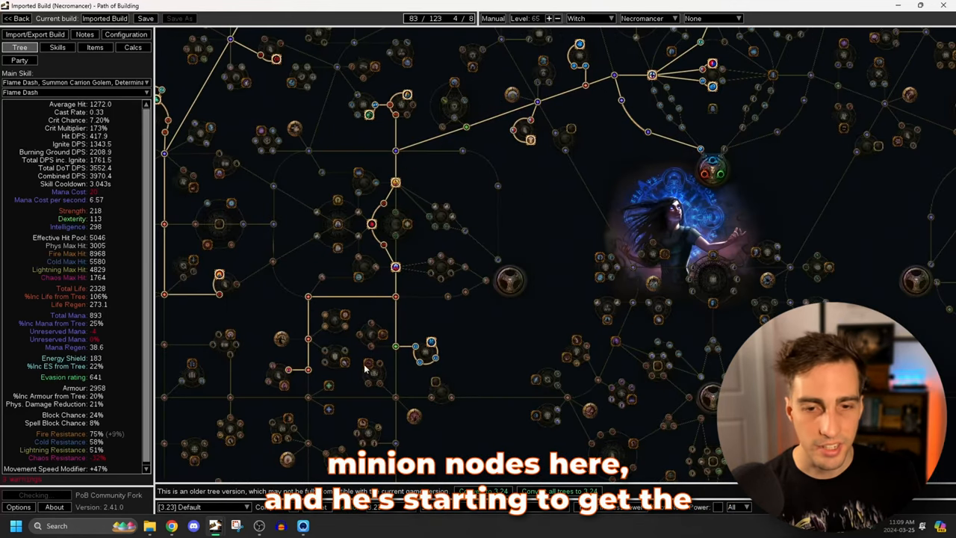
{"action": "mouse_move", "coordinate": [471, 258]}
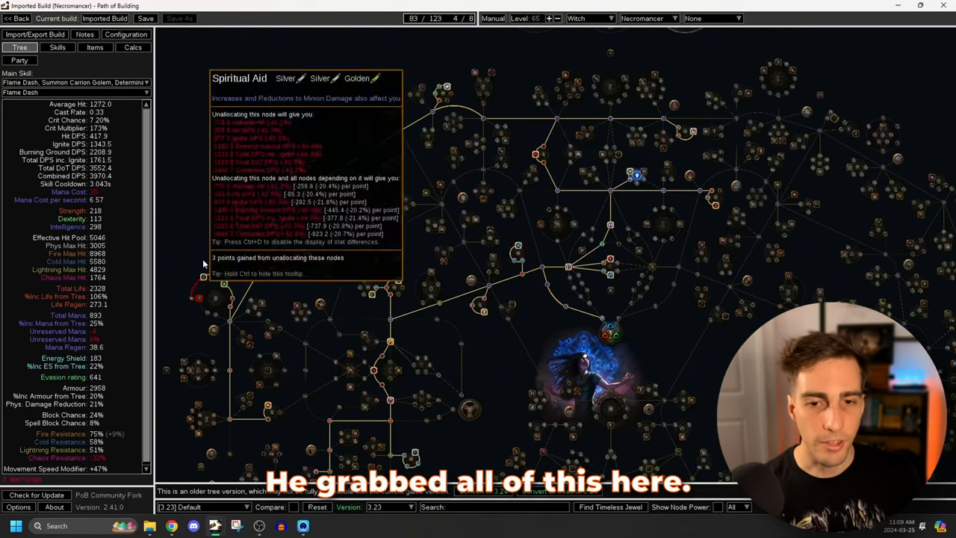
{"action": "mouse_move", "coordinate": [224, 284]}
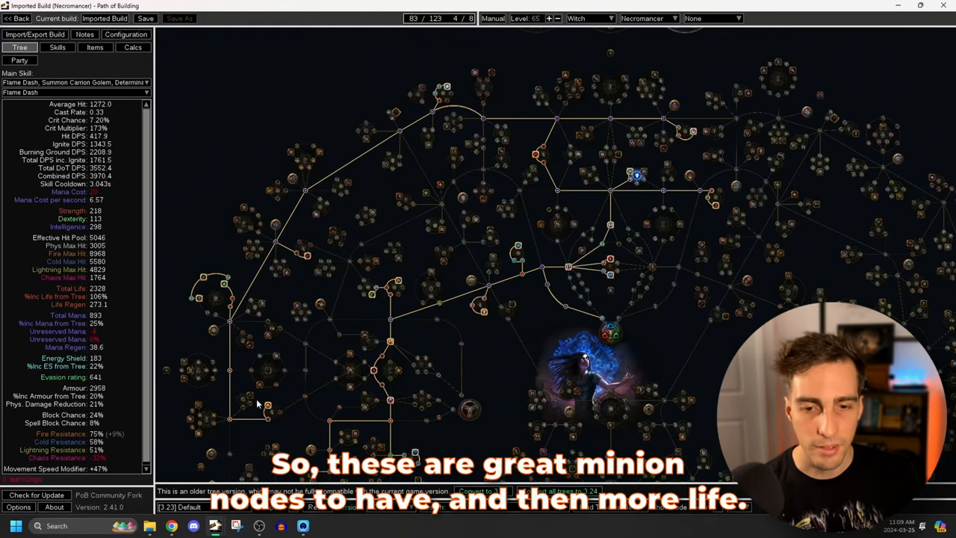
{"action": "mouse_move", "coordinate": [695, 266]}
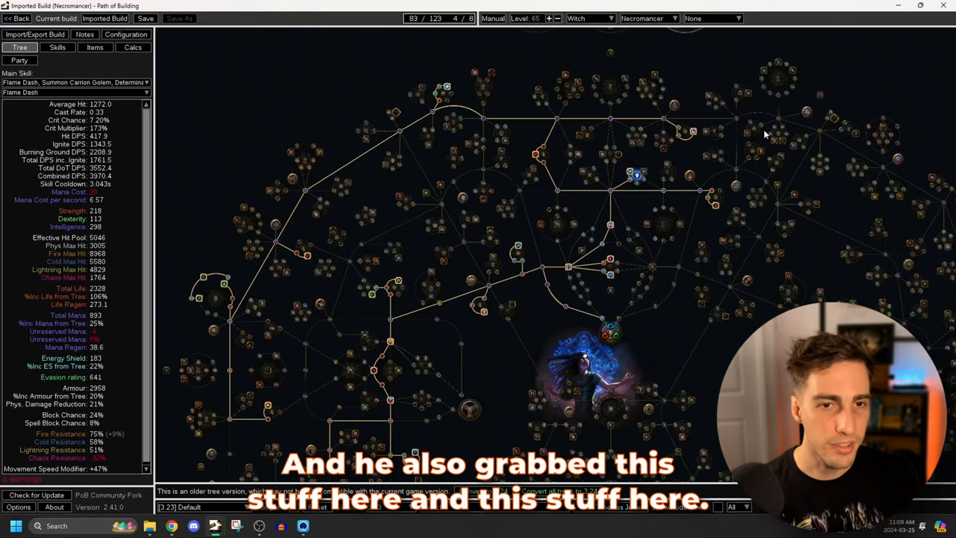
{"action": "mouse_move", "coordinate": [692, 135]}
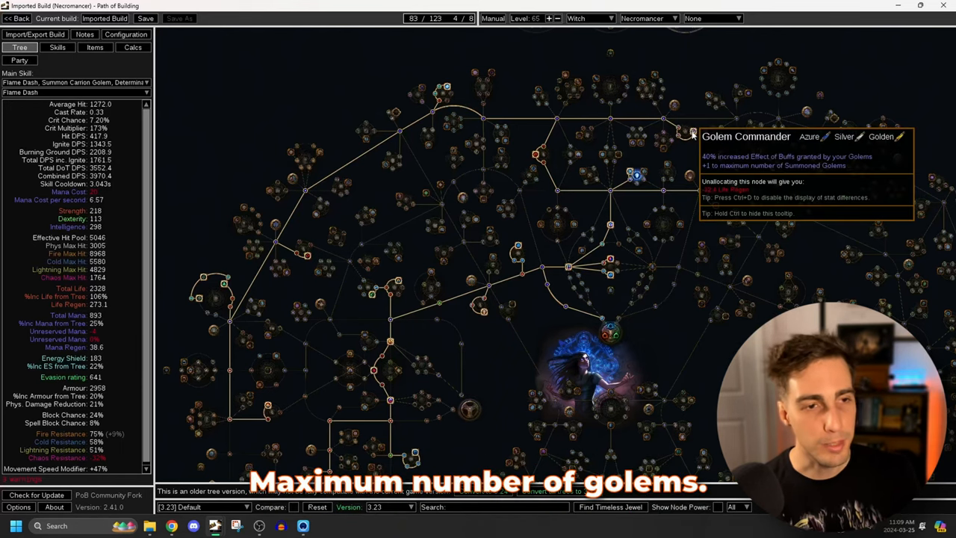
{"action": "left_click", "coordinate": [57, 47]}
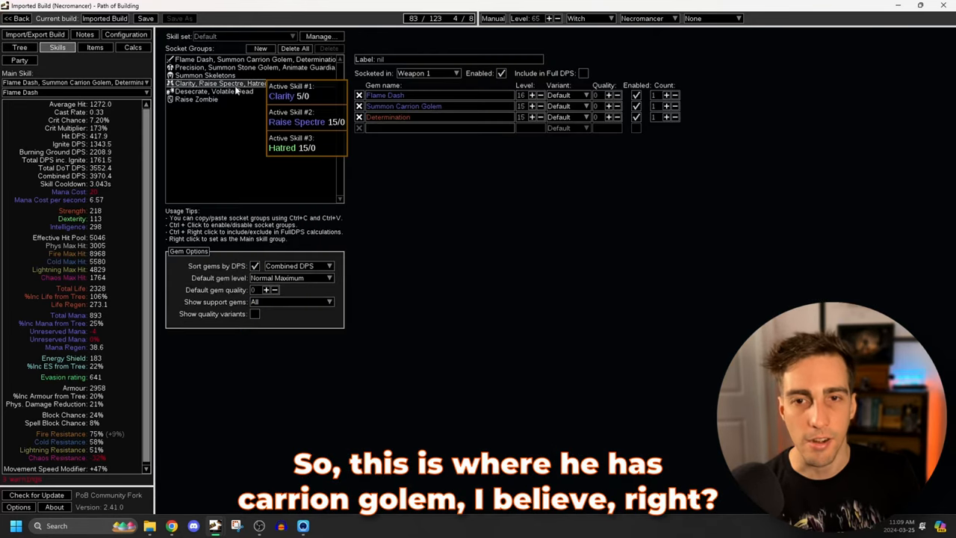
{"action": "left_click", "coordinate": [254, 59]}
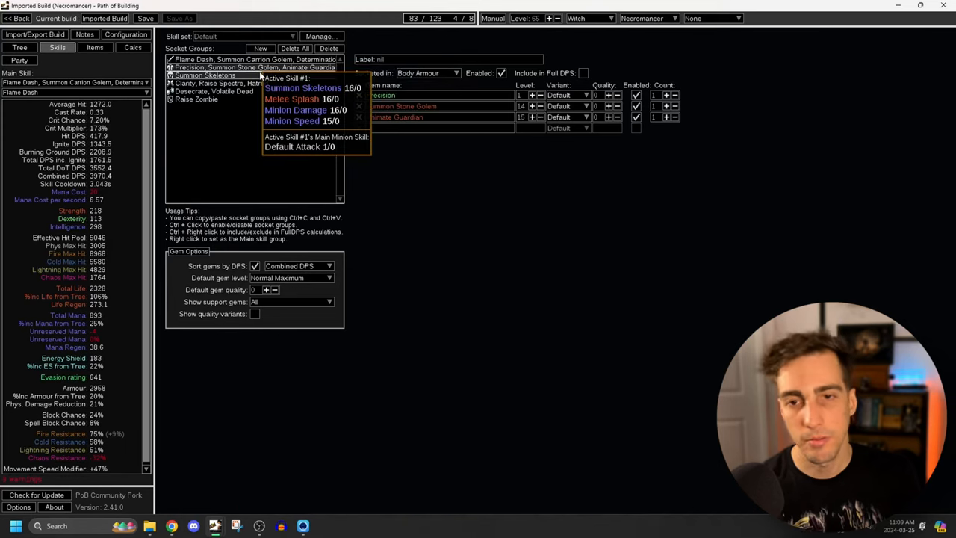
{"action": "left_click", "coordinate": [20, 47]}
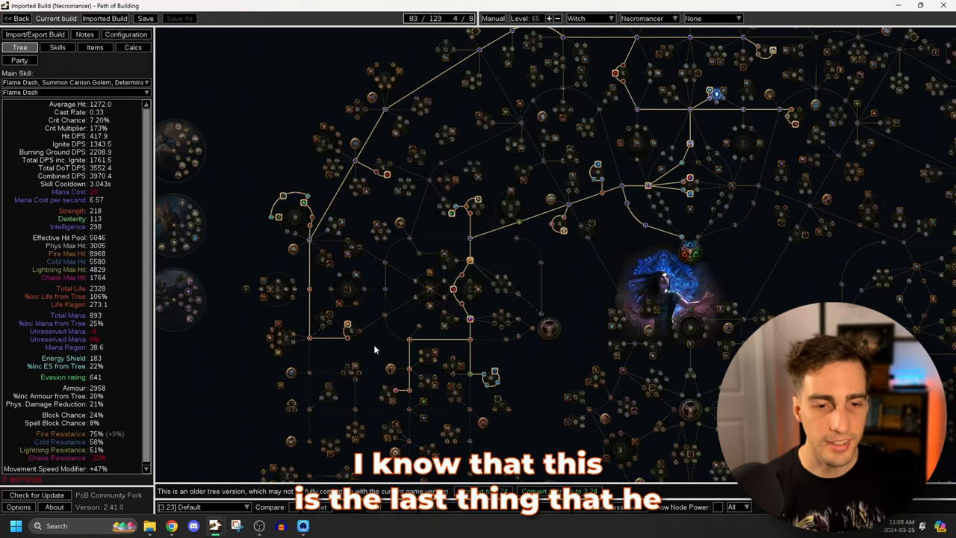
{"action": "mouse_move", "coordinate": [392, 399]}
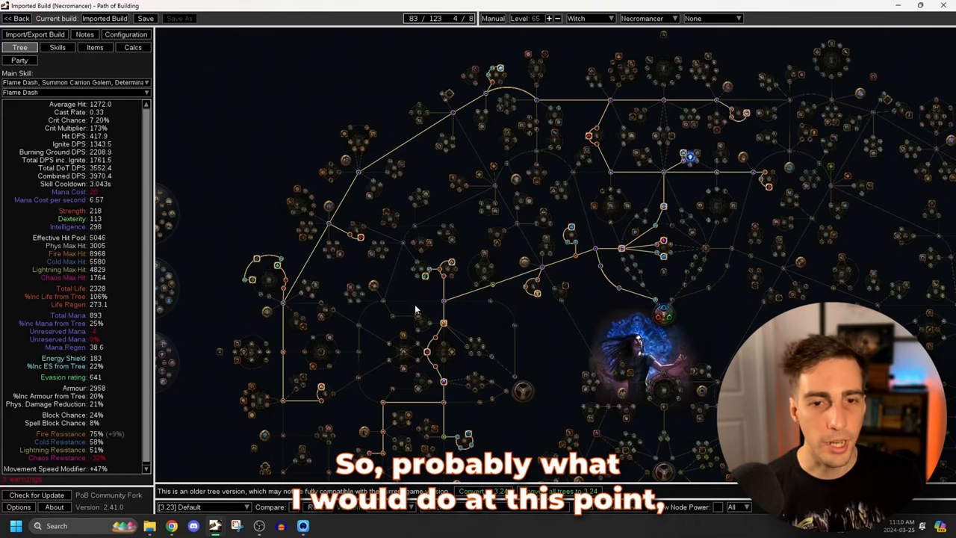
{"action": "mouse_move", "coordinate": [336, 199]}
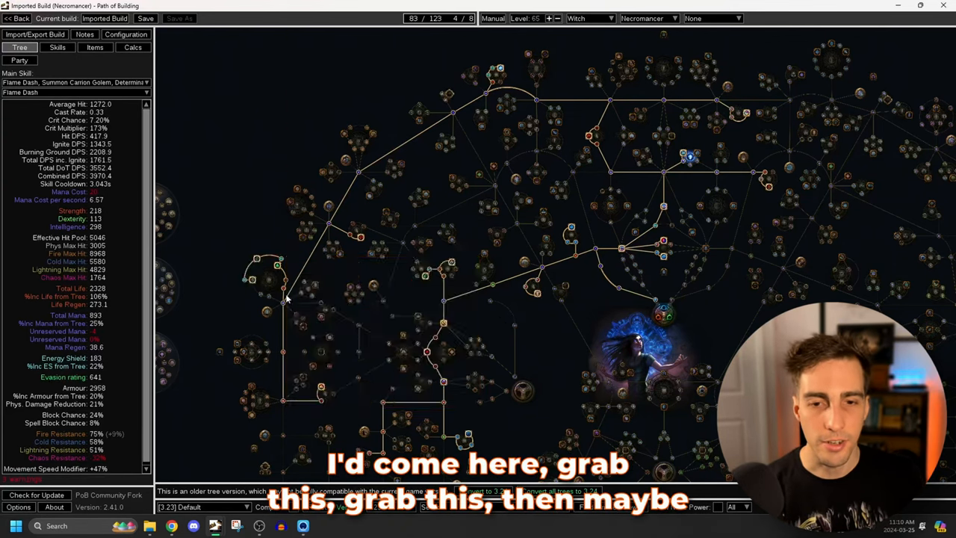
{"action": "mouse_move", "coordinate": [672, 101]}
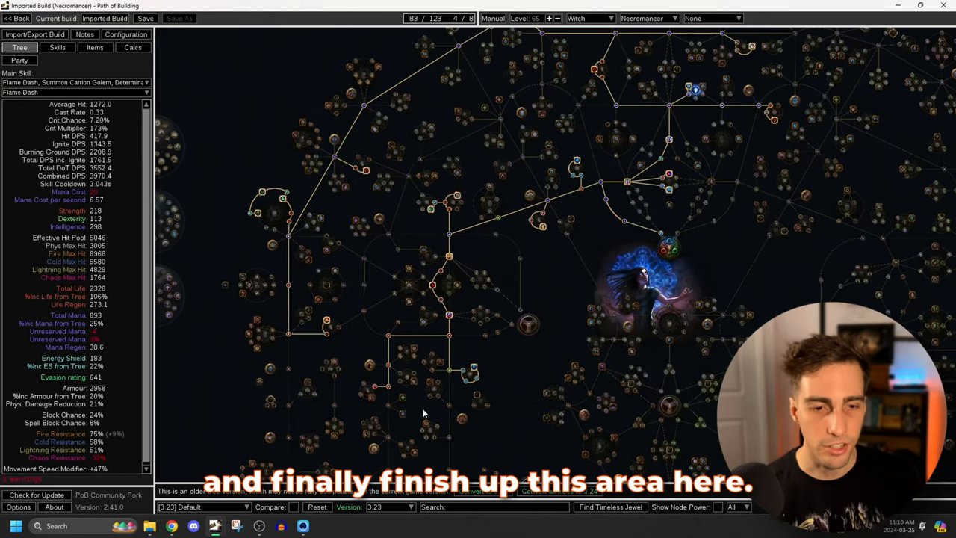
{"action": "mouse_move", "coordinate": [579, 267]}
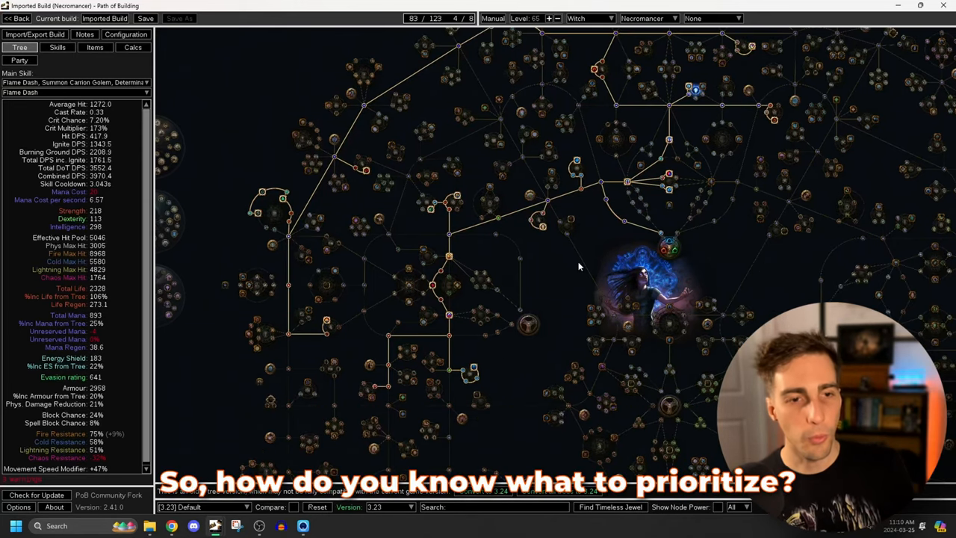
{"action": "mouse_move", "coordinate": [568, 319]}
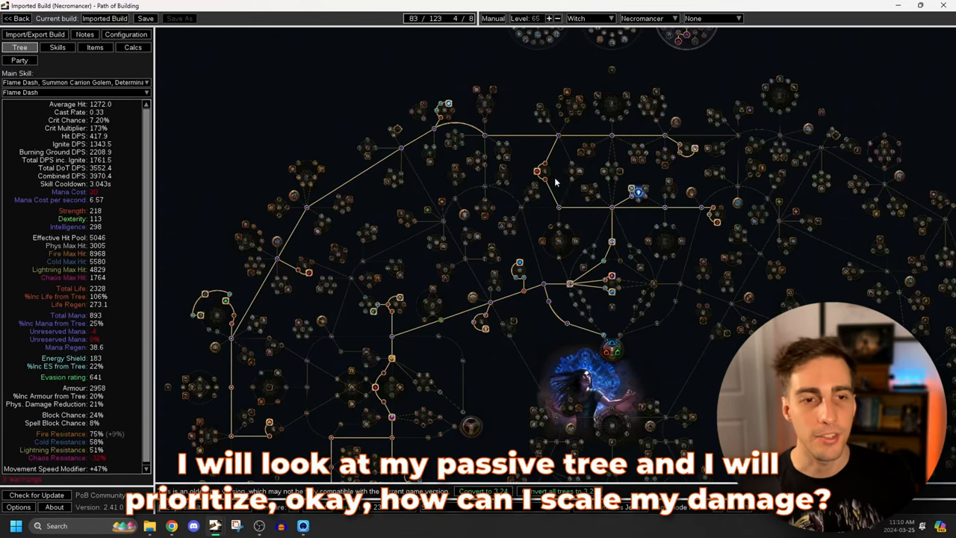
{"action": "mouse_move", "coordinate": [502, 224]}
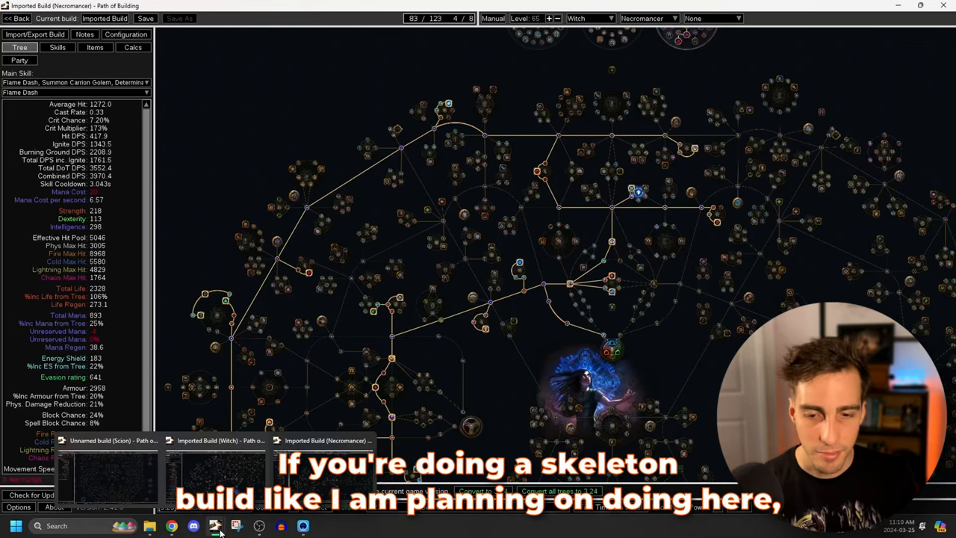
{"action": "left_click", "coordinate": [172, 525]}
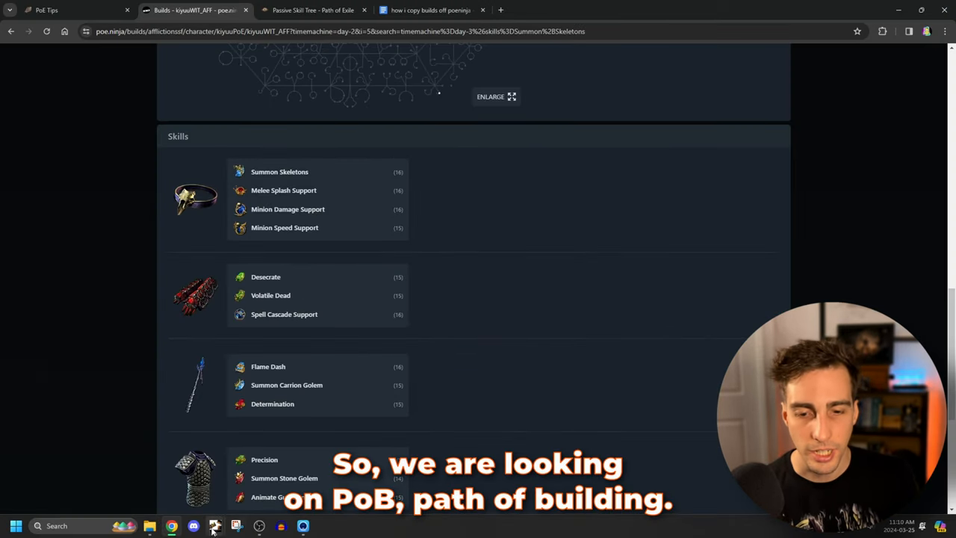
{"action": "left_click", "coordinate": [214, 526]}
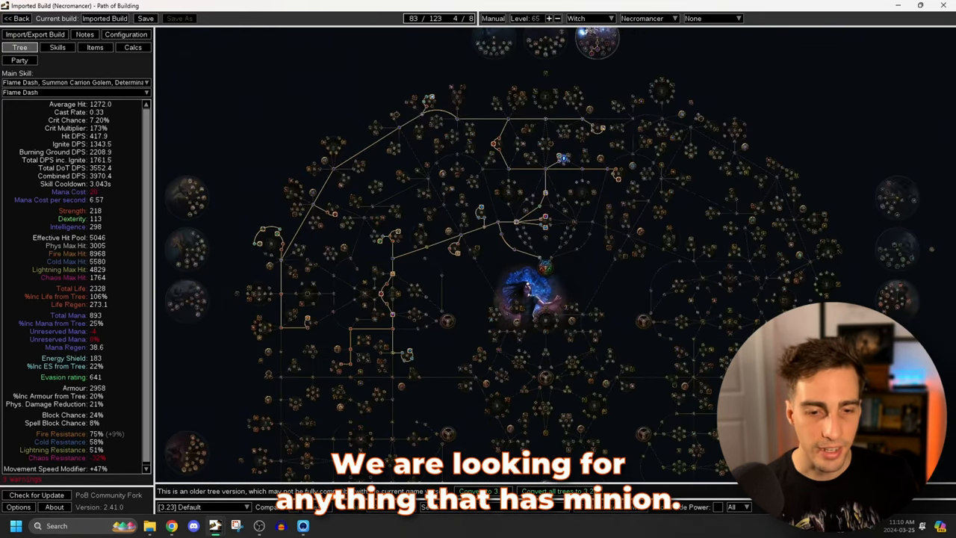
Search the passive tree for 'mini', then 'maximum life', to highlight those nodes
{"action": "type", "text": "minion"}
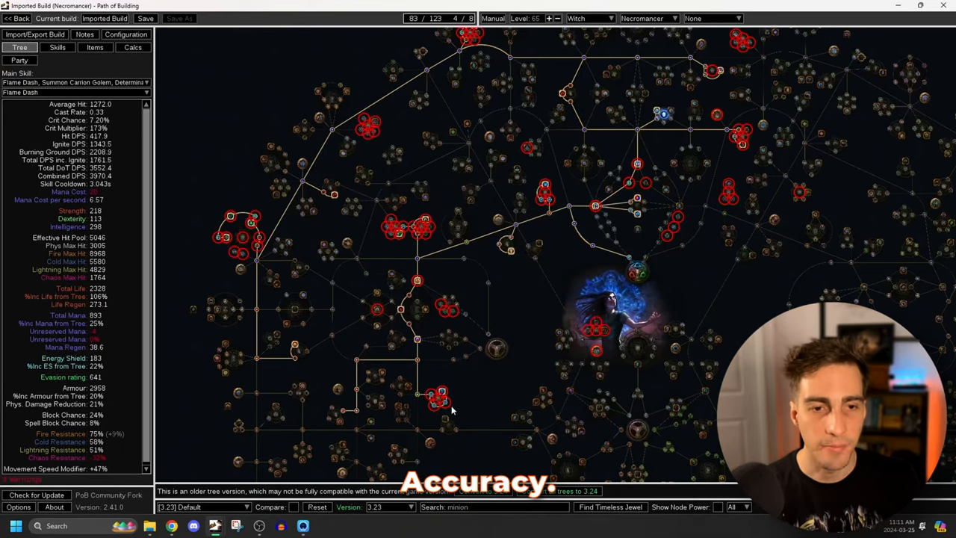
{"action": "mouse_move", "coordinate": [484, 336]}
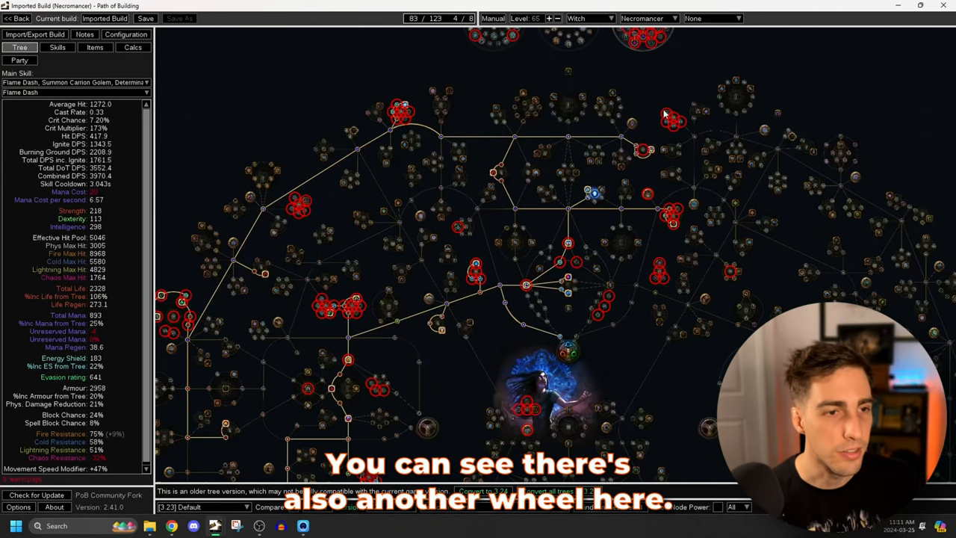
{"action": "mouse_move", "coordinate": [687, 136]}
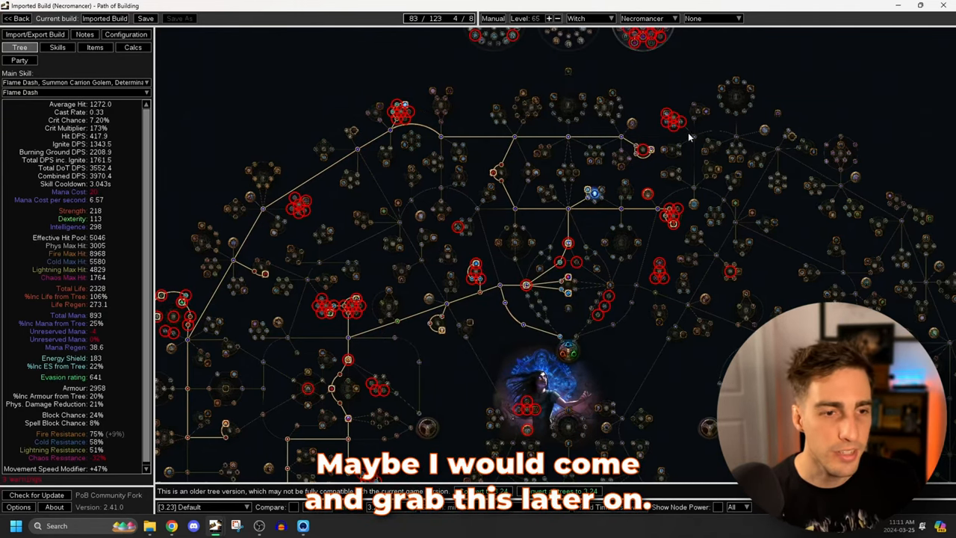
{"action": "mouse_move", "coordinate": [297, 203]}
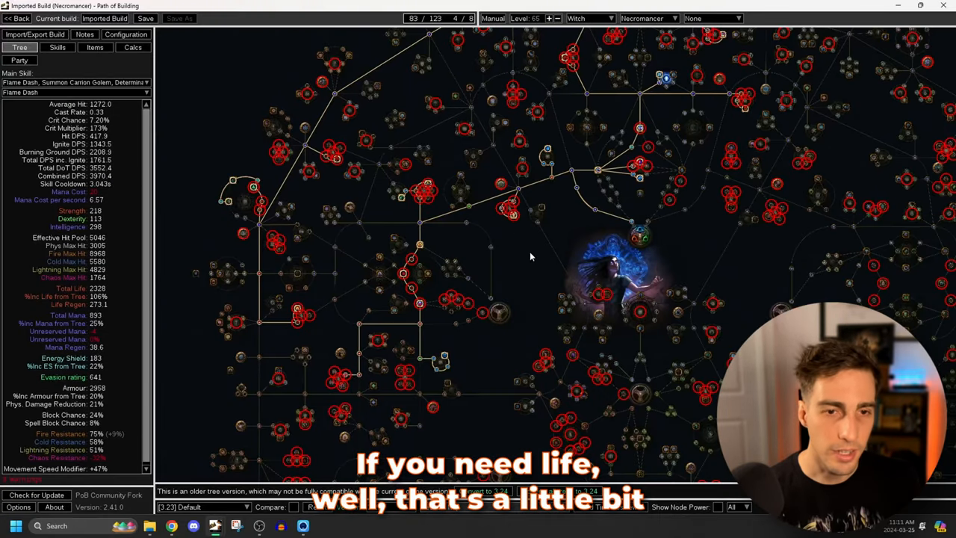
{"action": "left_click_drag", "start_coordinate": [530, 257], "coordinate": [465, 312]}
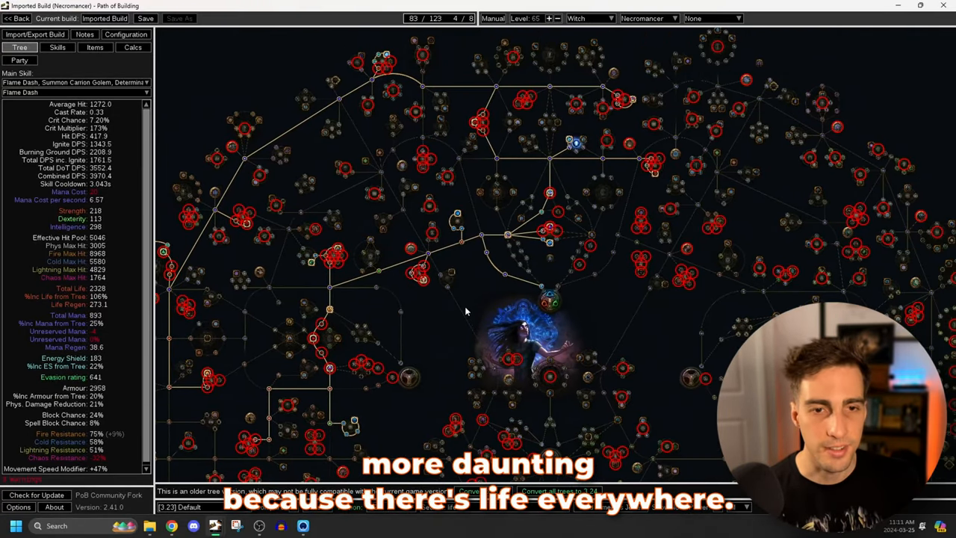
{"action": "type", "text": "maximum life"}
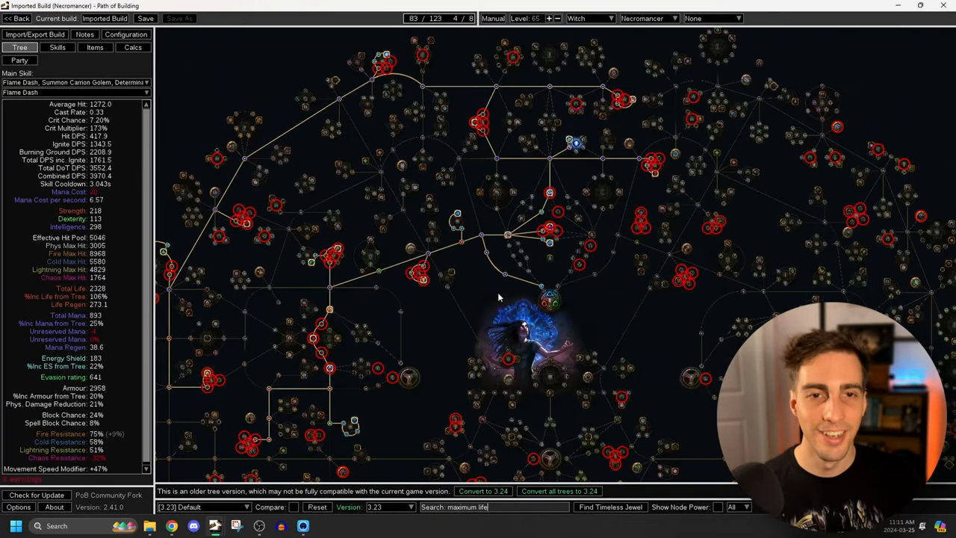
{"action": "mouse_move", "coordinate": [624, 331]}
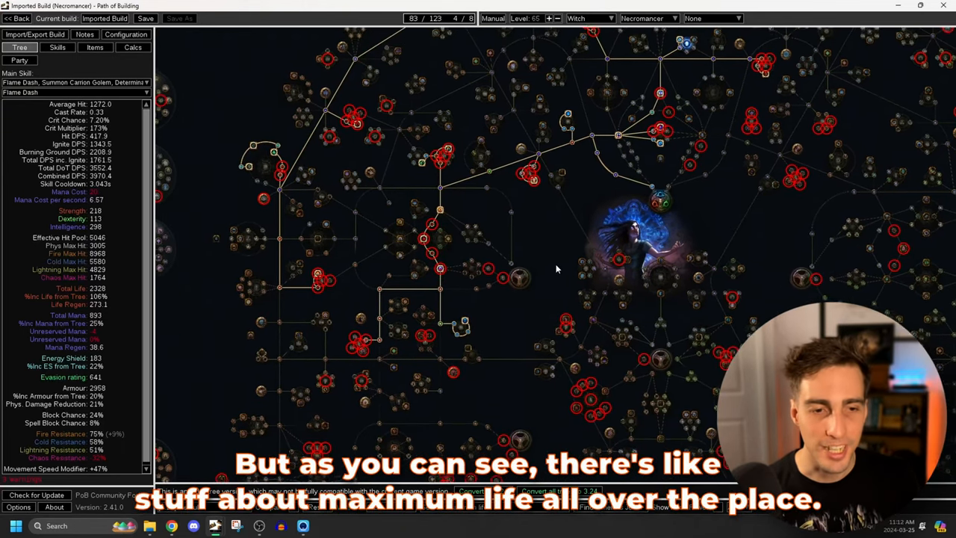
{"action": "mouse_move", "coordinate": [359, 347]}
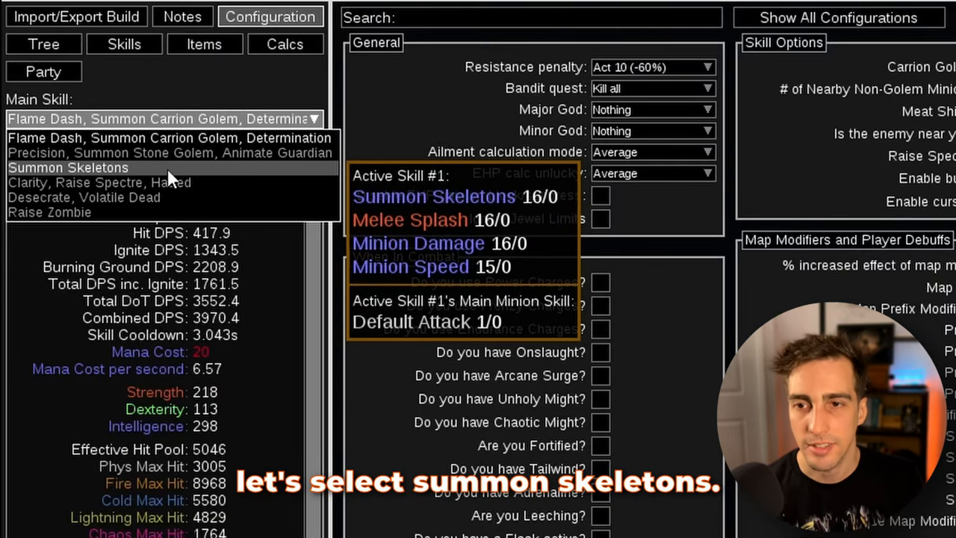
Set the main skill to Summon Skeletons, showing unreserved mana at -4
{"action": "left_click", "coordinate": [68, 168]}
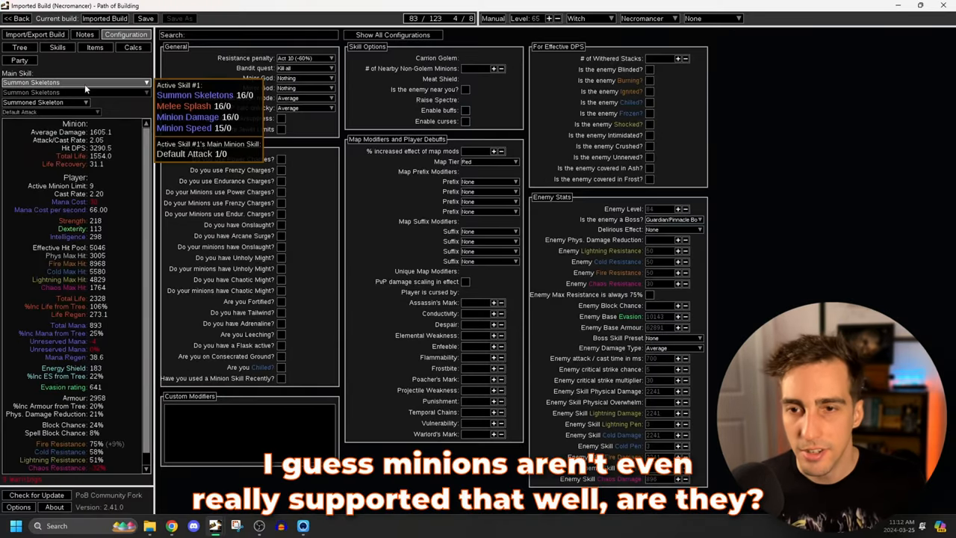
{"action": "left_click", "coordinate": [57, 47]}
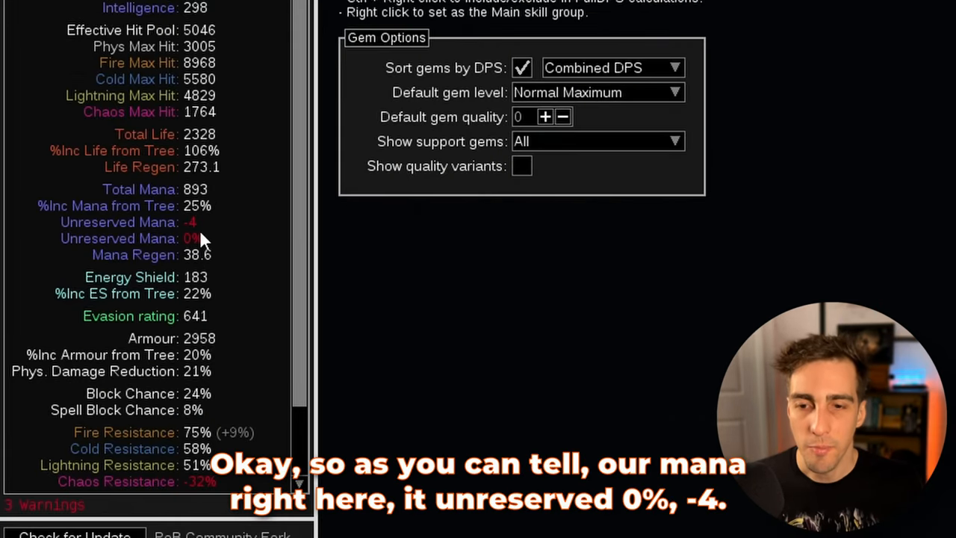
{"action": "mouse_move", "coordinate": [179, 256]}
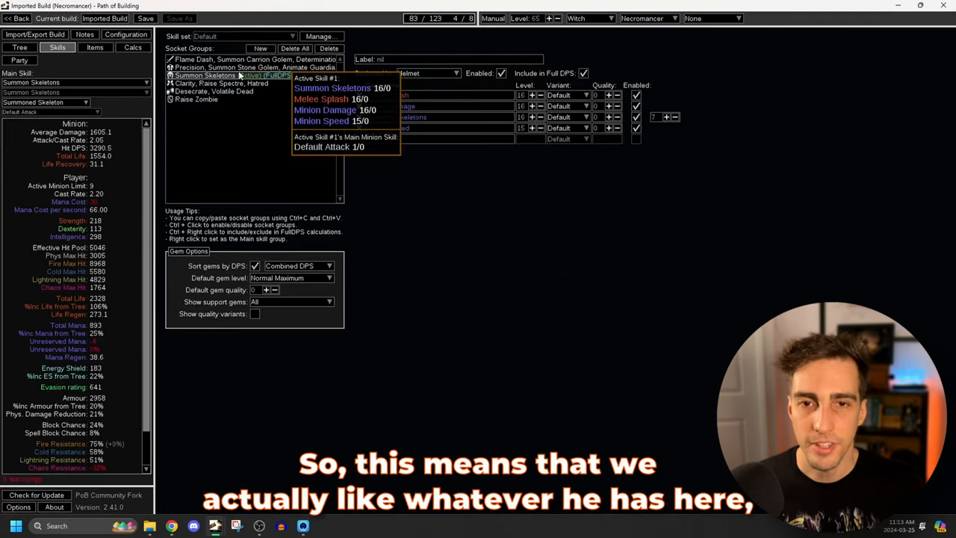
Step through the Summon Skeletons, Clarity and Determination gem groups, toggling Determination's Enabled box
{"action": "left_click", "coordinate": [216, 83]}
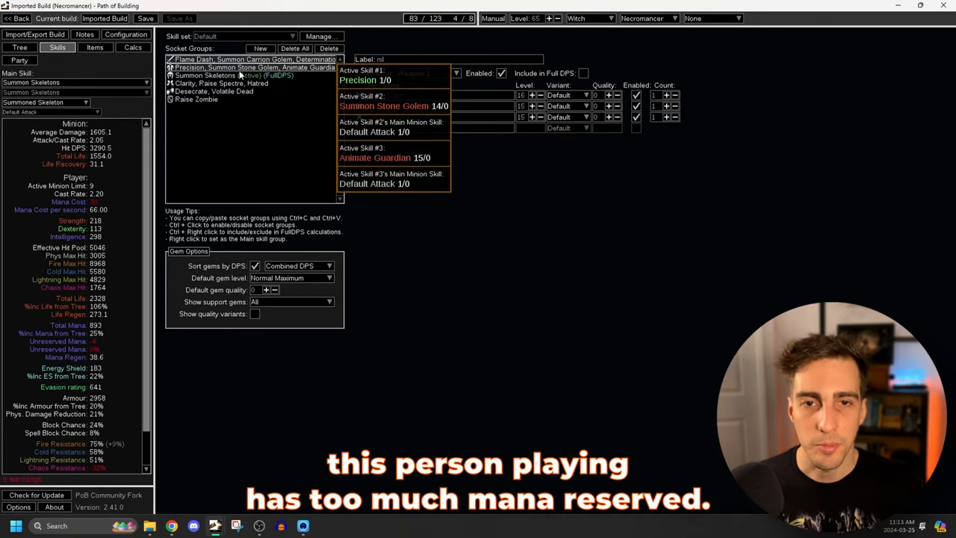
{"action": "left_click", "coordinate": [254, 67]}
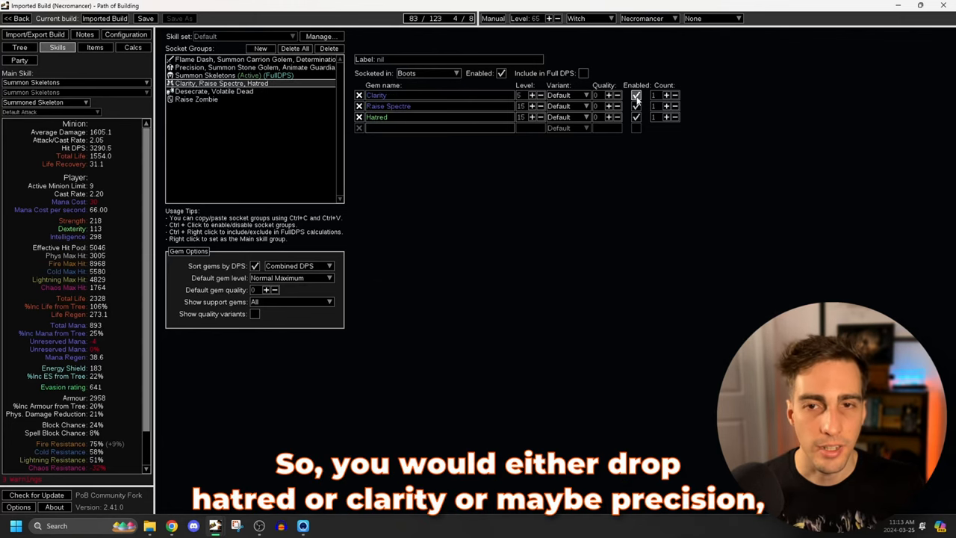
{"action": "left_click", "coordinate": [254, 68]}
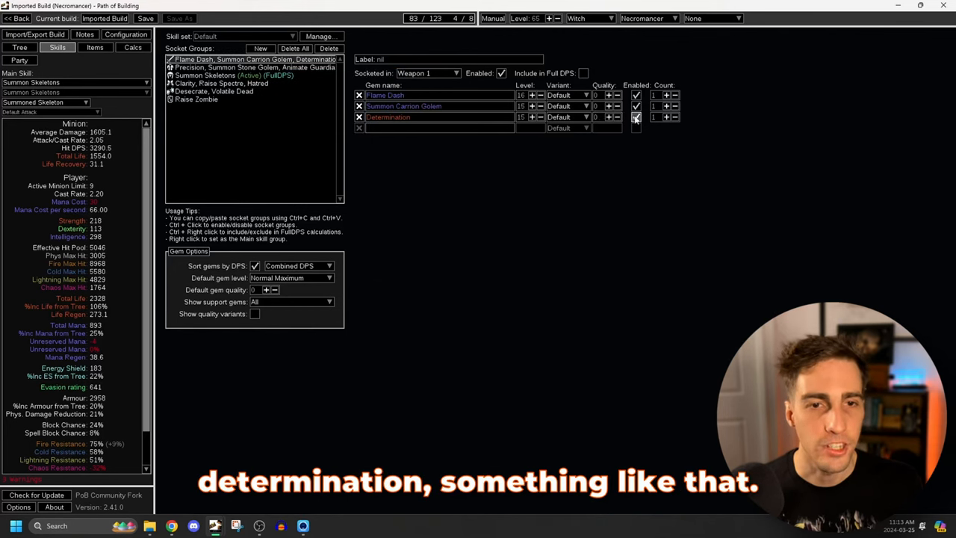
{"action": "left_click", "coordinate": [637, 117]}
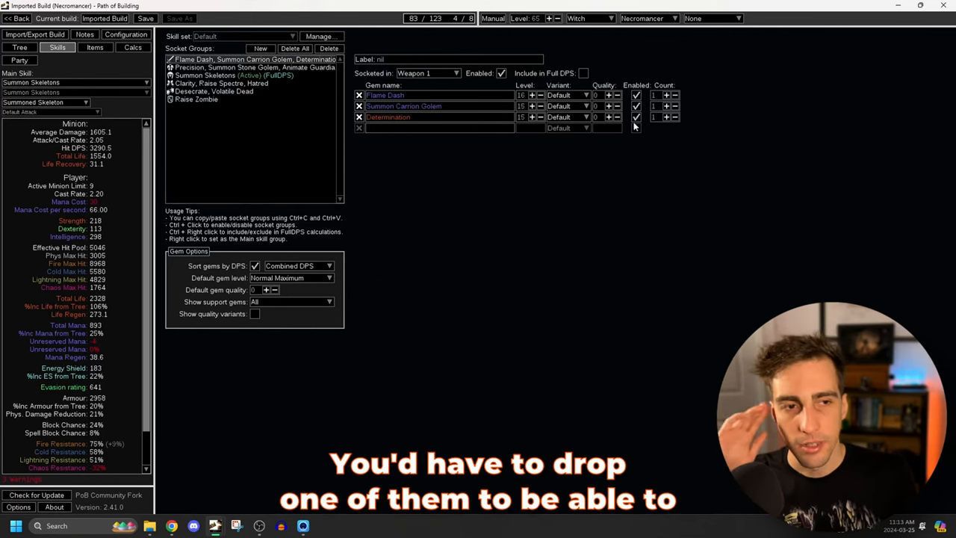
{"action": "left_click", "coordinate": [636, 117]}
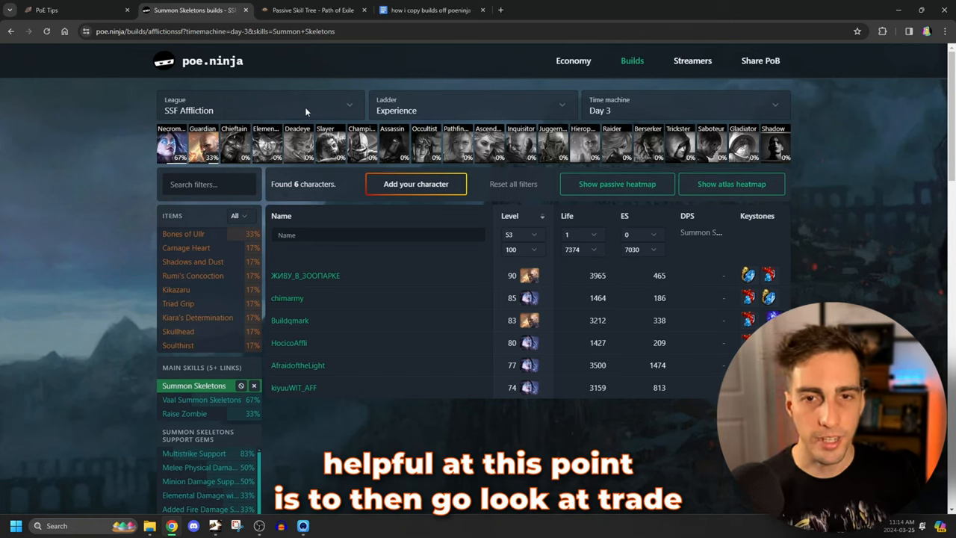
{"action": "mouse_move", "coordinate": [362, 142]}
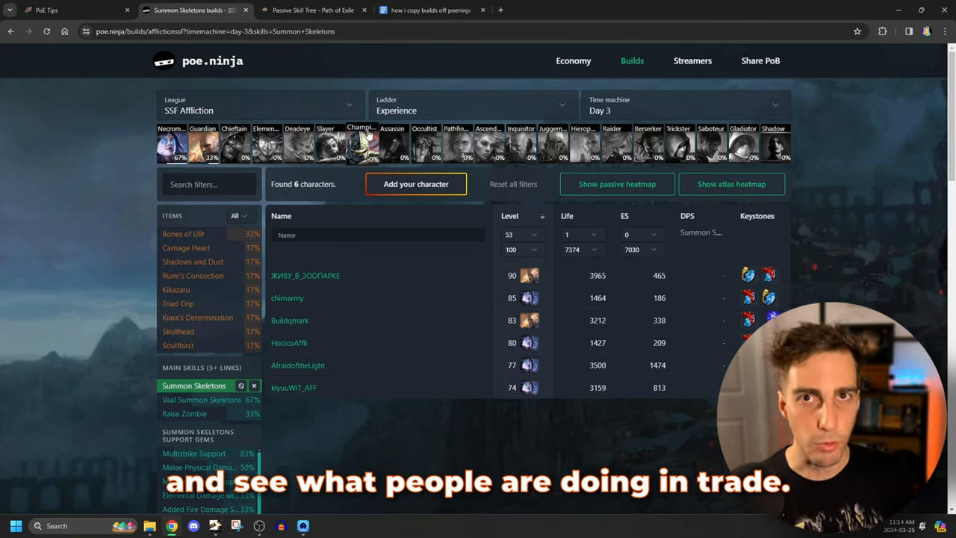
Switch the Summon Skeletons ladder's league to the trade Affliction league
{"action": "left_click", "coordinate": [259, 110]}
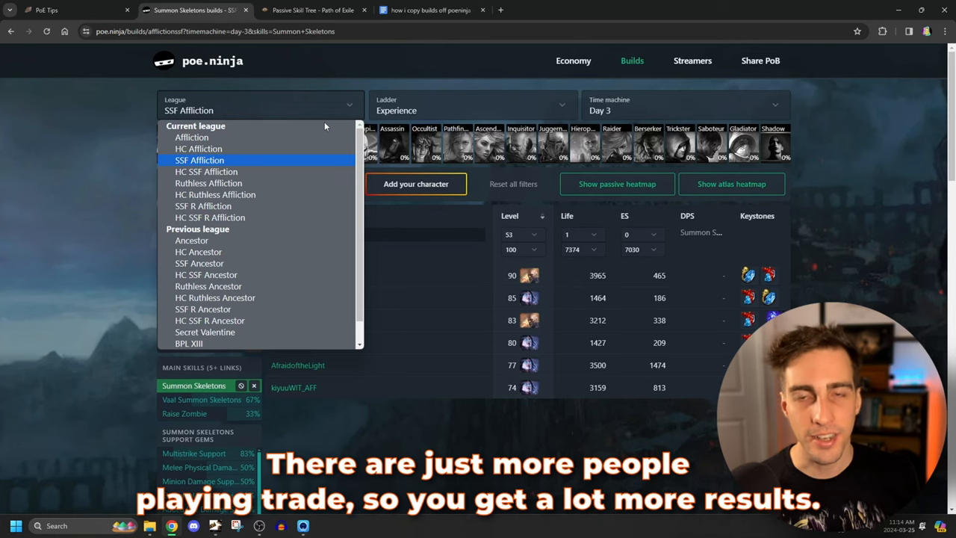
{"action": "left_click", "coordinate": [191, 137]}
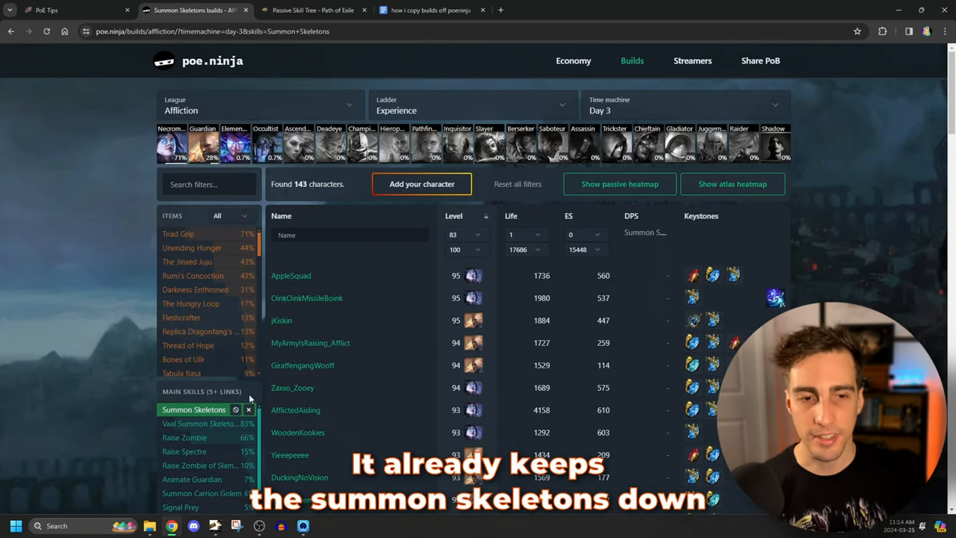
{"action": "mouse_move", "coordinate": [706, 112]}
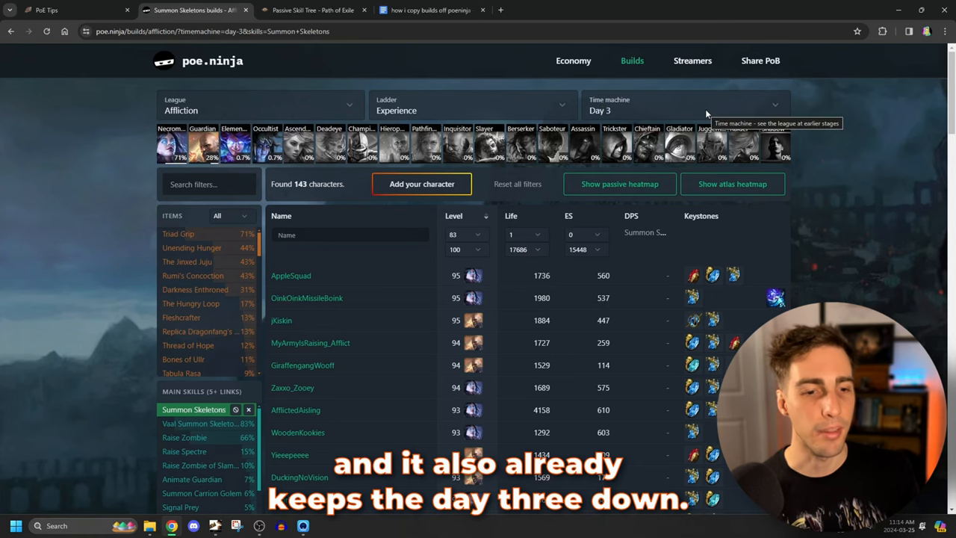
{"action": "scroll", "scroll_direction": "down", "scroll_amount": 3}
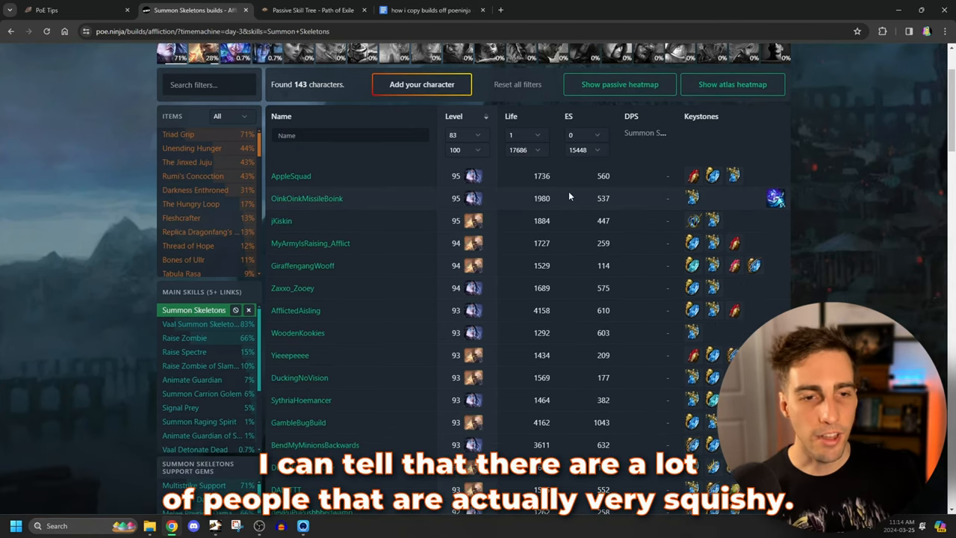
{"action": "mouse_move", "coordinate": [543, 252]}
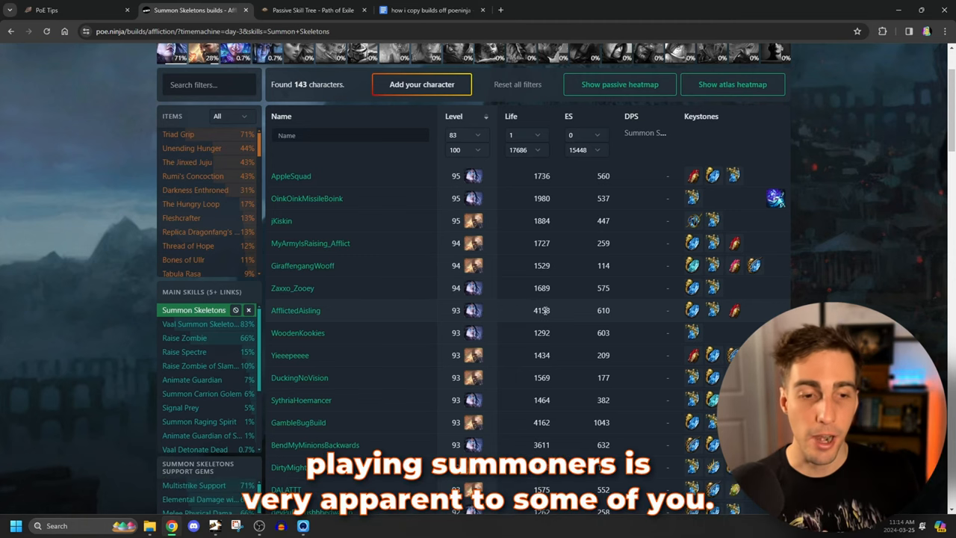
{"action": "mouse_move", "coordinate": [530, 314]}
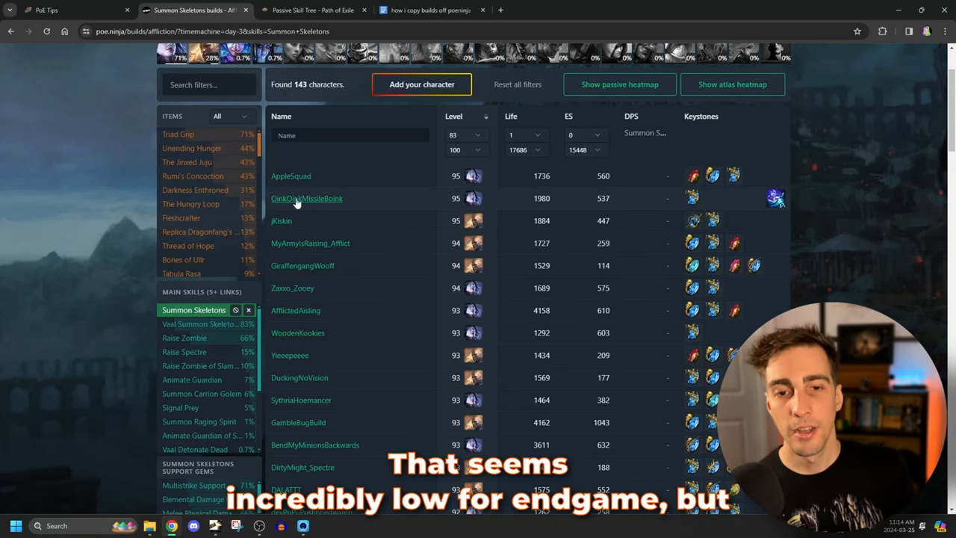
Peek at OinkOinkMissileBoink's character page, return to search, and filter by Triad Grip
{"action": "left_click", "coordinate": [306, 198]}
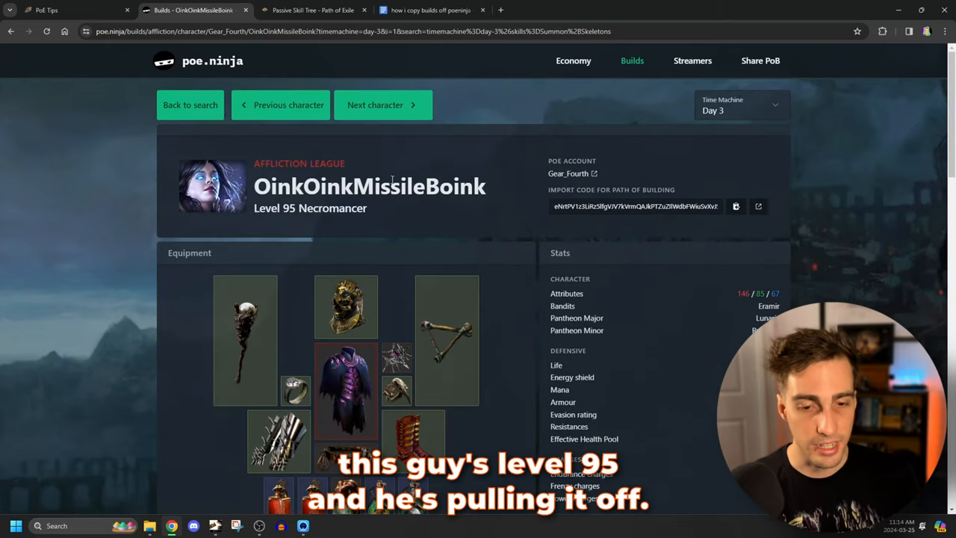
{"action": "left_click", "coordinate": [189, 105]}
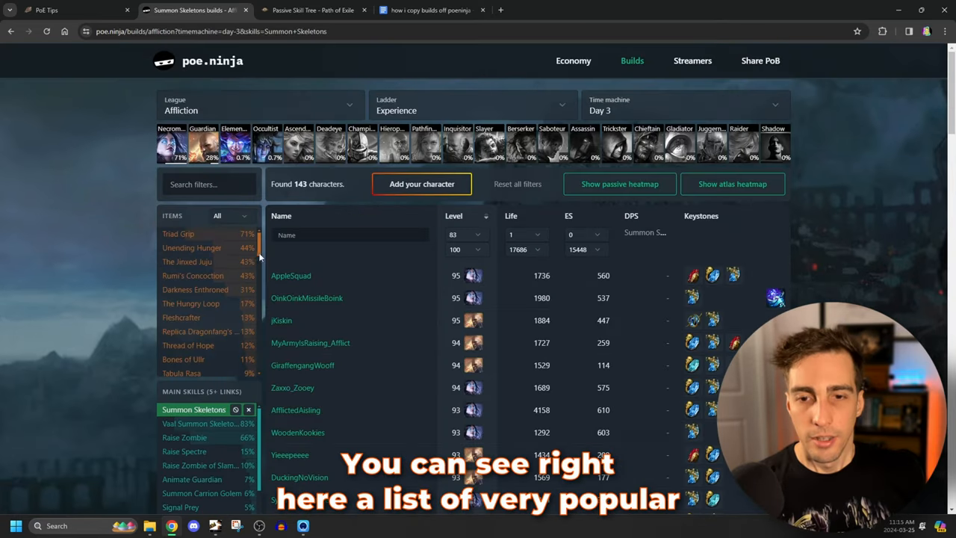
{"action": "mouse_move", "coordinate": [187, 261]}
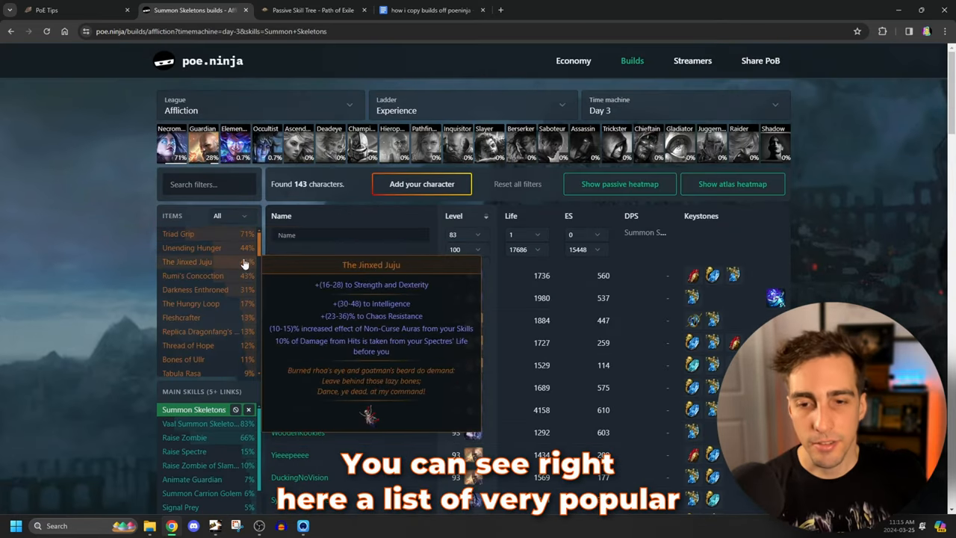
{"action": "mouse_move", "coordinate": [183, 359]}
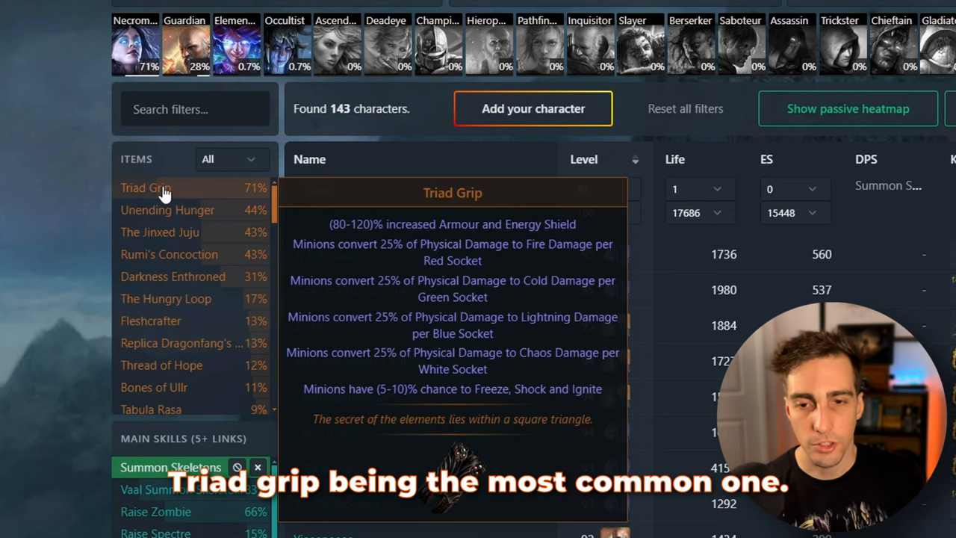
{"action": "mouse_move", "coordinate": [157, 201]}
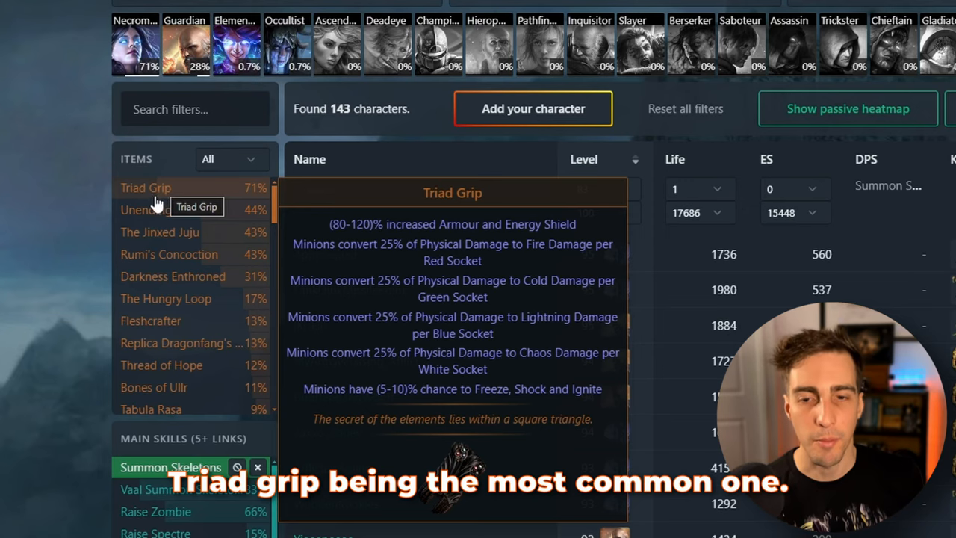
{"action": "left_click", "coordinate": [146, 188]}
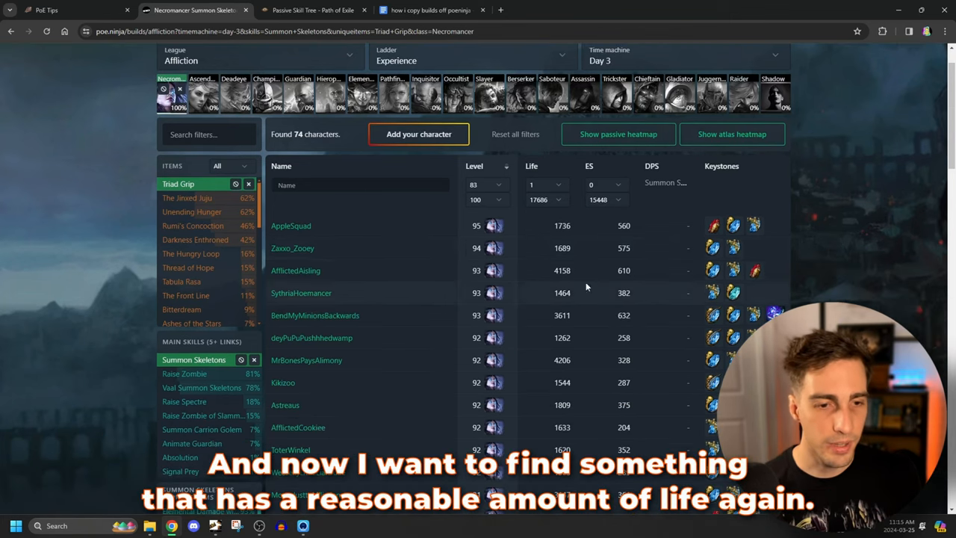
{"action": "mouse_move", "coordinate": [397, 295]}
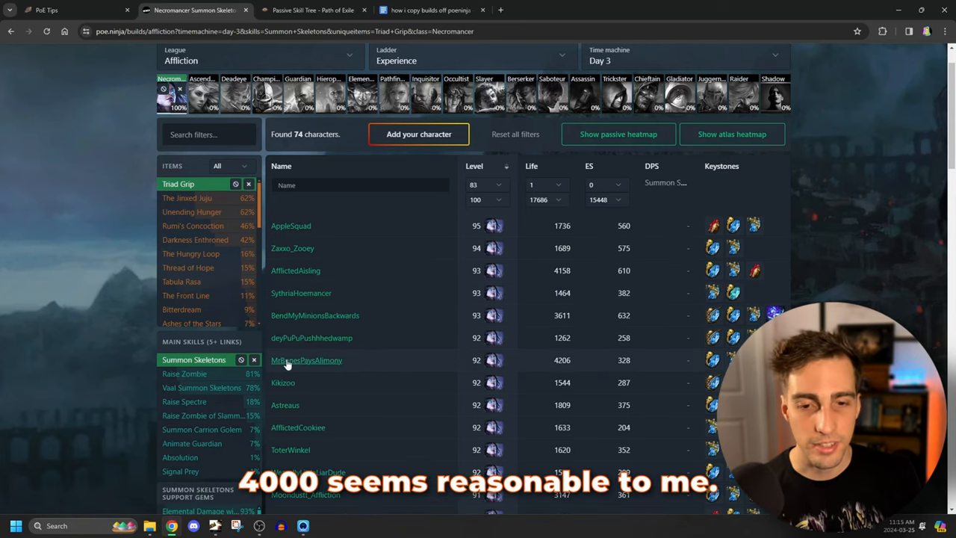
Open MrBonesPaysAlimony's page, a level 92 Necromancer with 4,206 life
{"action": "left_click", "coordinate": [306, 361]}
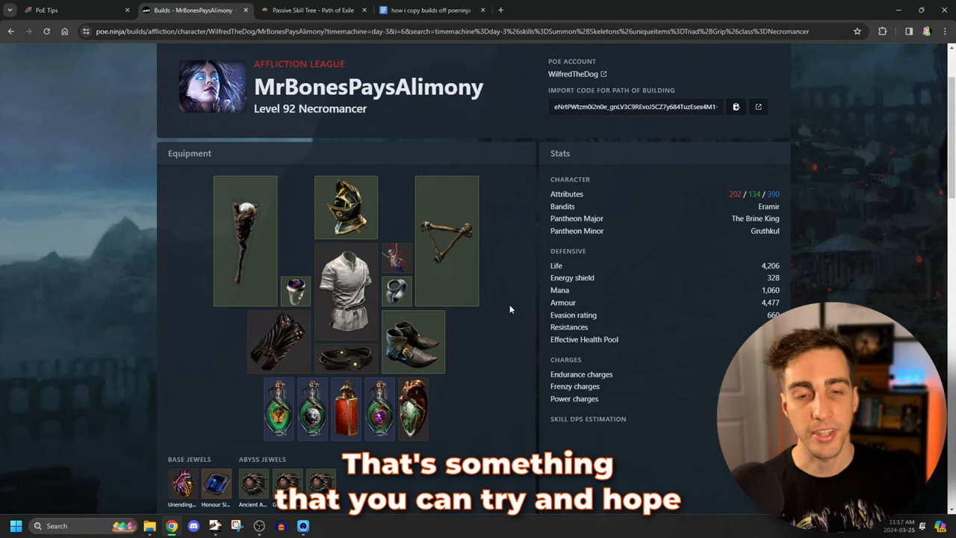
{"action": "scroll", "scroll_direction": "down", "scroll_amount": 3}
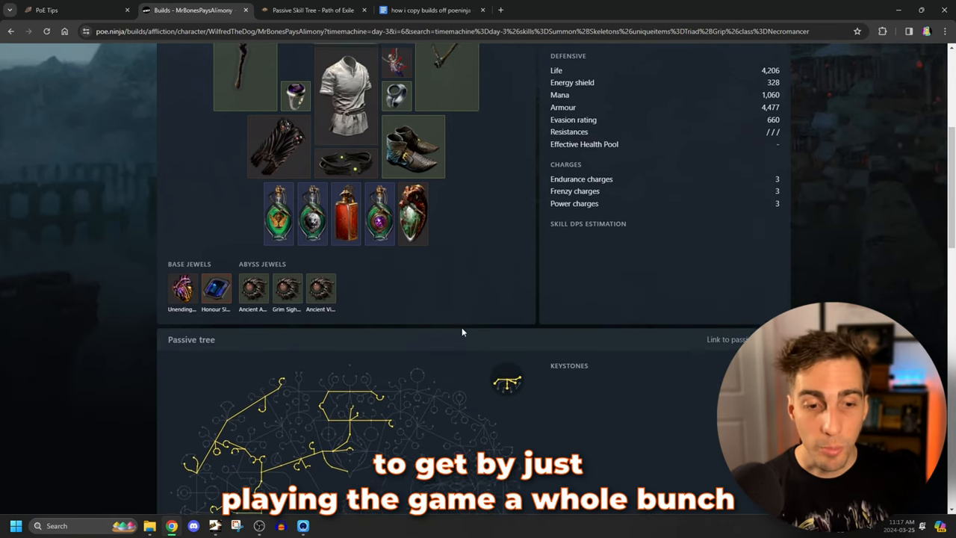
{"action": "scroll", "scroll_direction": "down", "scroll_amount": 3}
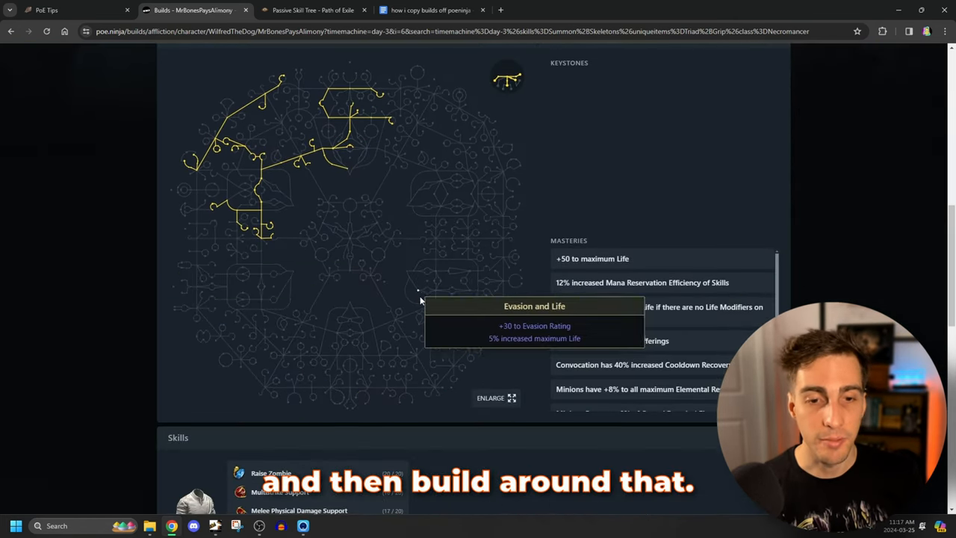
{"action": "scroll", "scroll_direction": "up", "scroll_amount": 3}
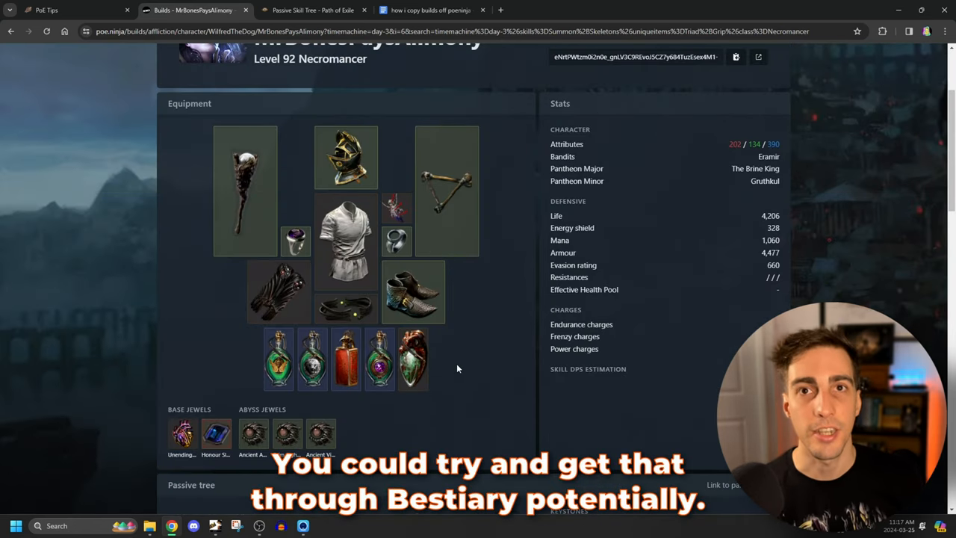
{"action": "scroll", "scroll_direction": "down", "scroll_amount": 3}
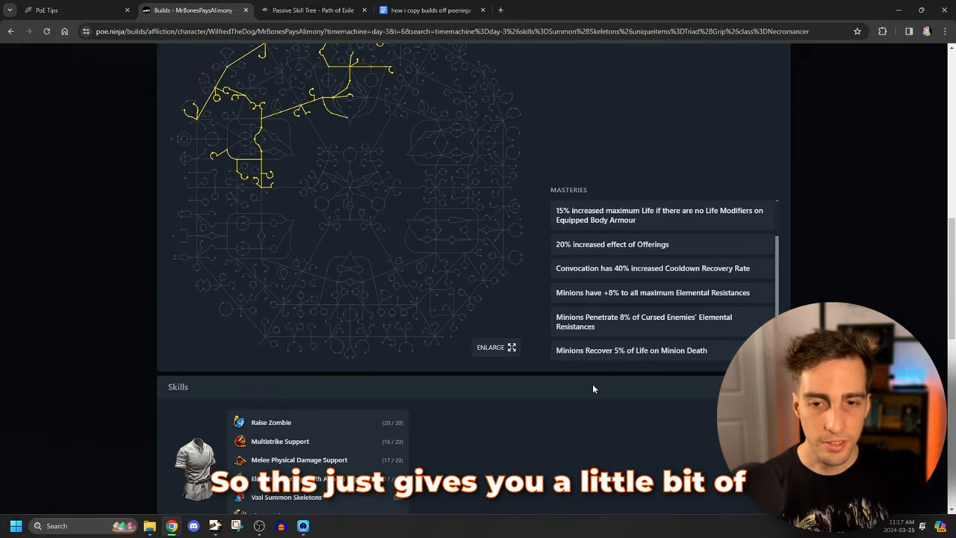
{"action": "scroll", "scroll_direction": "up", "scroll_amount": 3}
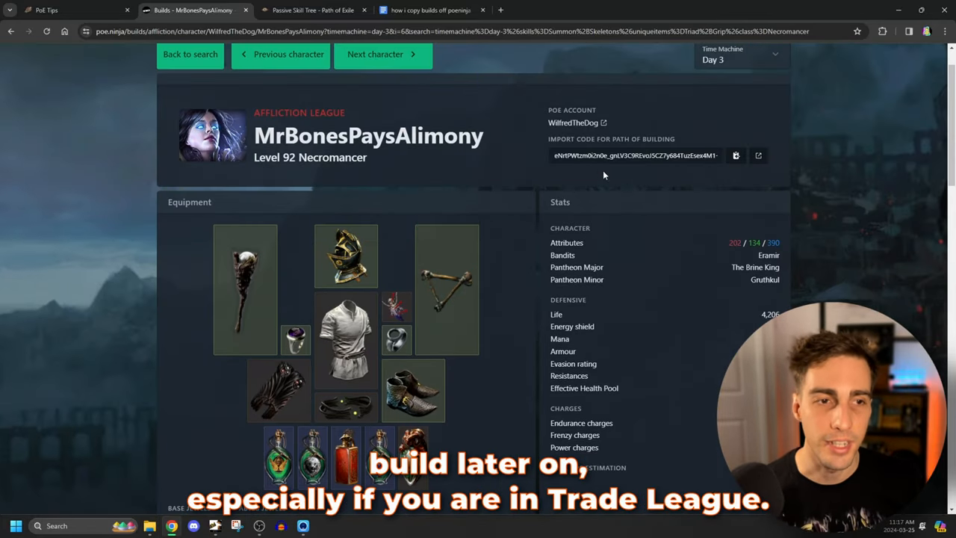
{"action": "scroll", "scroll_direction": "up", "scroll_amount": 3}
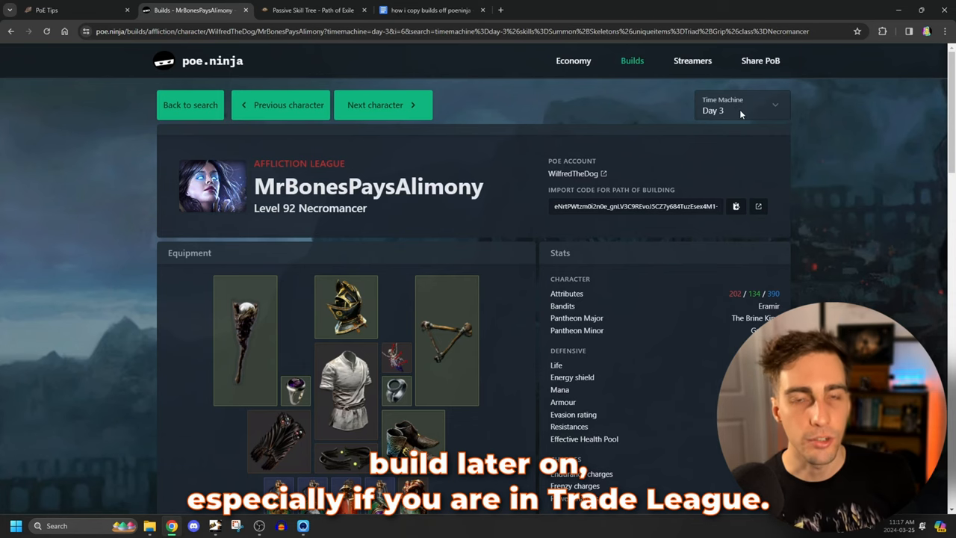
{"action": "left_click", "coordinate": [740, 110]}
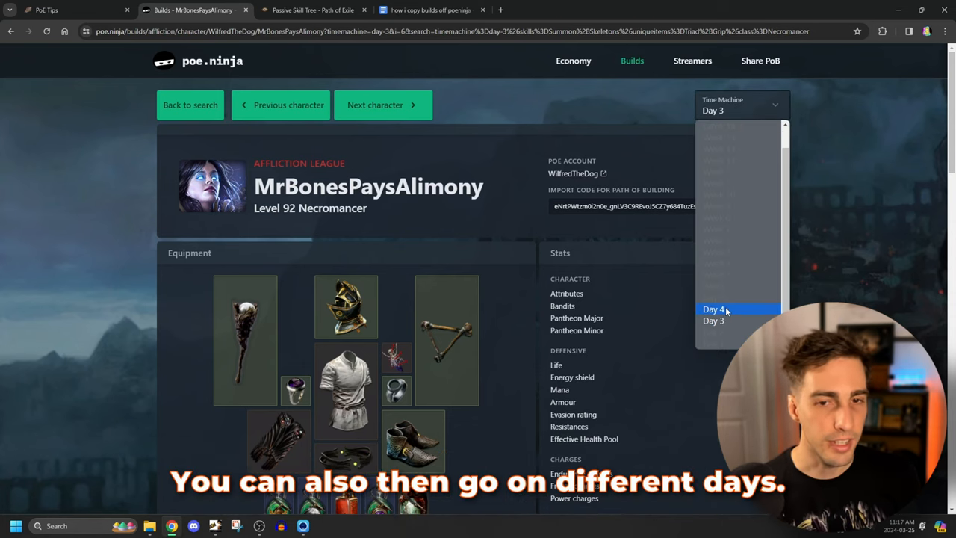
{"action": "left_click", "coordinate": [713, 309]}
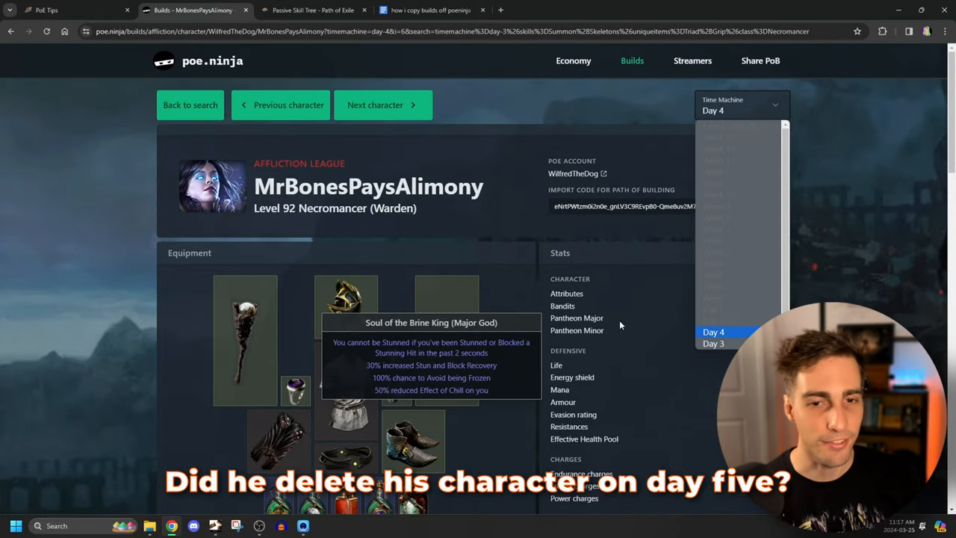
{"action": "left_click", "coordinate": [713, 343]}
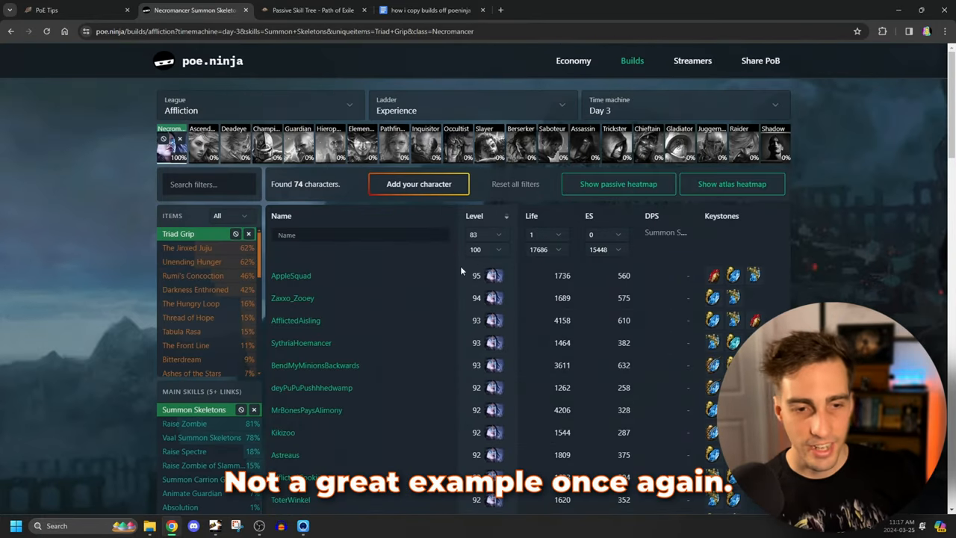
Review AfflictedCookiee's Day 3 equipment and gems, then go to the SSF Affliction ladder
{"action": "scroll", "scroll_direction": "down", "scroll_amount": 3}
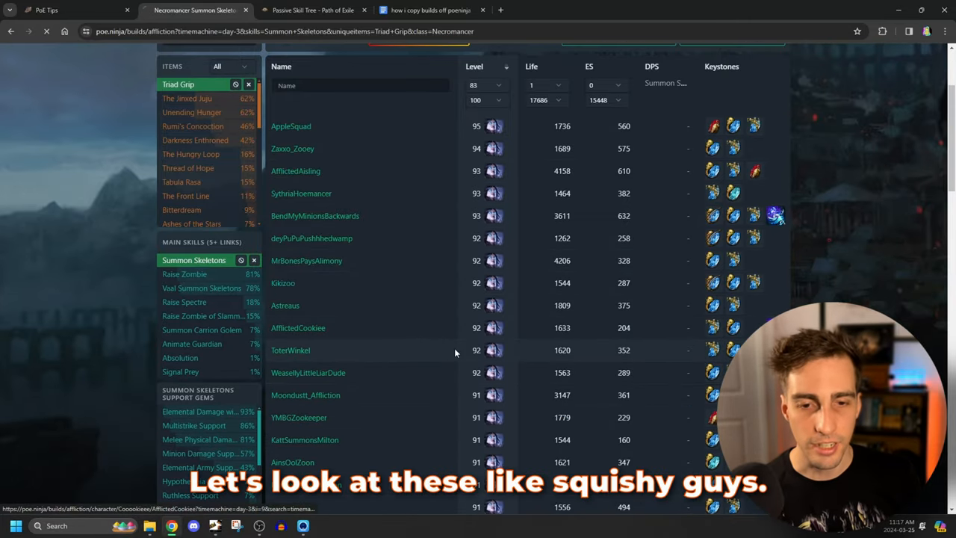
{"action": "left_click", "coordinate": [298, 327]}
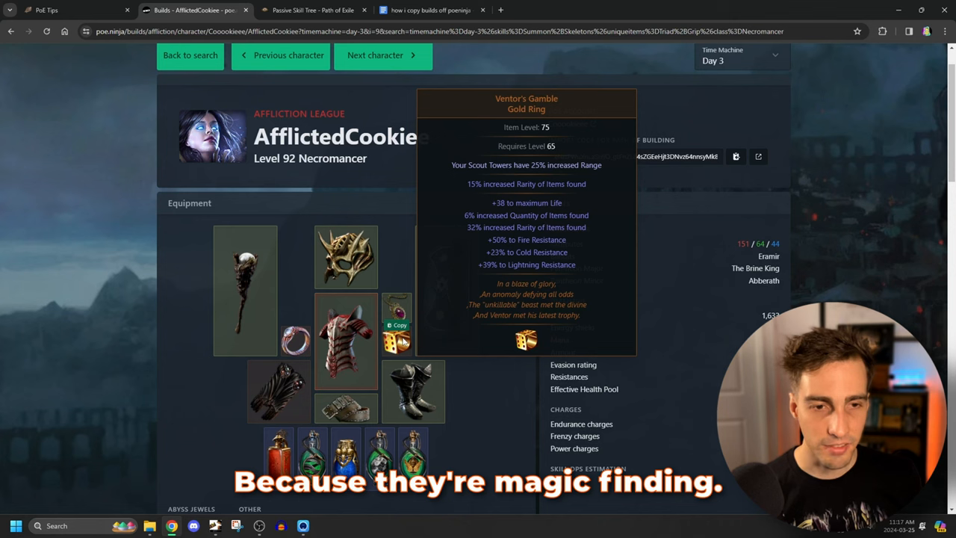
{"action": "scroll", "scroll_direction": "down", "scroll_amount": 3}
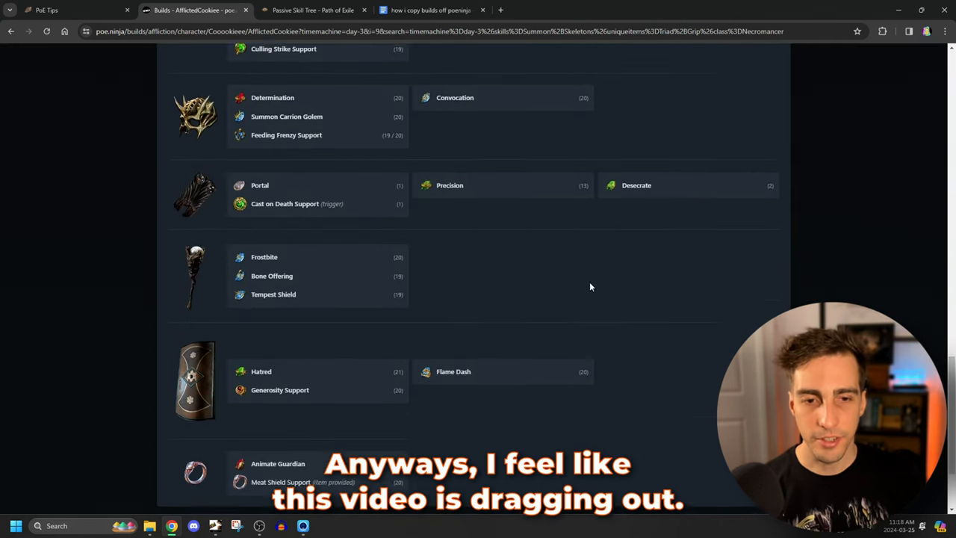
{"action": "scroll", "scroll_direction": "up", "scroll_amount": 3}
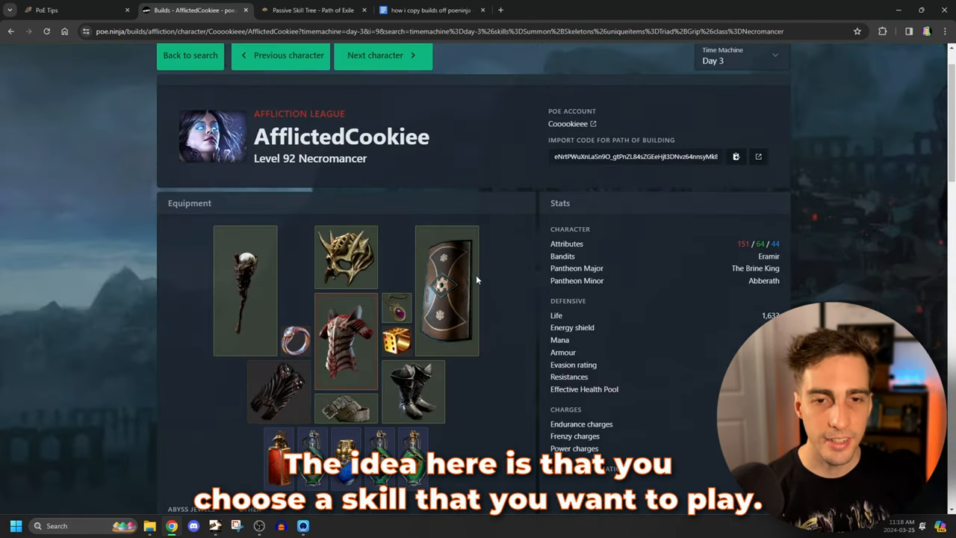
{"action": "mouse_move", "coordinate": [514, 290]}
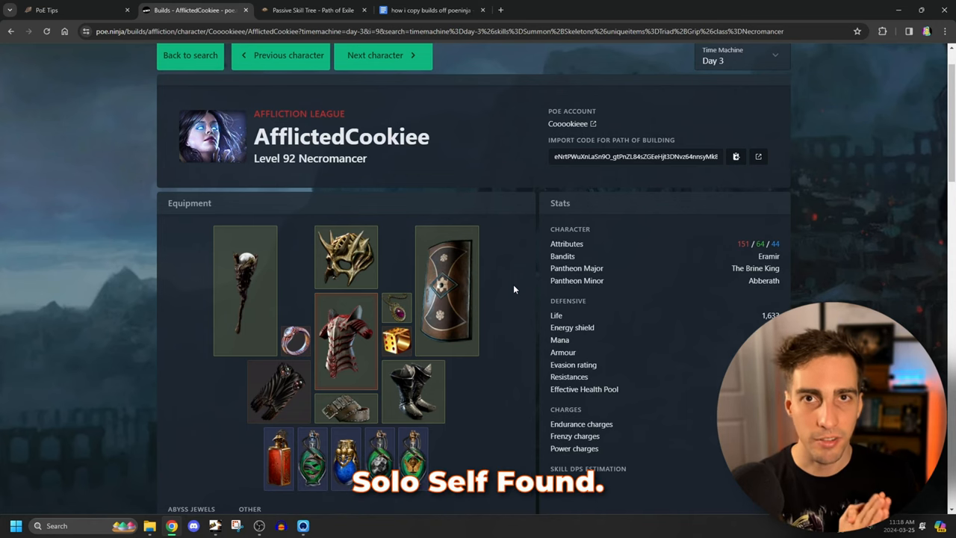
{"action": "left_click", "coordinate": [10, 31]}
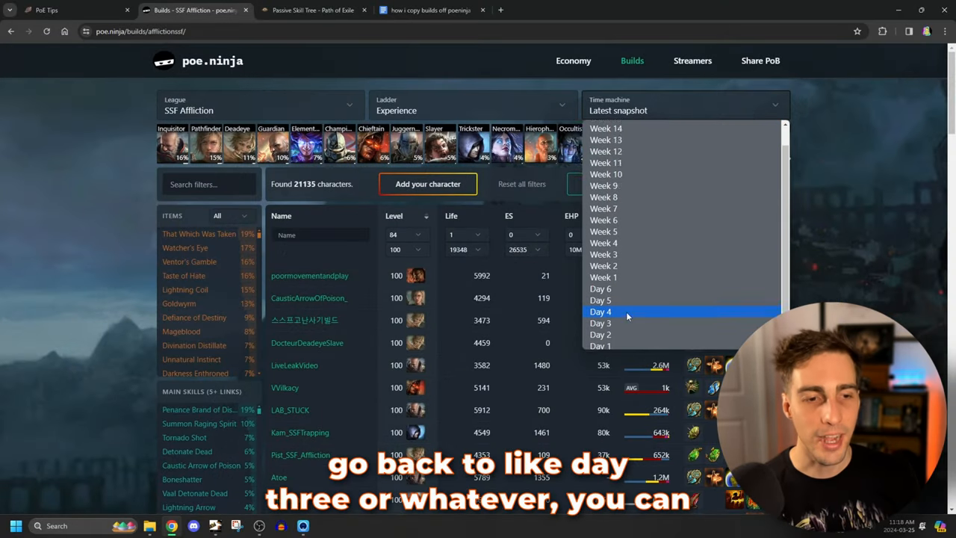
{"action": "mouse_move", "coordinate": [604, 229]}
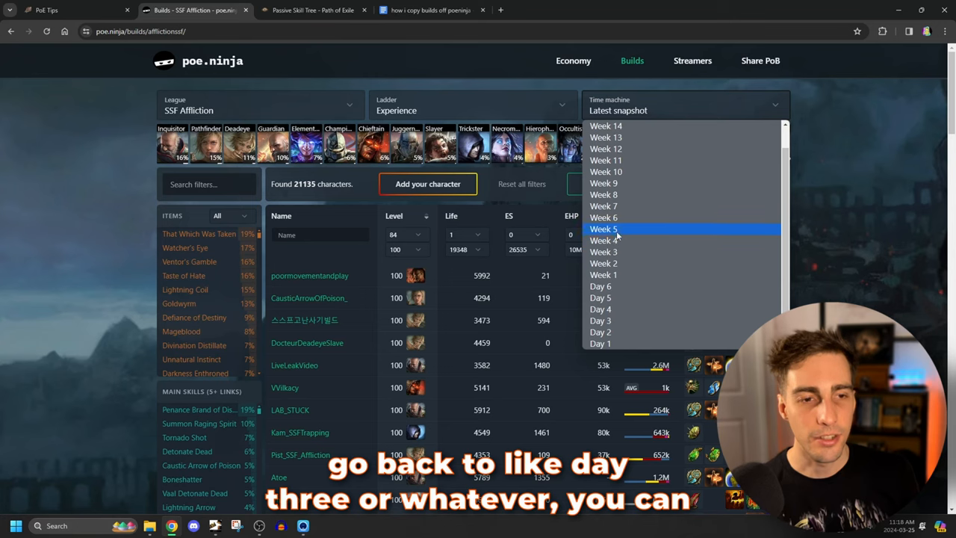
Set the Time machine to Week 5 and filter to Summon Skeletons of Archers
{"action": "left_click", "coordinate": [604, 229]}
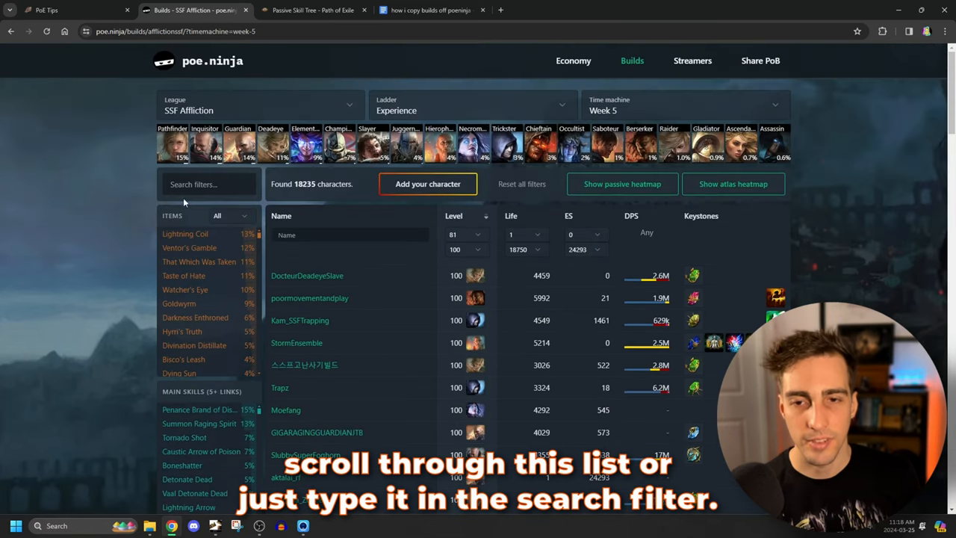
{"action": "scroll", "scroll_direction": "down", "scroll_amount": 3}
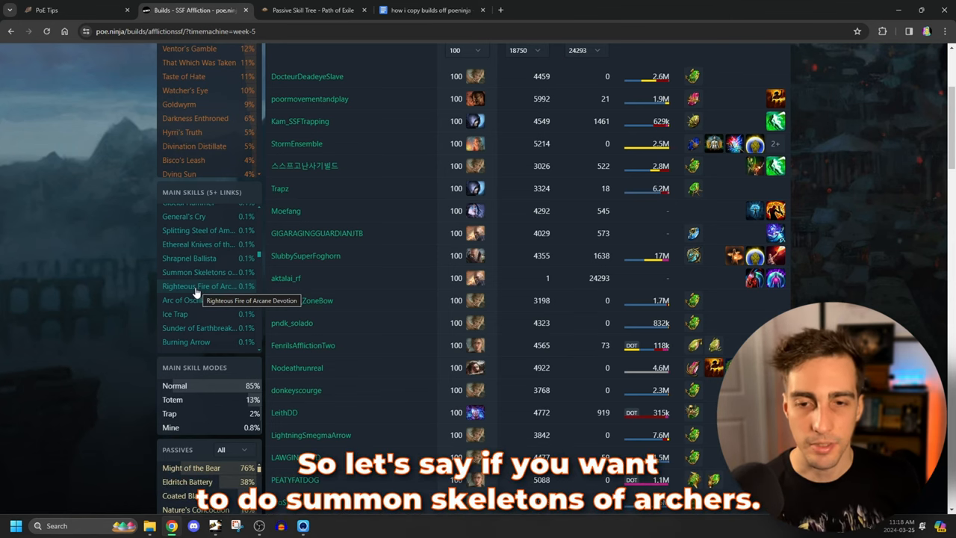
{"action": "left_click", "coordinate": [198, 286]}
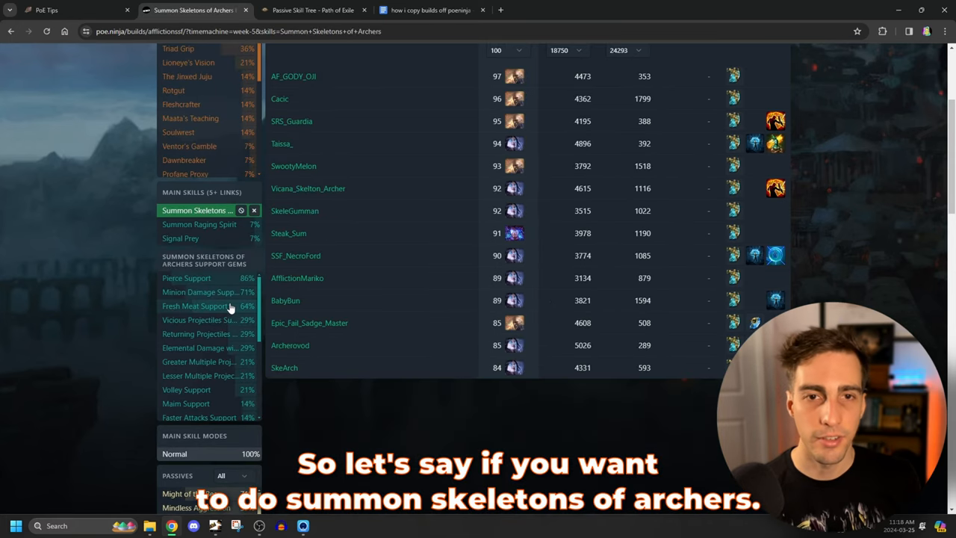
Scroll through the 32 Week 5 Summon Skeletons ladder results
{"action": "scroll", "scroll_direction": "up", "scroll_amount": 3}
{"action": "type", "text": "summon s"}
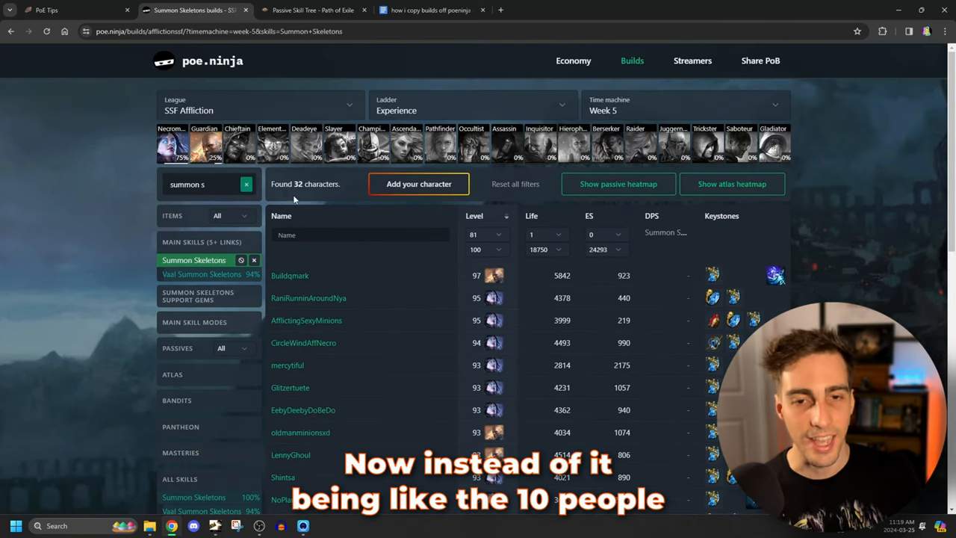
{"action": "scroll", "scroll_direction": "down", "scroll_amount": 3}
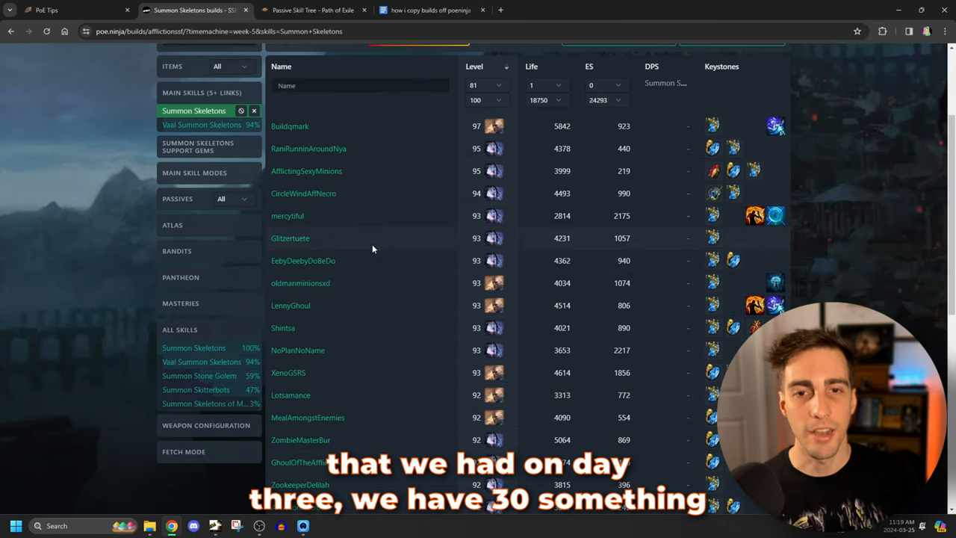
{"action": "scroll", "scroll_direction": "down", "scroll_amount": 3}
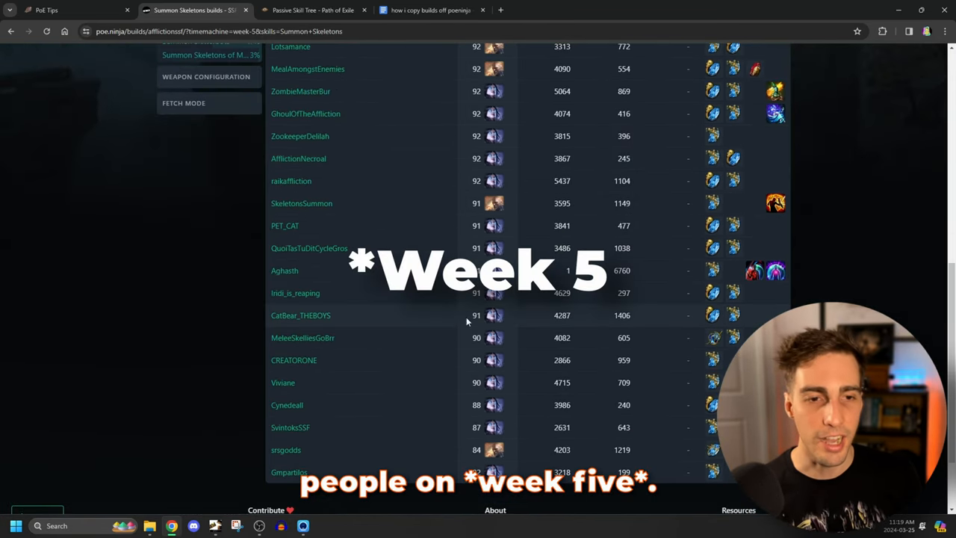
{"action": "scroll", "scroll_direction": "up", "scroll_amount": 3}
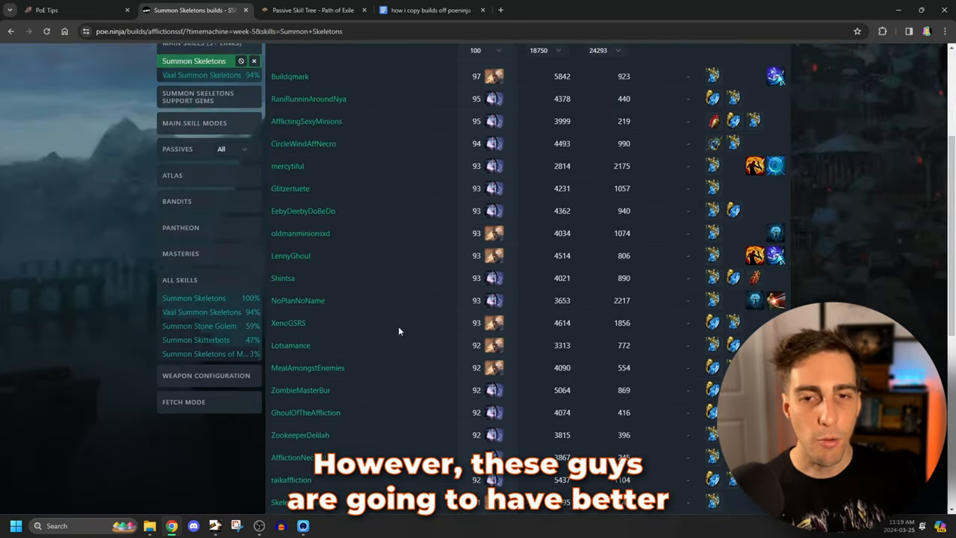
{"action": "scroll", "scroll_direction": "up", "scroll_amount": 3}
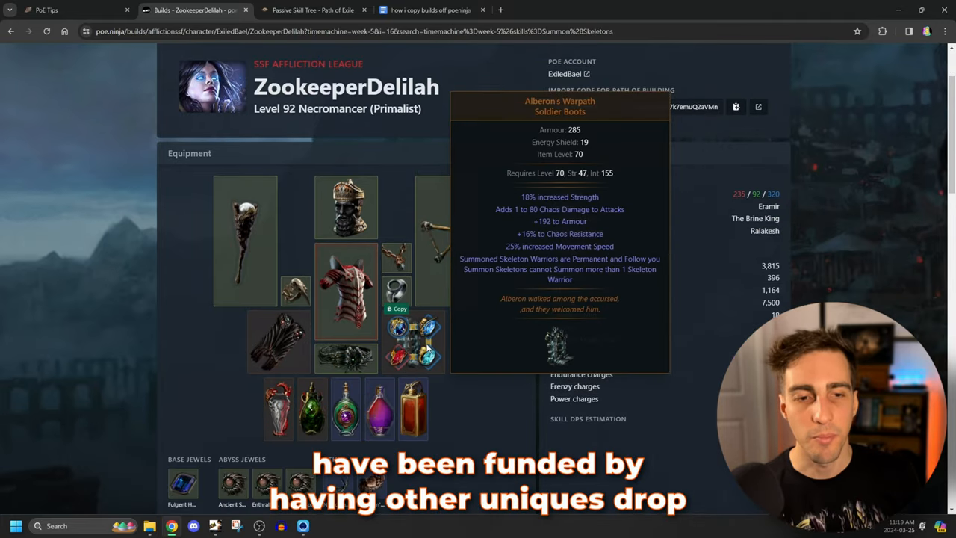
{"action": "mouse_move", "coordinate": [346, 291]}
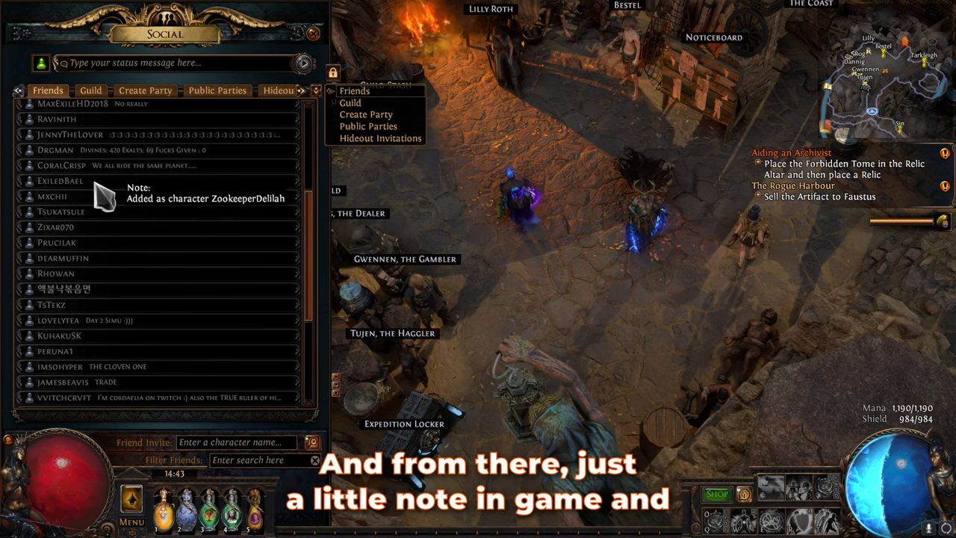
{"action": "left_click", "coordinate": [61, 181]}
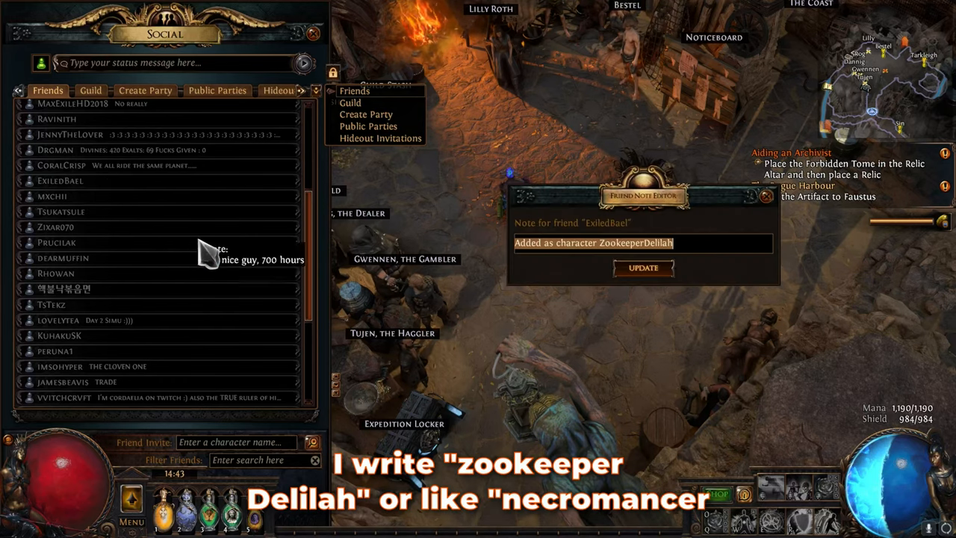
{"action": "type", "text": "Necr"}
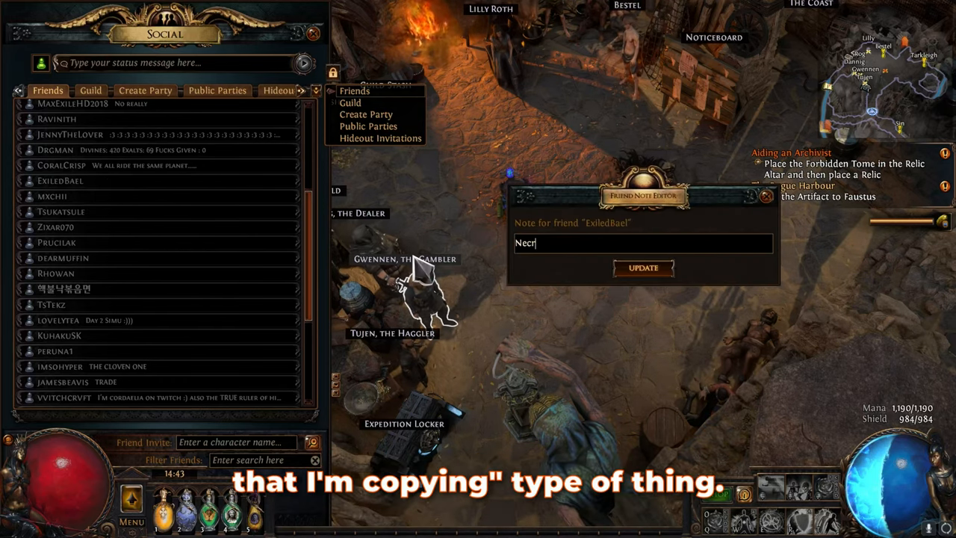
{"action": "type", "text": "omancer D"}
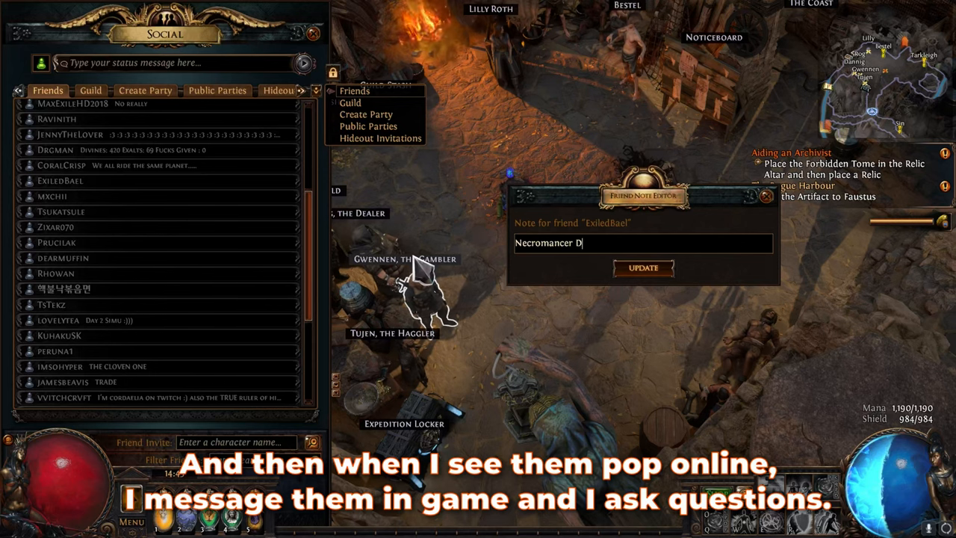
{"action": "type", "text": "ude I C"}
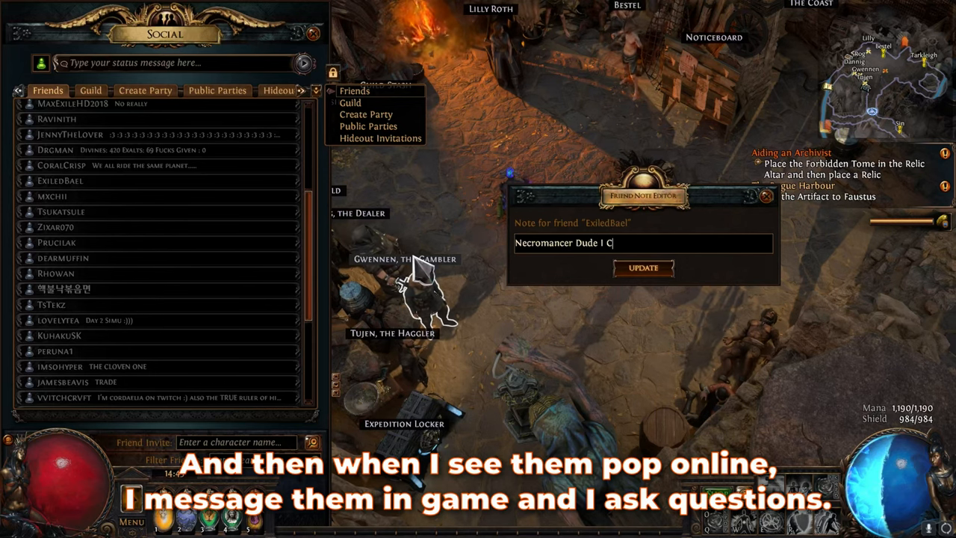